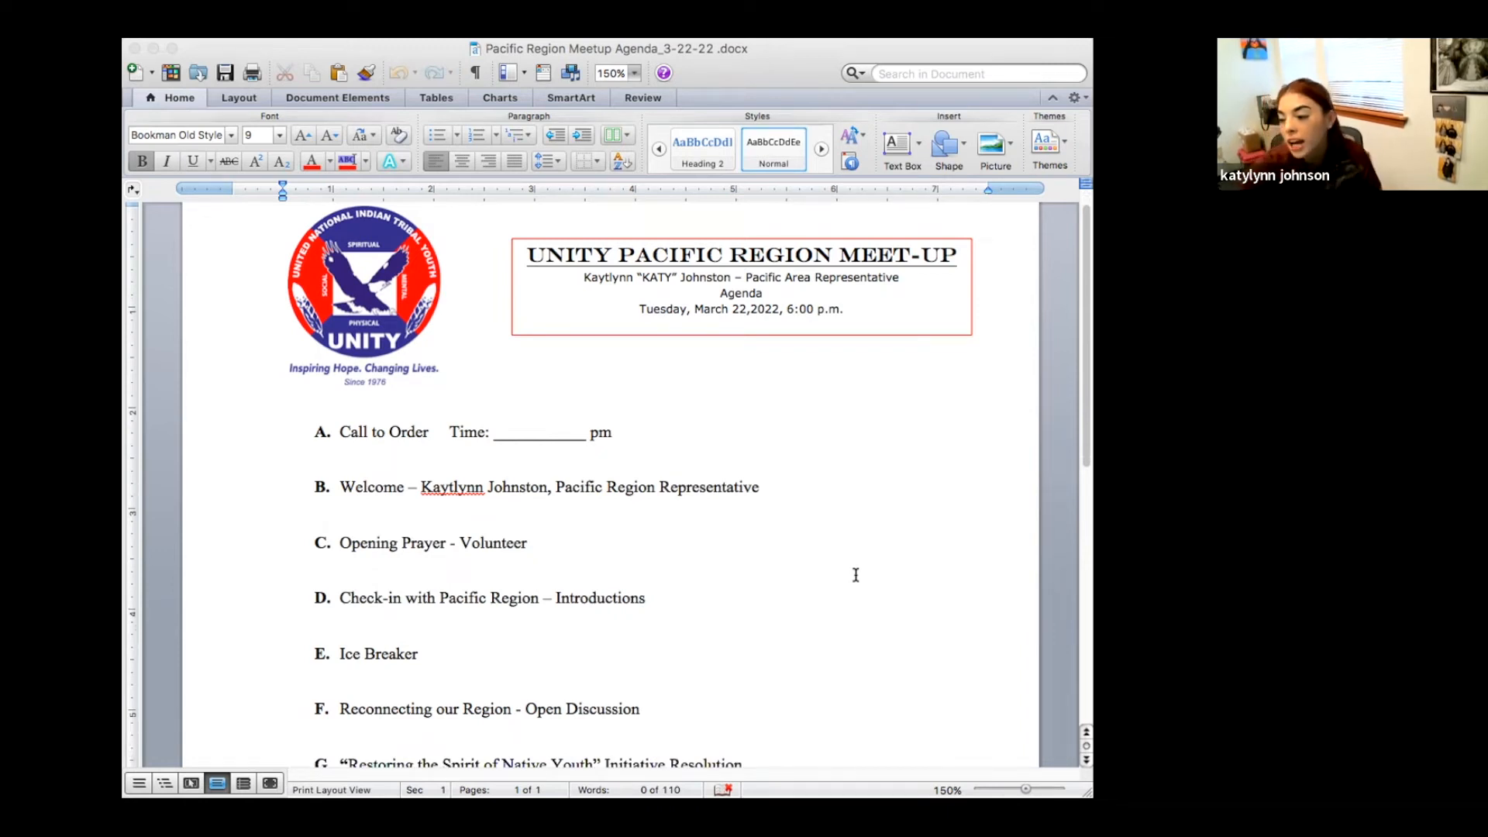
pyautogui.moveTo(844, 584)
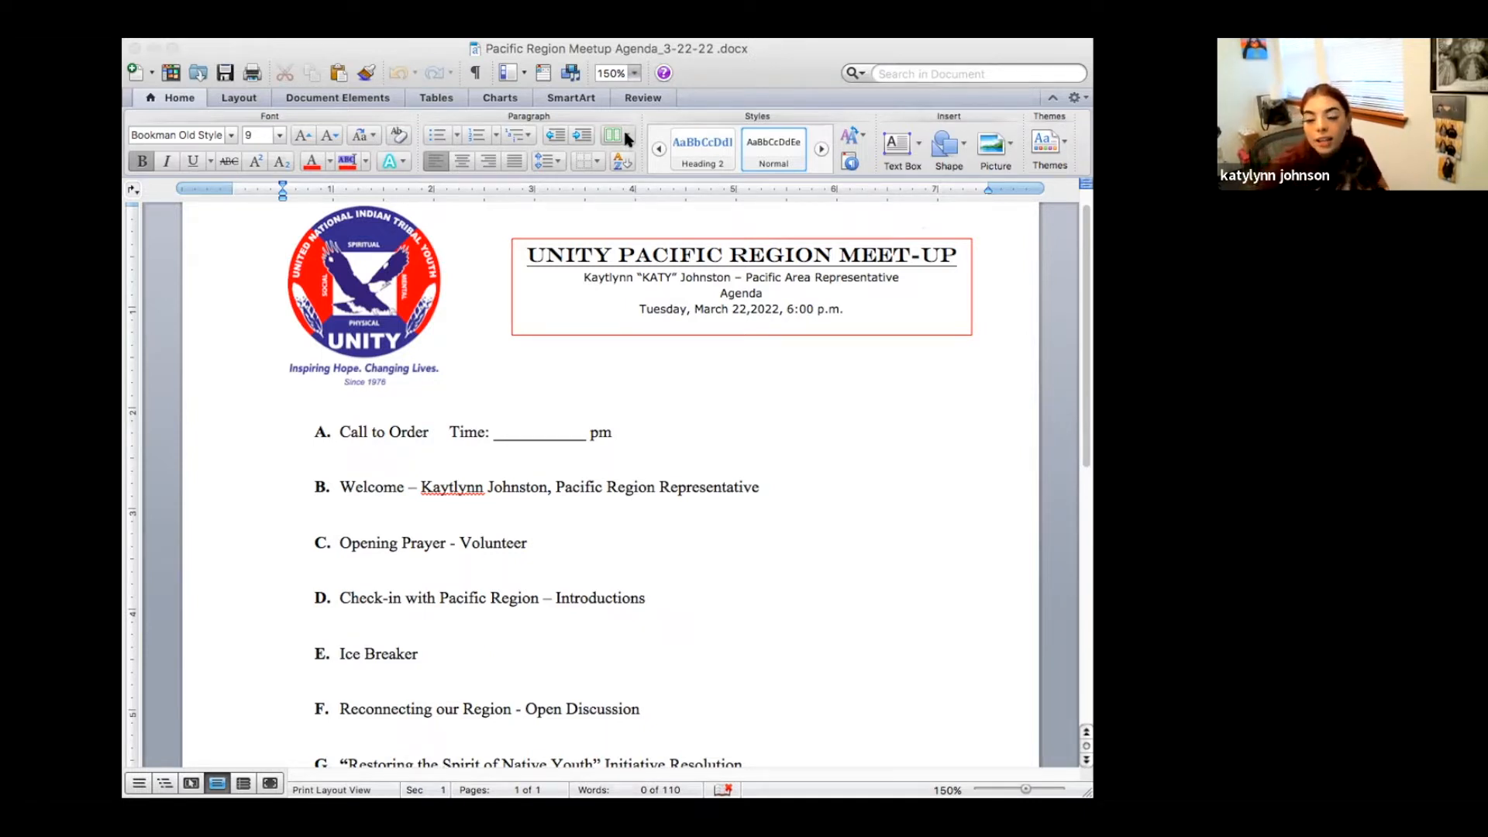
pyautogui.moveTo(615, 135)
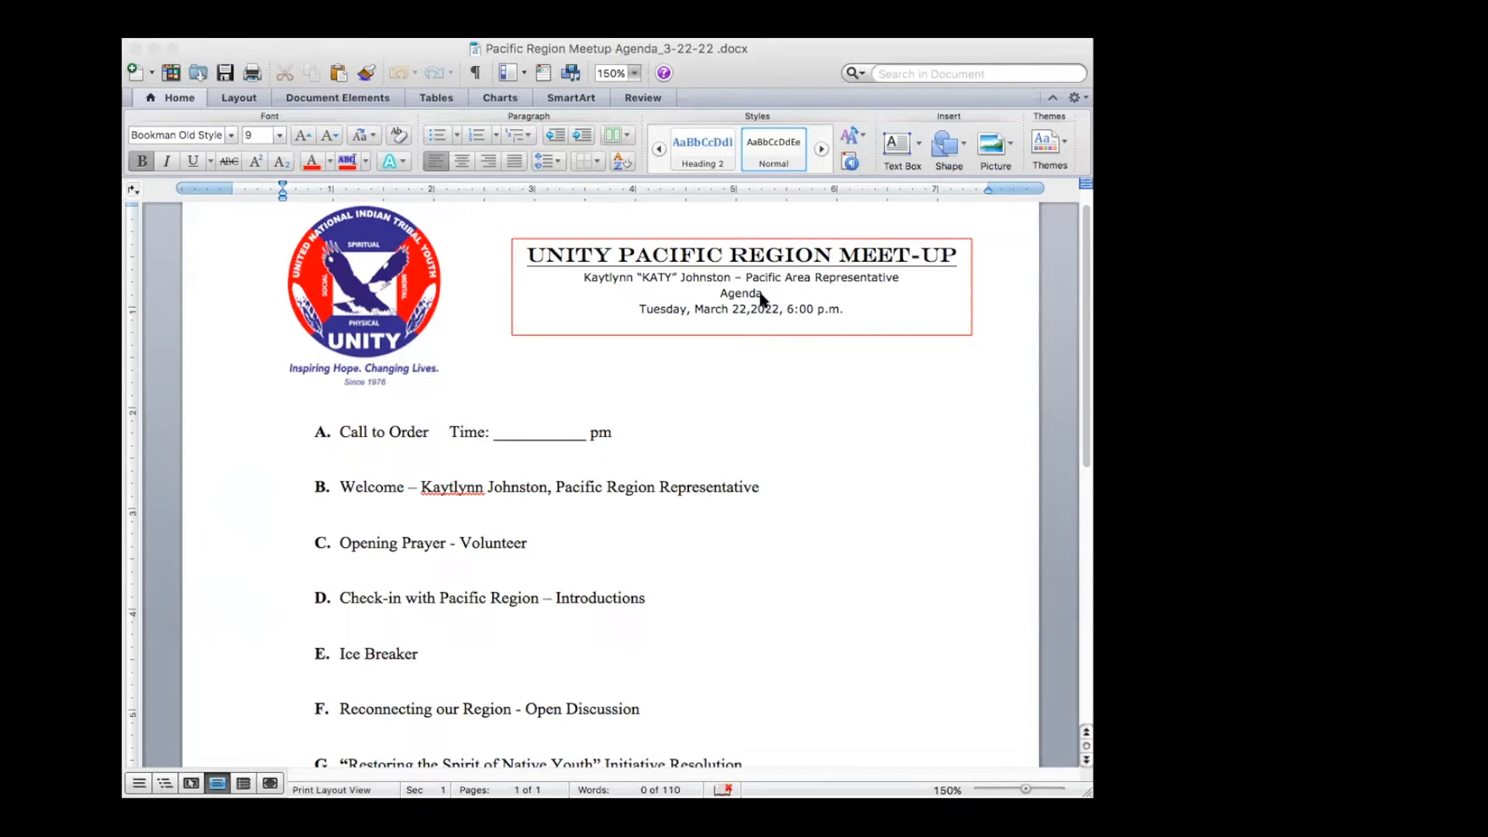
pyautogui.moveTo(845, 357)
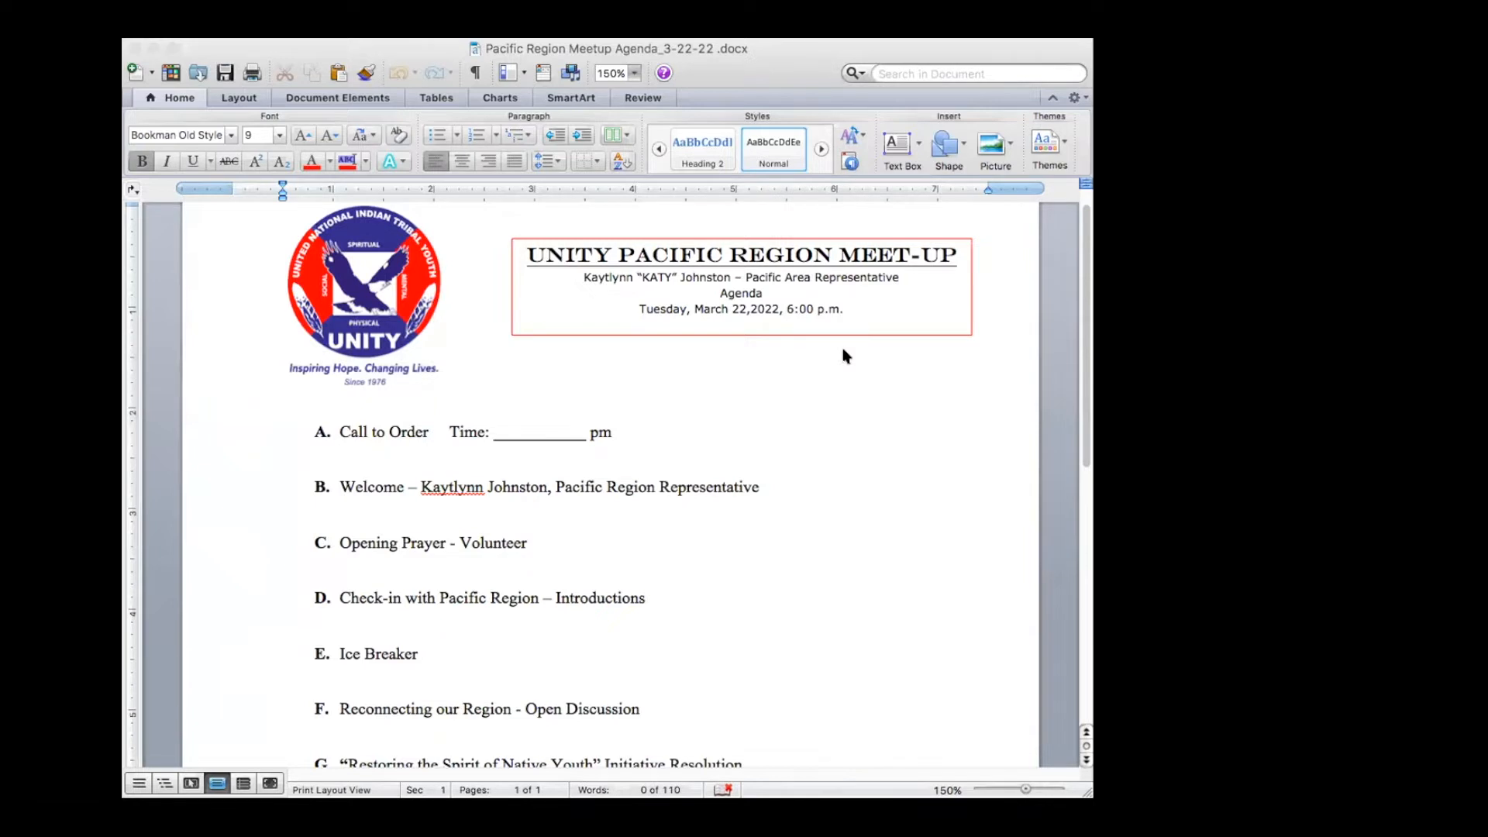
pyautogui.moveTo(634, 152)
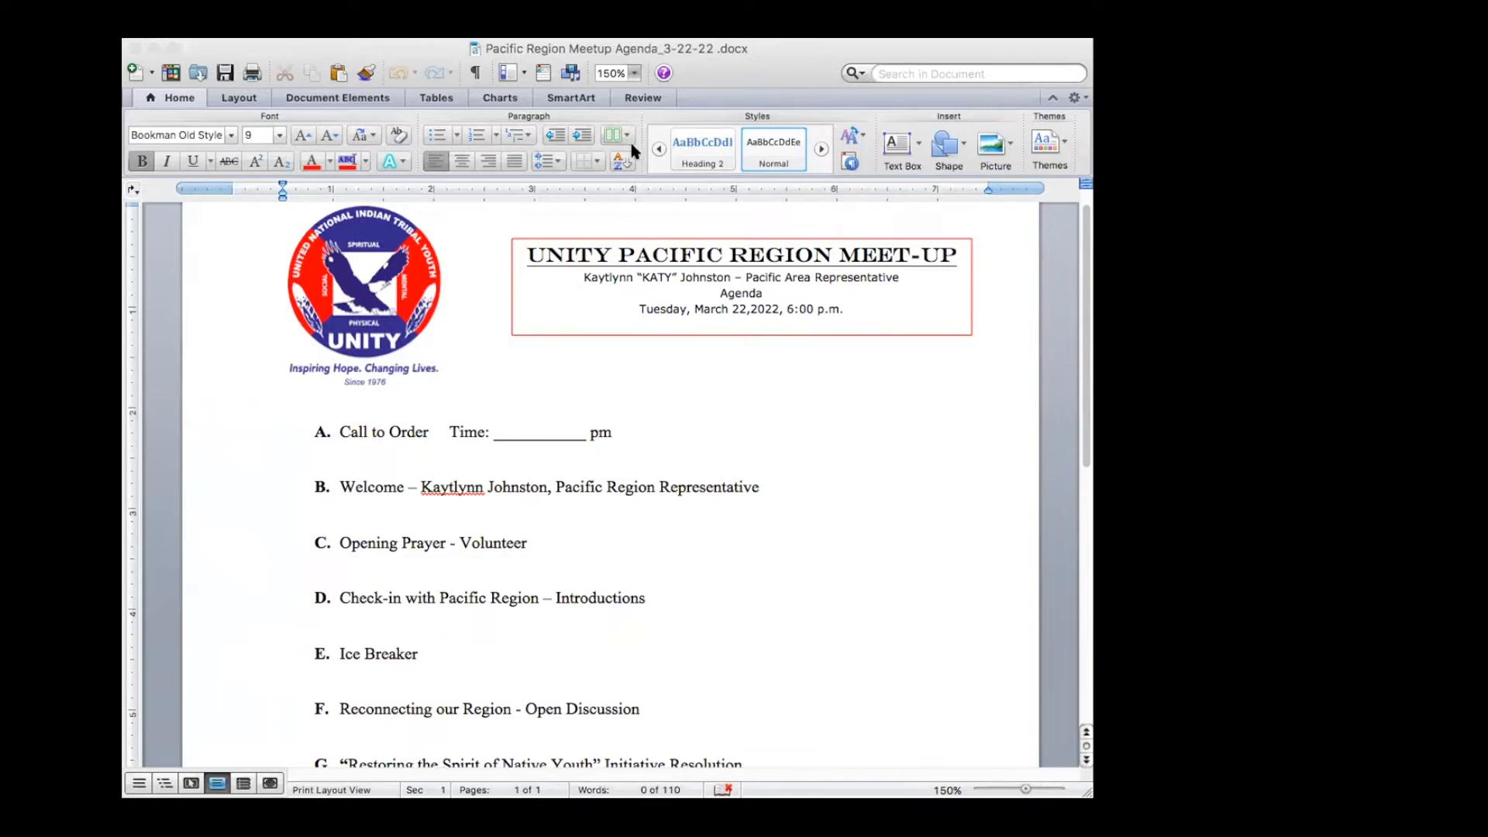
pyautogui.moveTo(634, 144)
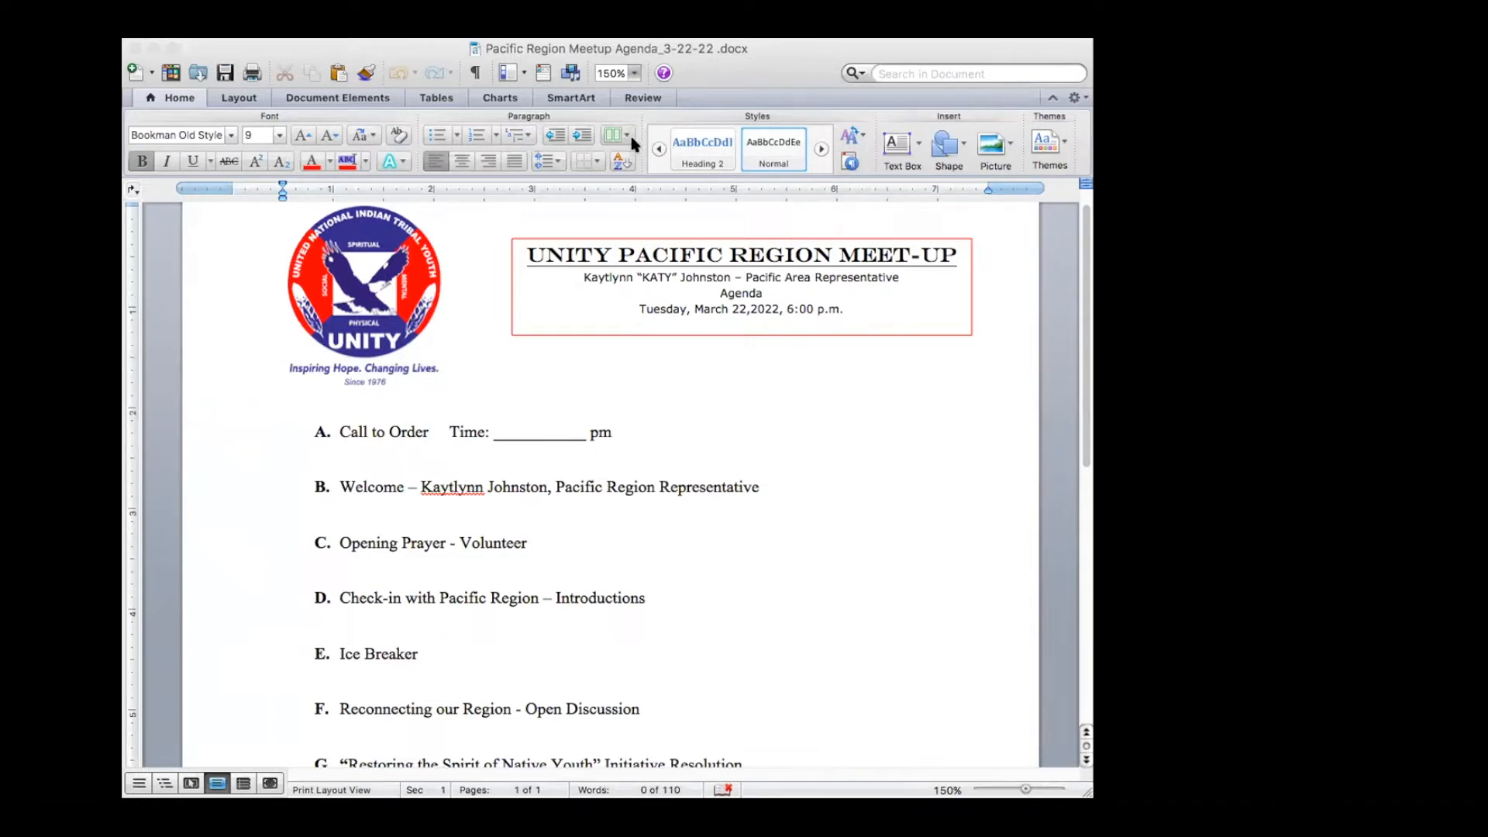
# Review the column layout choices from the toolbar without changing the agenda
pyautogui.click(618, 135)
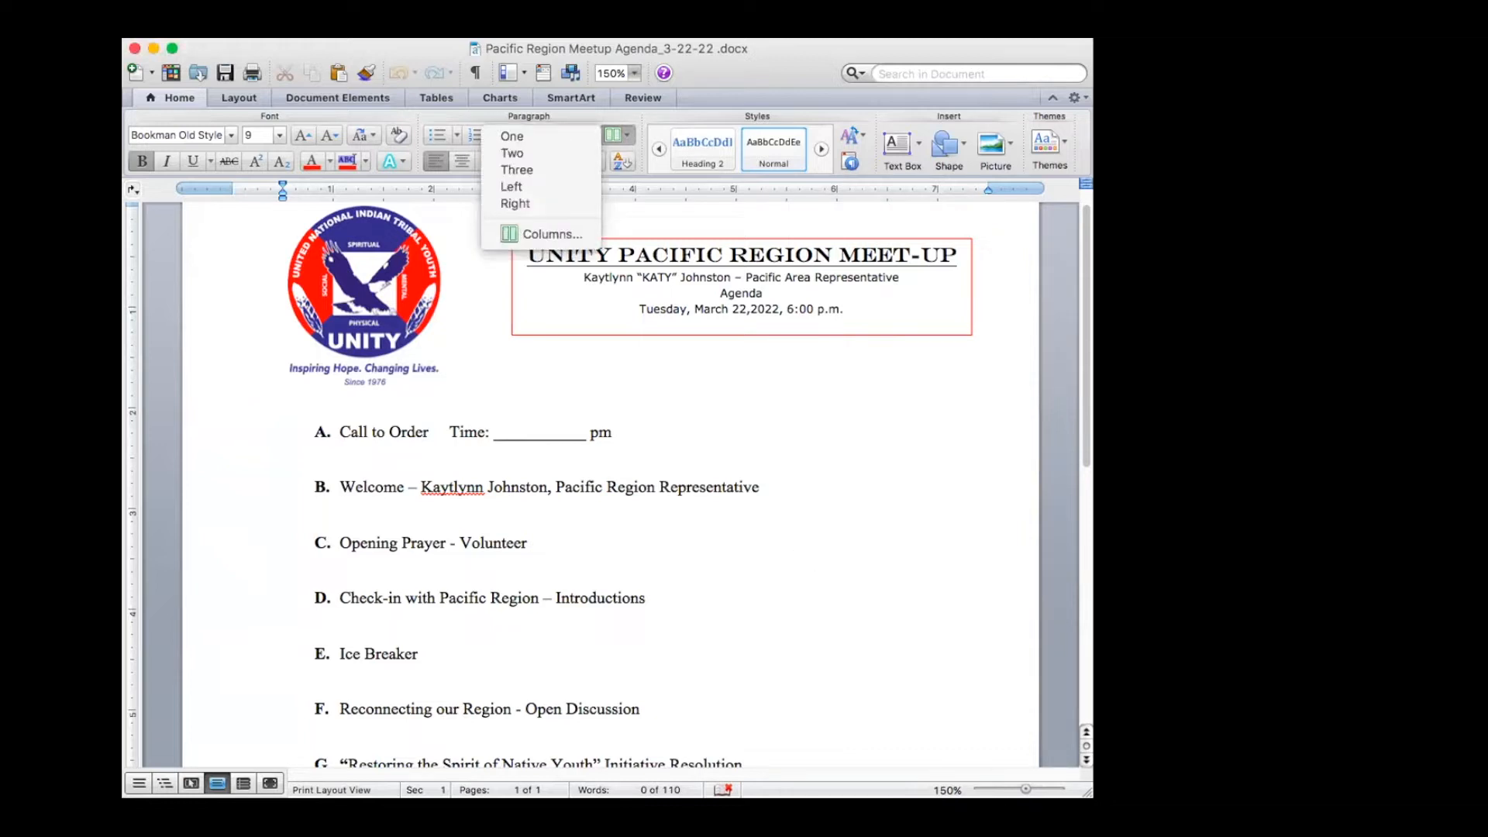
pyautogui.moveTo(595, 352)
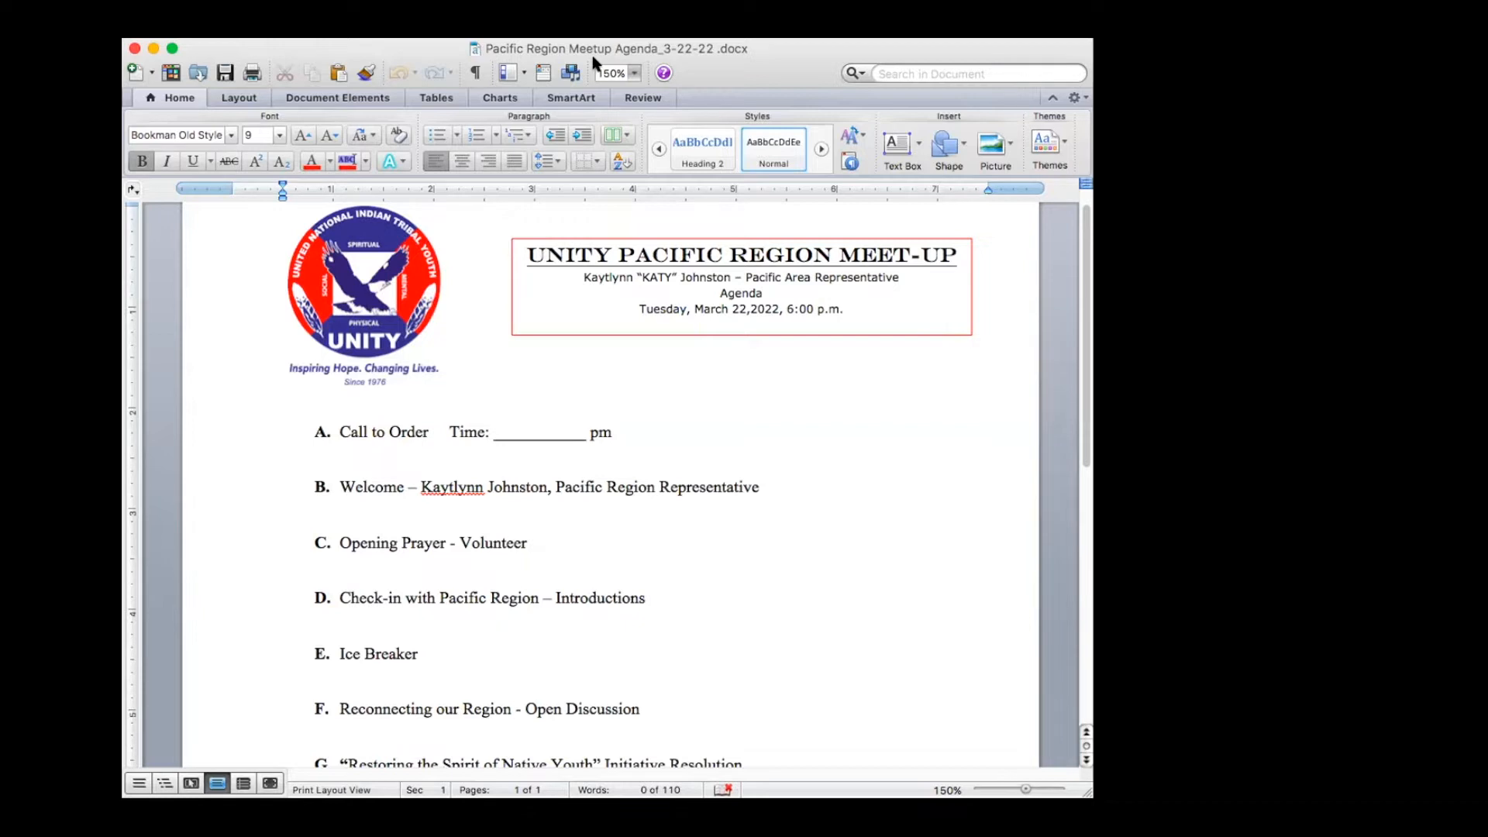
pyautogui.click(282, 380)
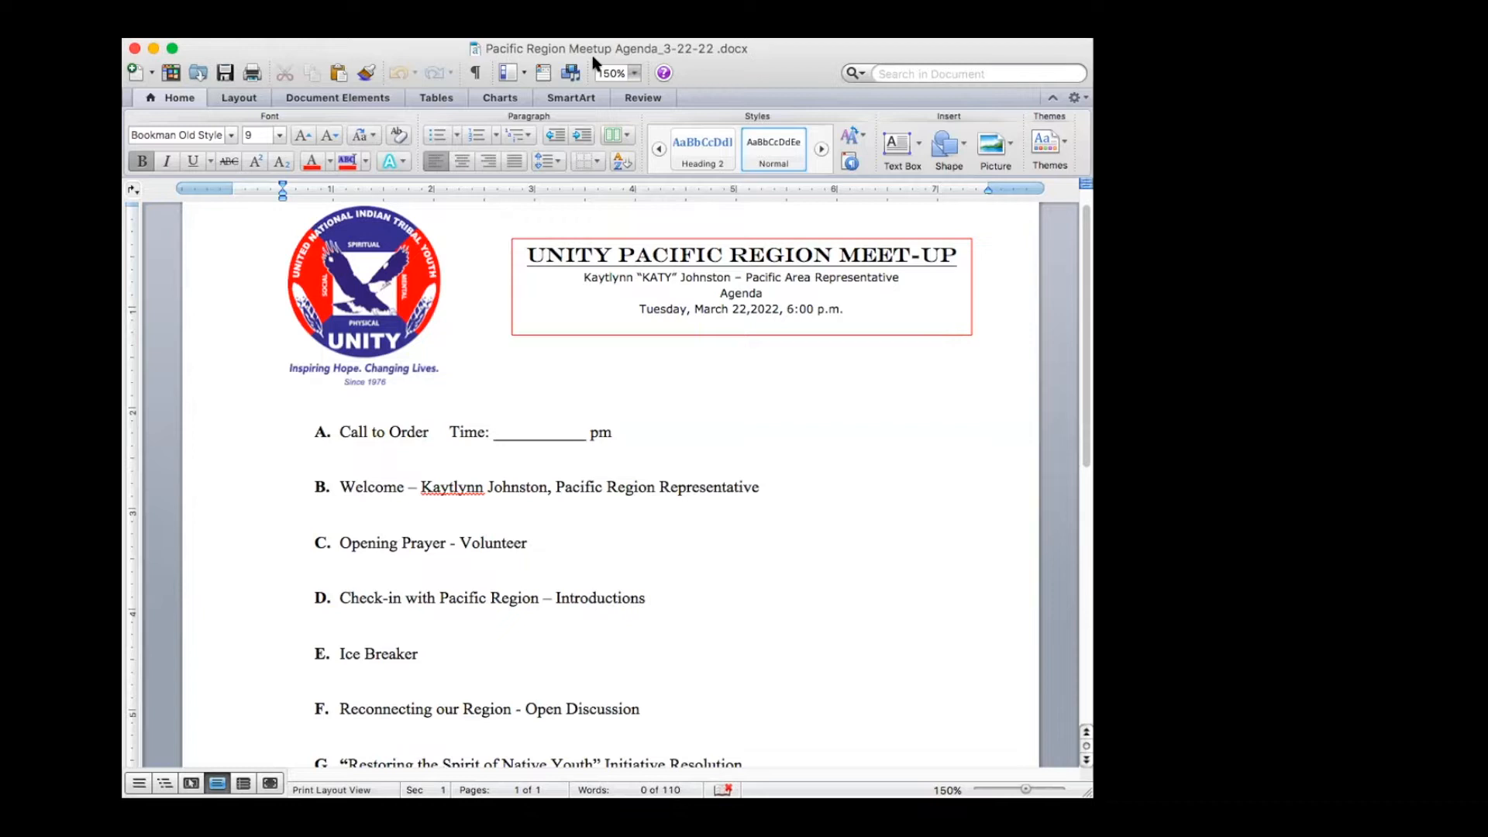
pyautogui.click(282, 380)
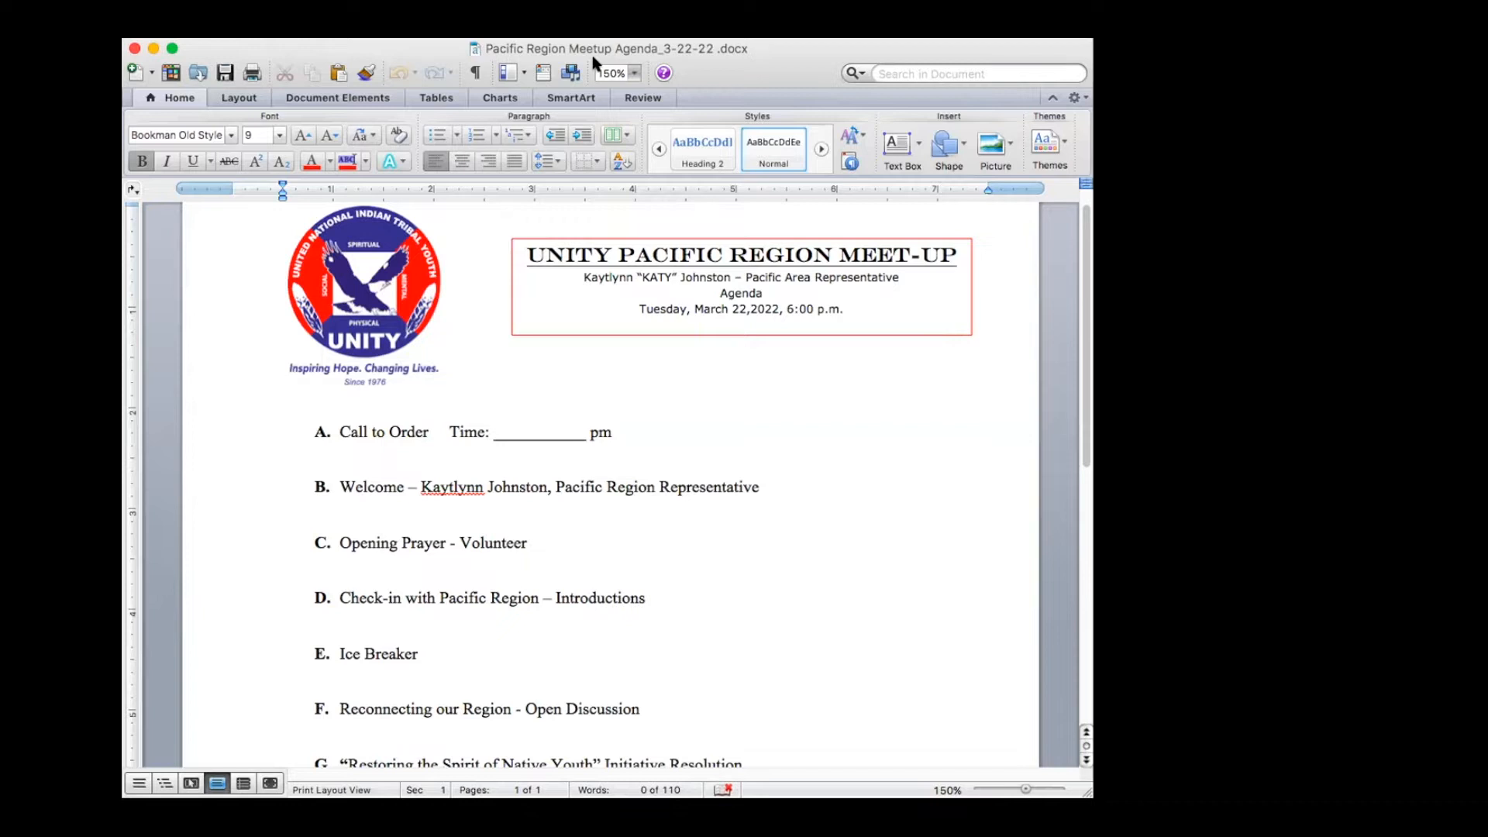
pyautogui.click(282, 380)
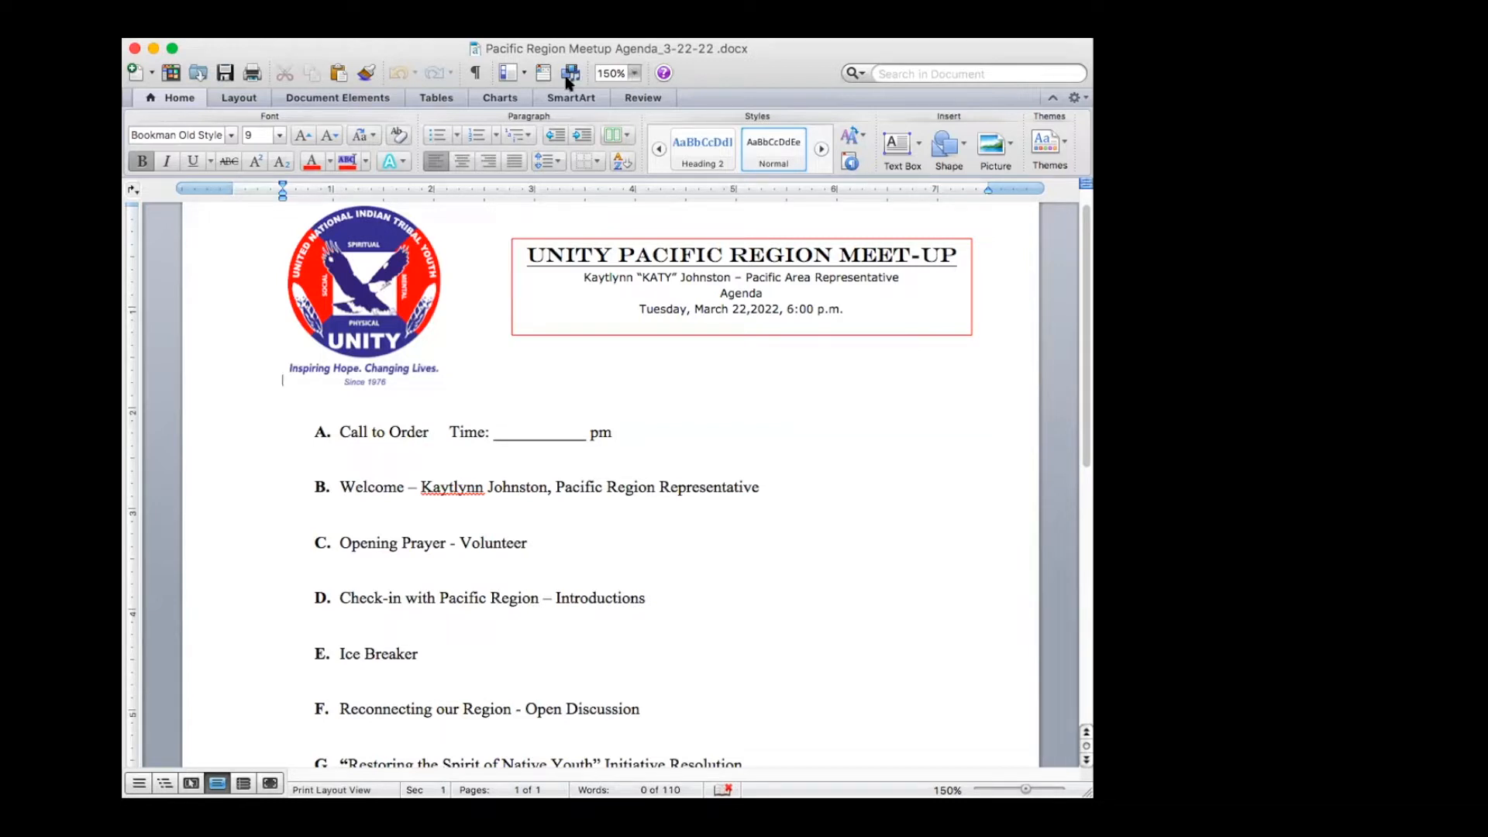
pyautogui.moveTo(358, 50)
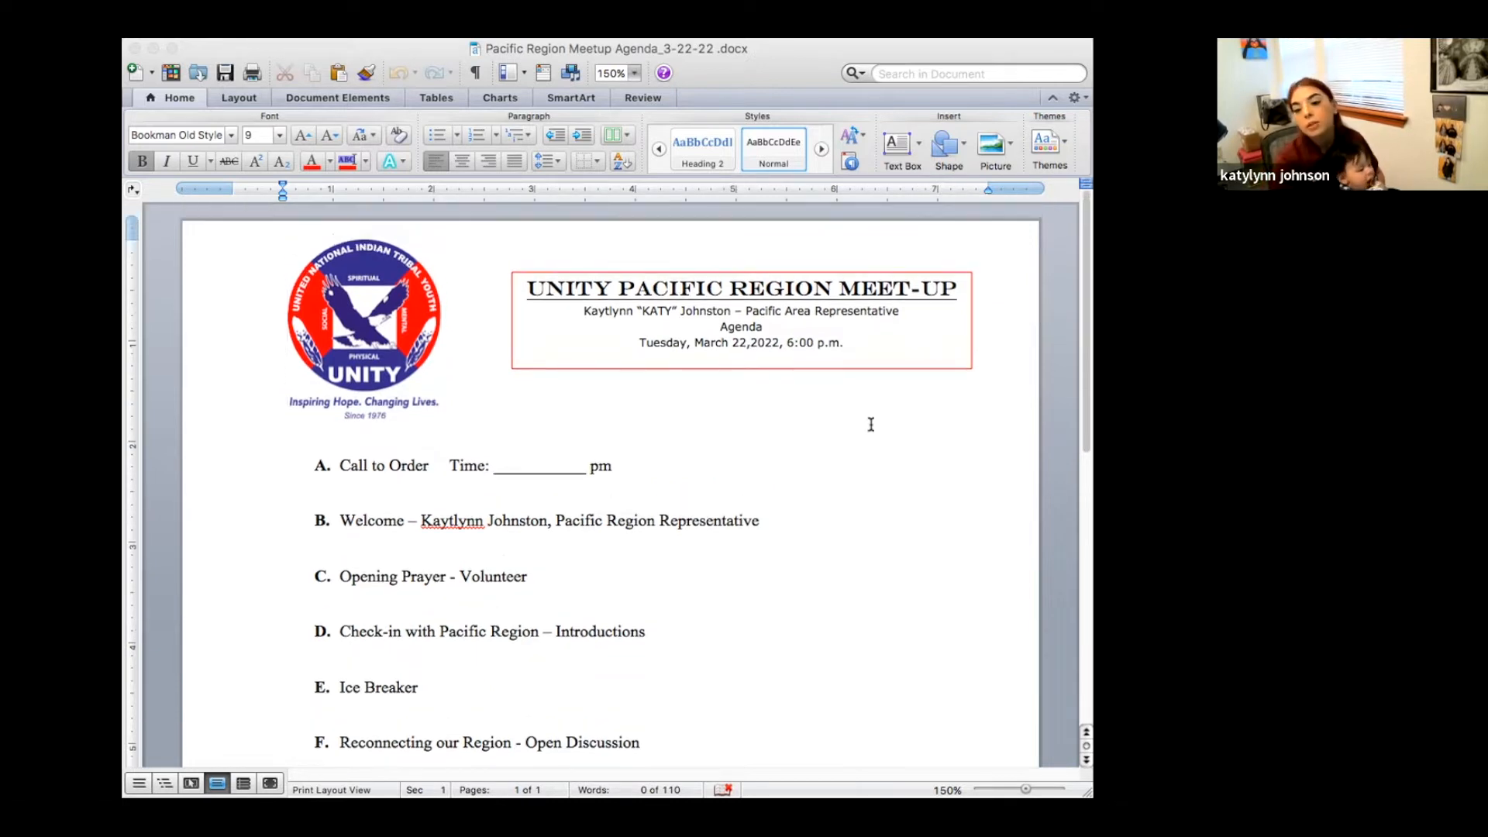
# Scroll the agenda down so items B through I, including all five Announcements, are visible
pyautogui.scroll(-3)
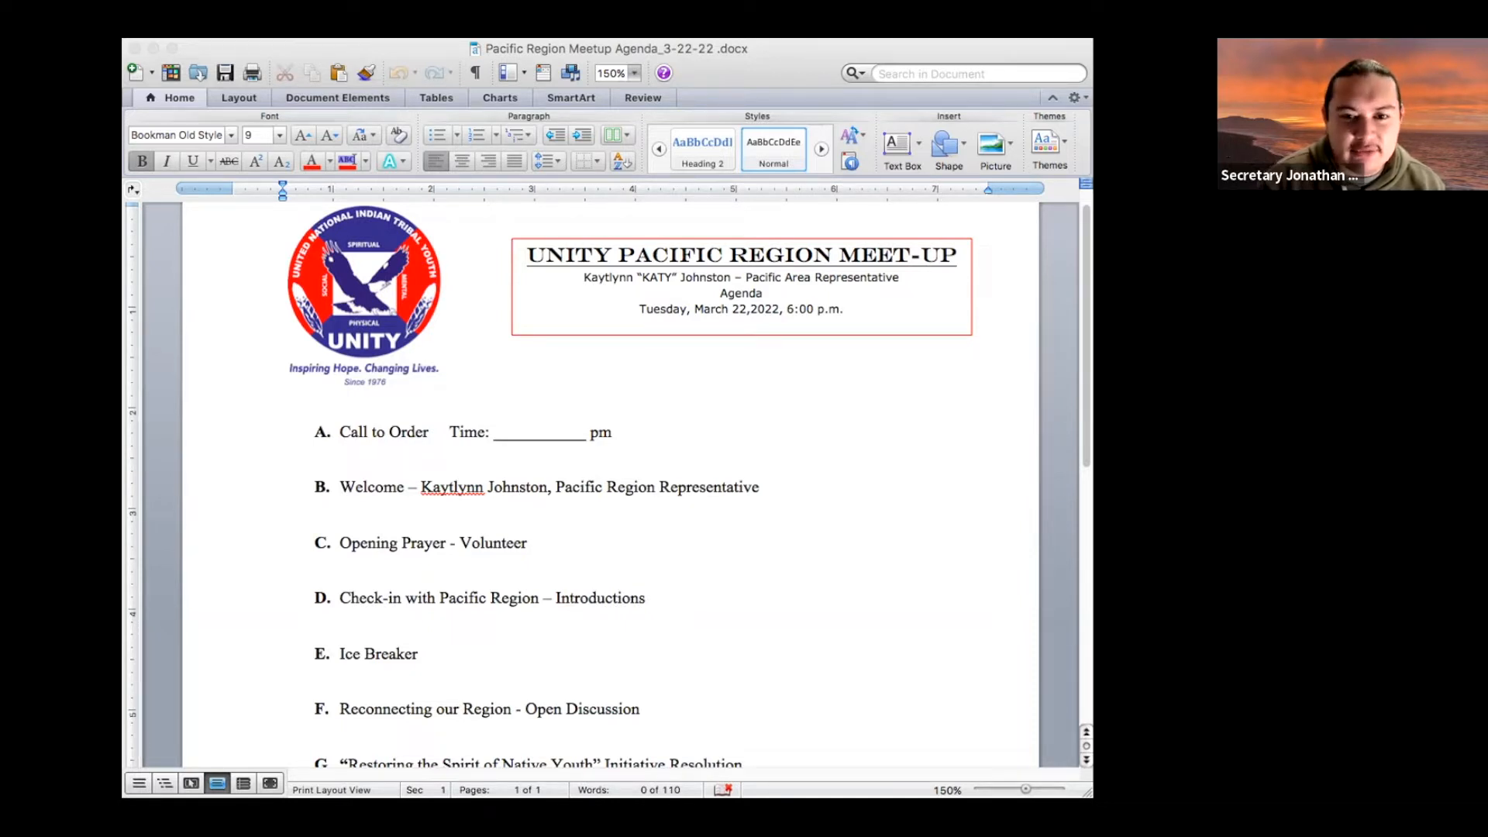
pyautogui.moveTo(1023, 306)
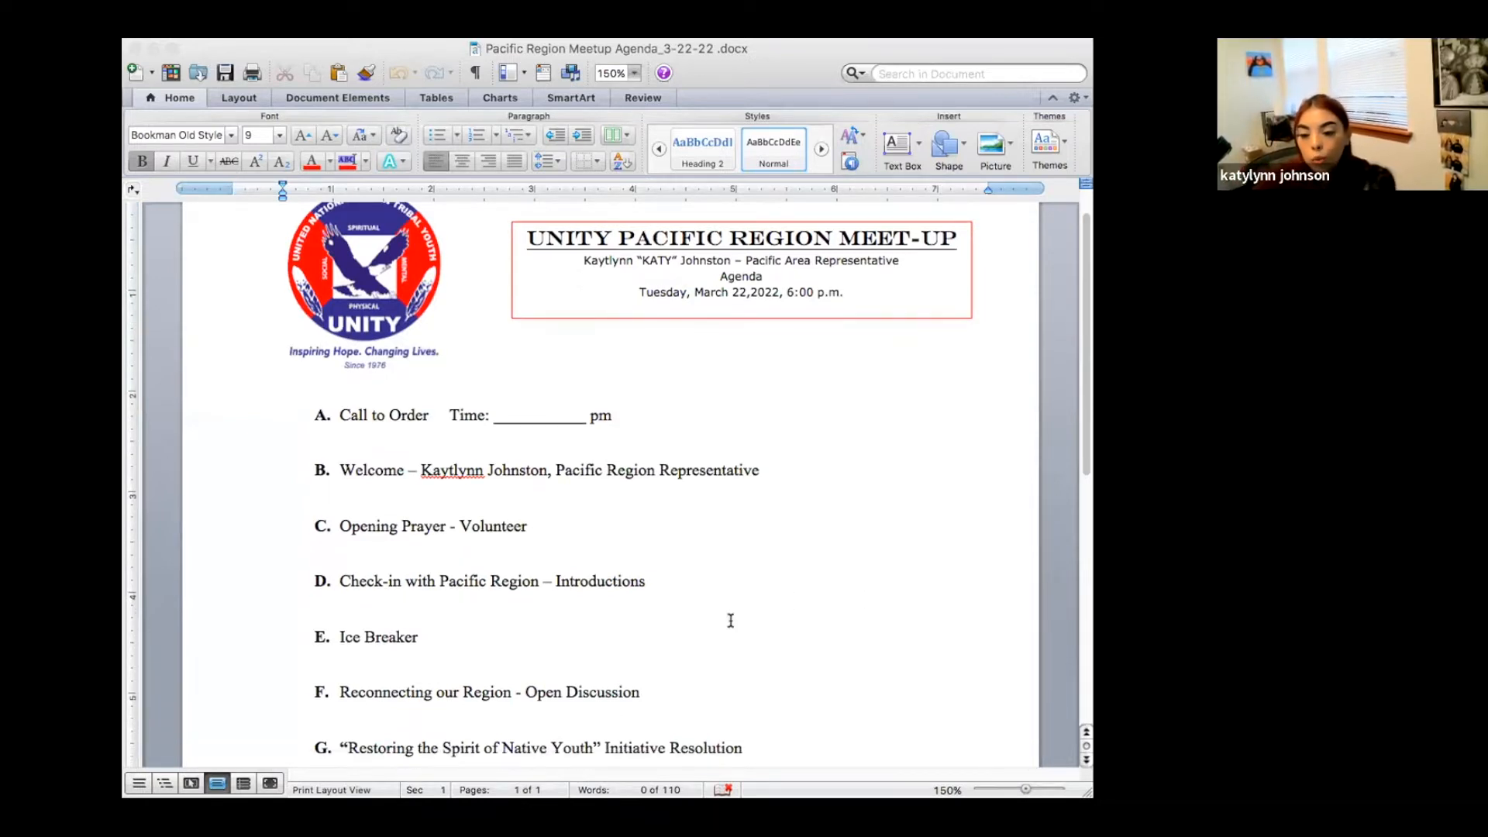
pyautogui.scroll(-3)
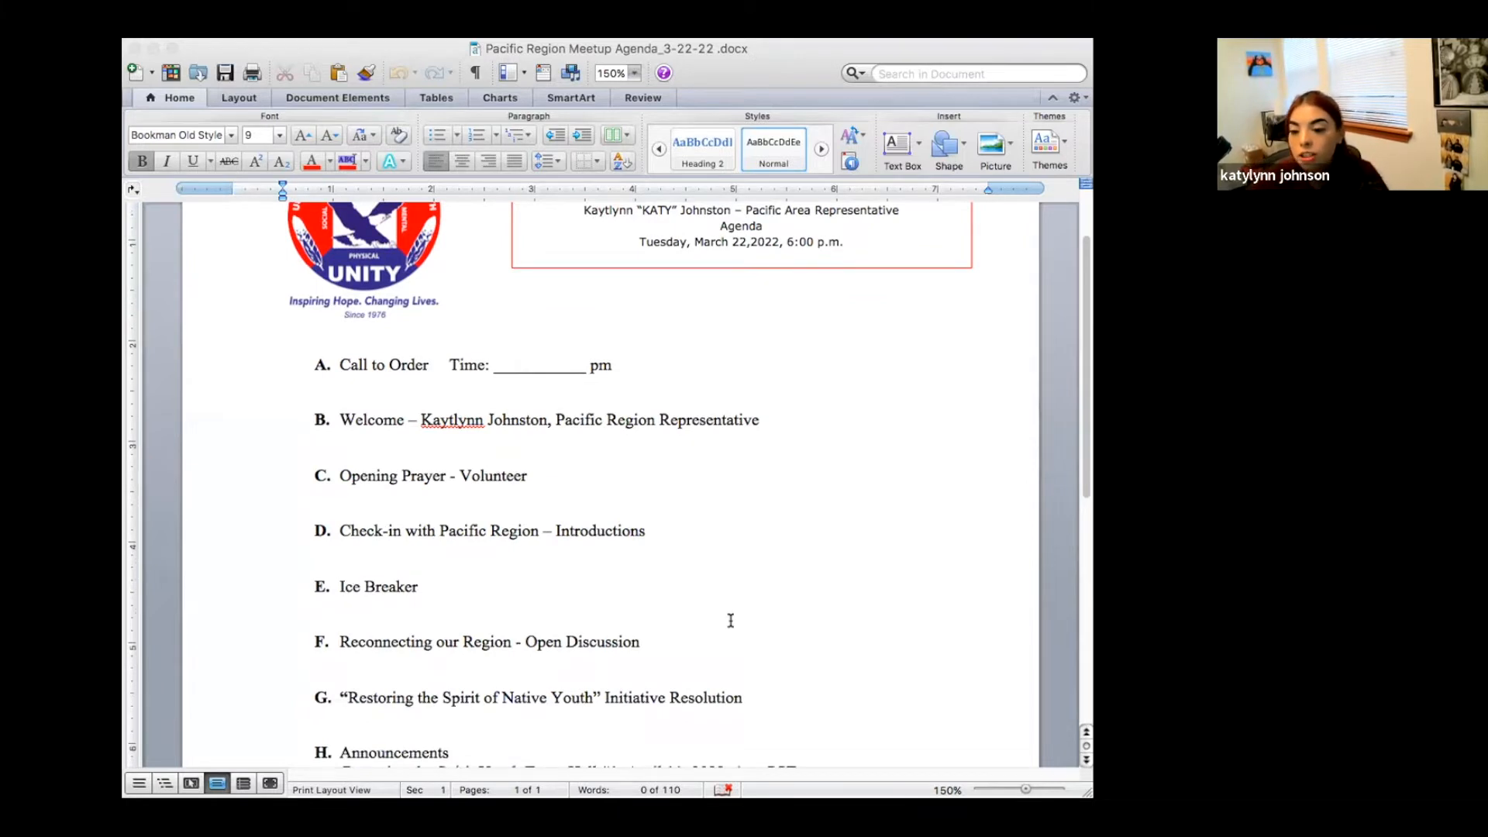
pyautogui.scroll(-3)
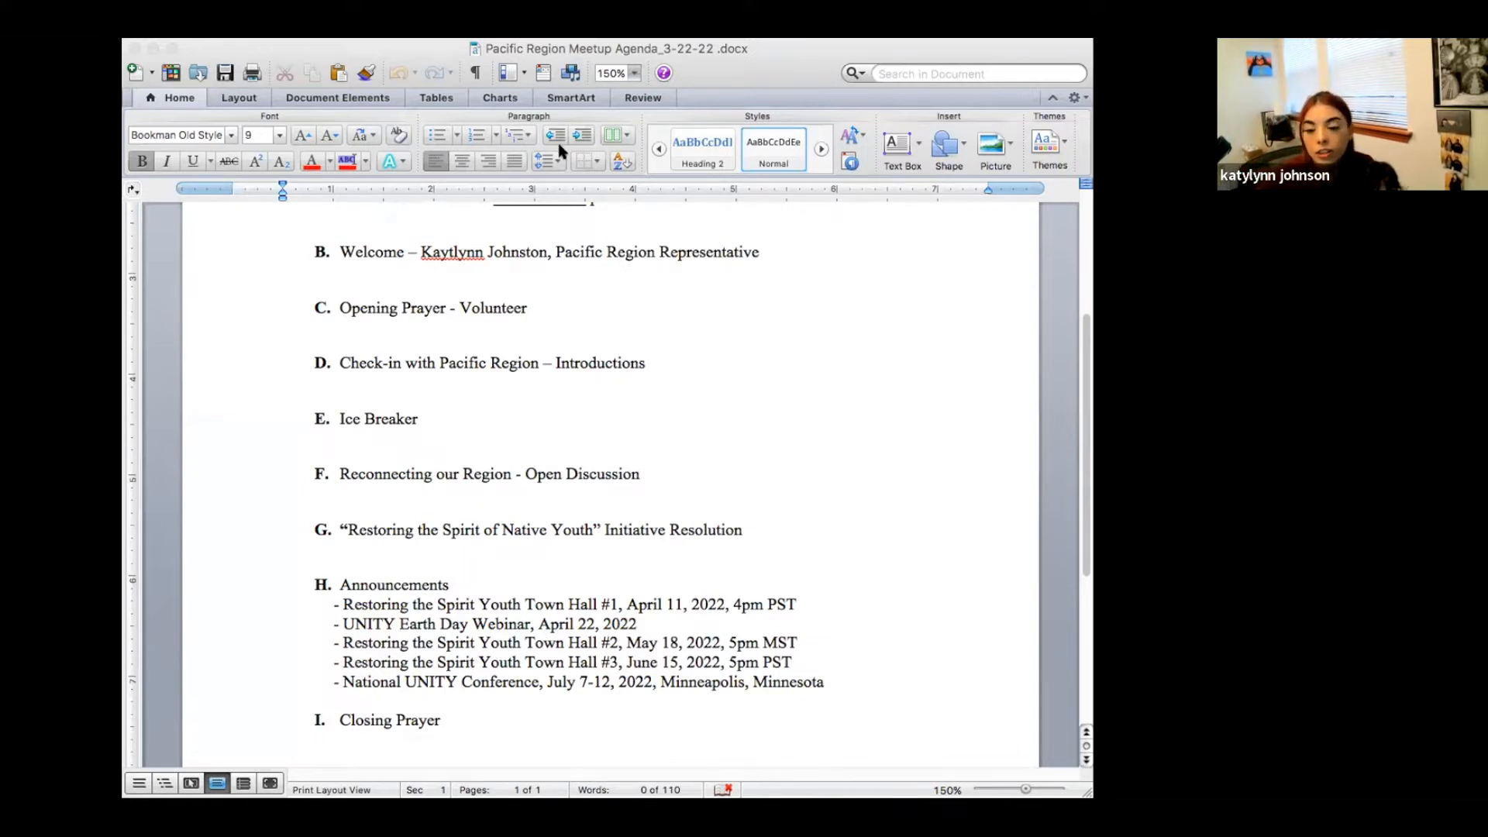
pyautogui.moveTo(696, 394)
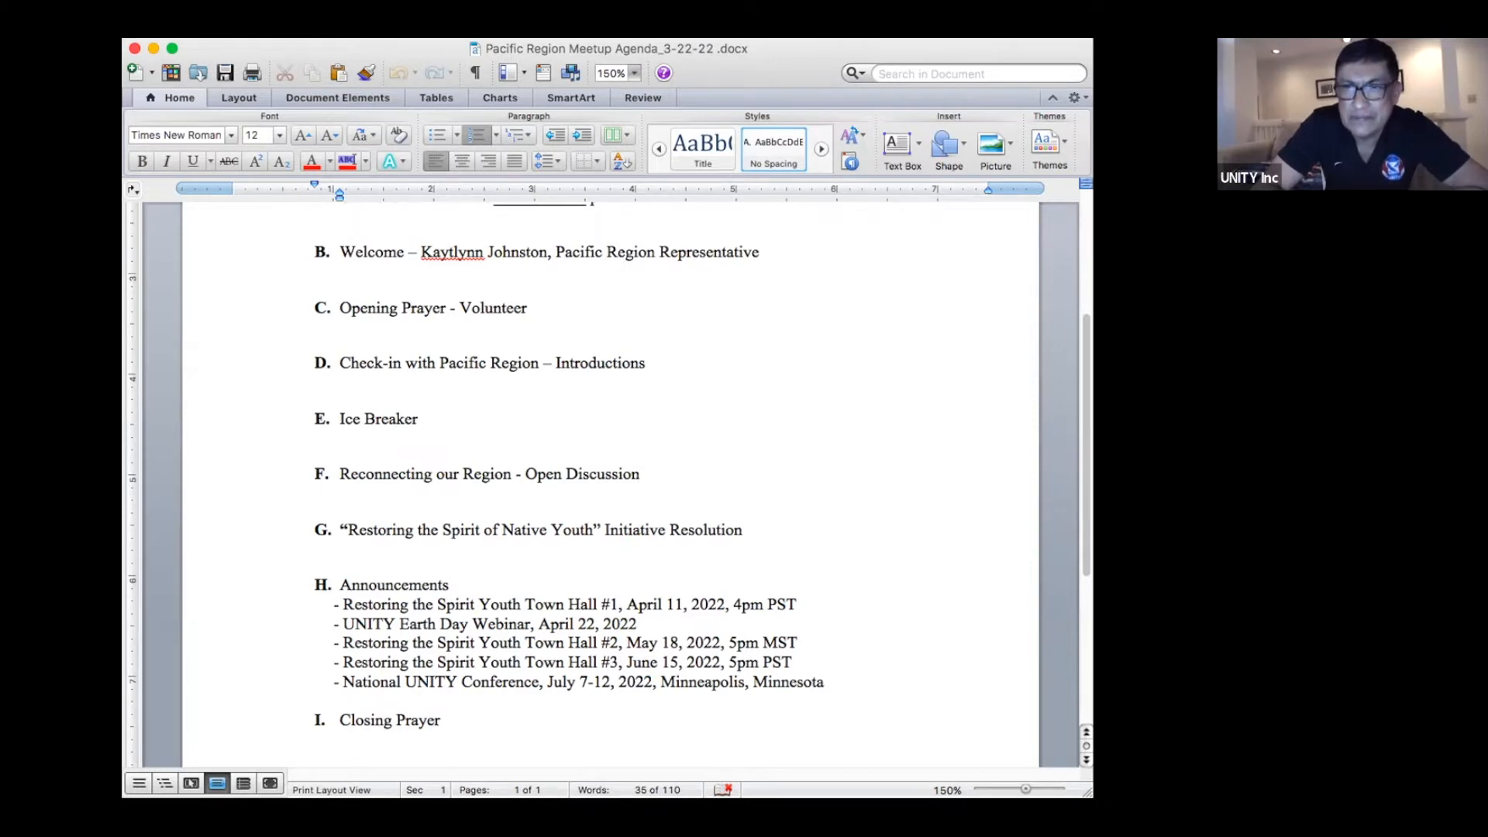
pyautogui.click(640, 474)
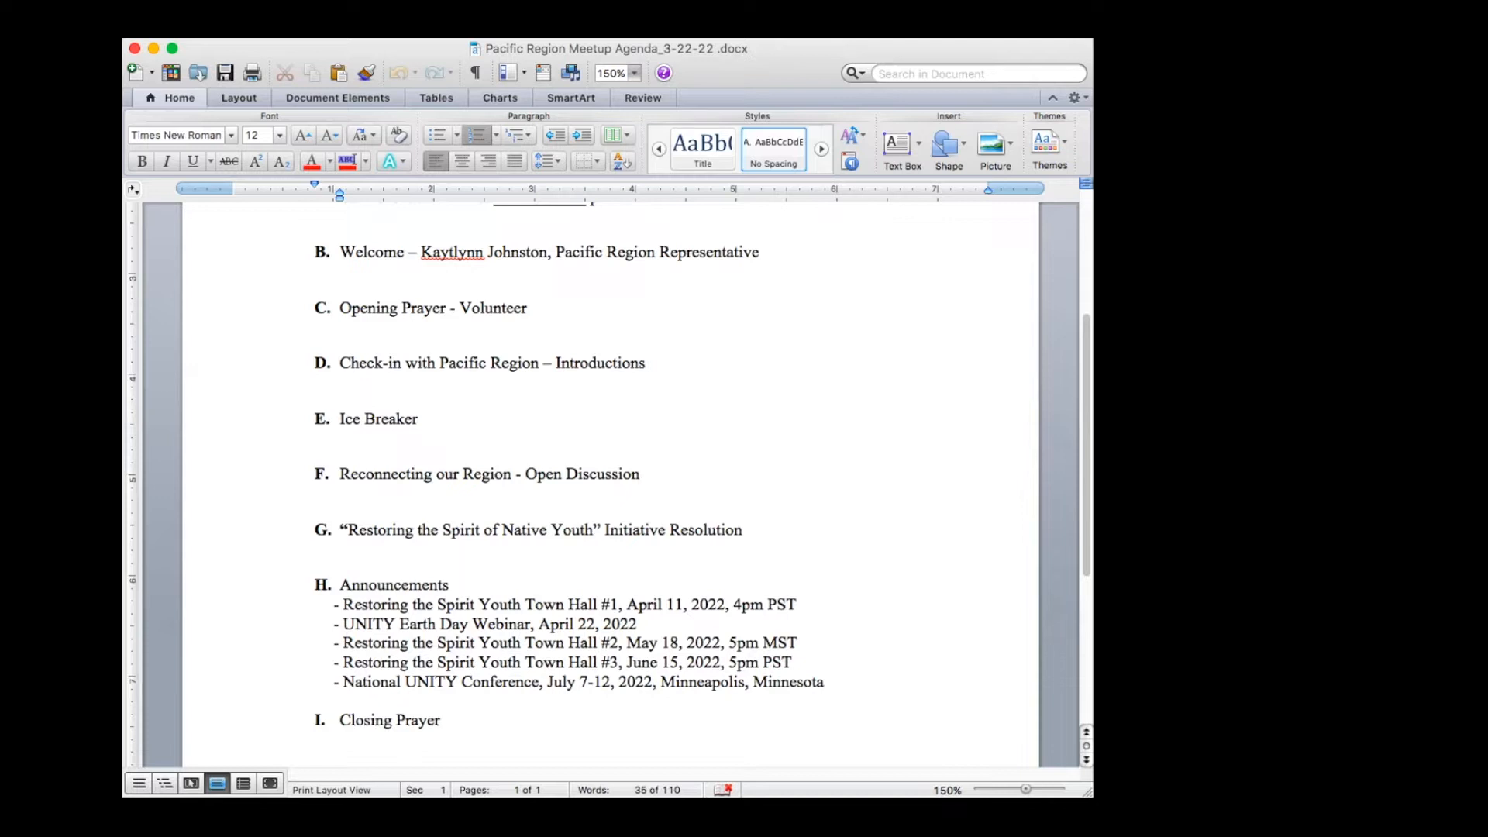
pyautogui.click(640, 474)
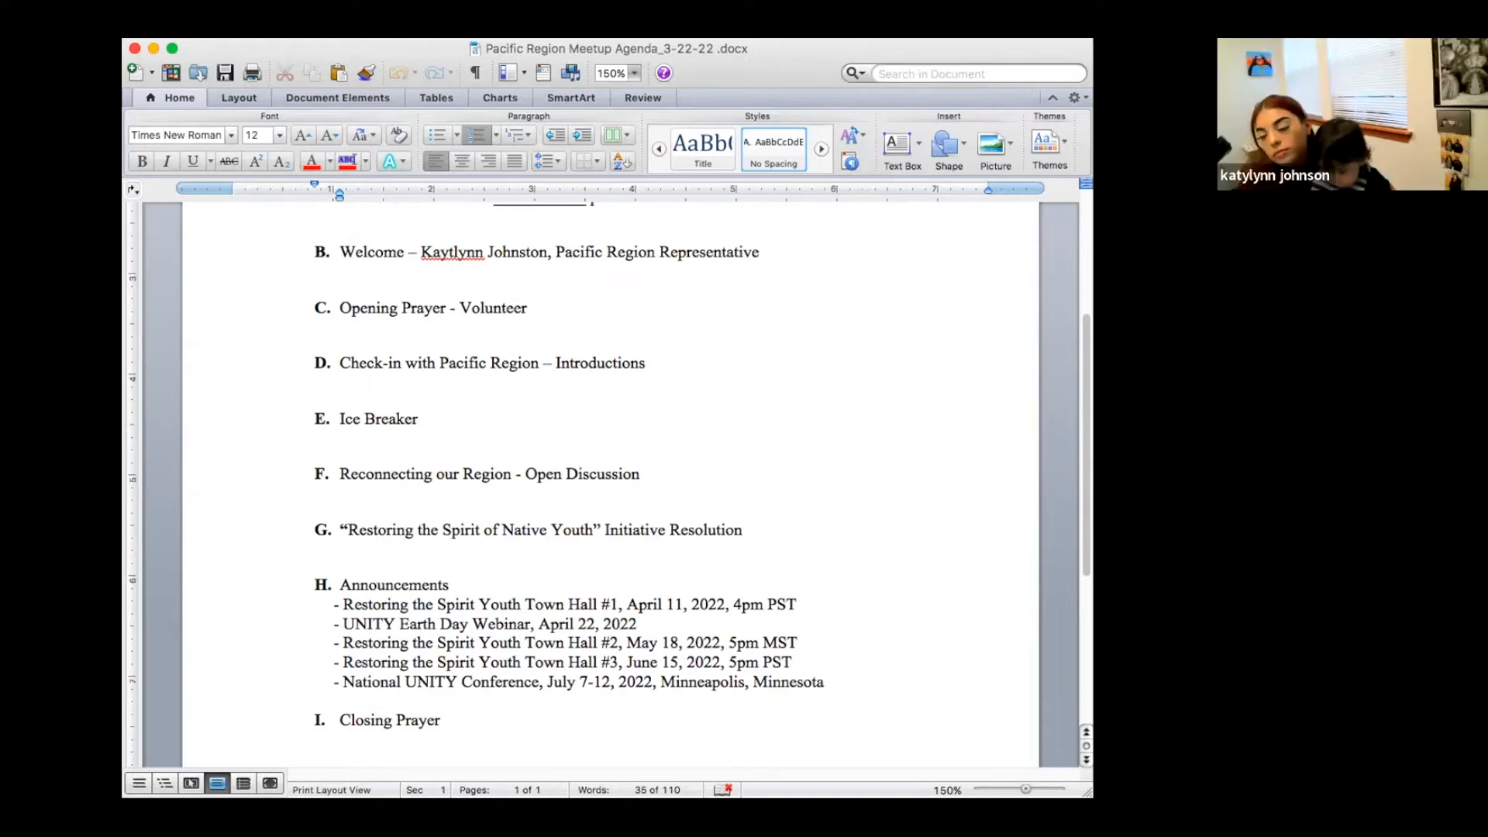
pyautogui.click(640, 475)
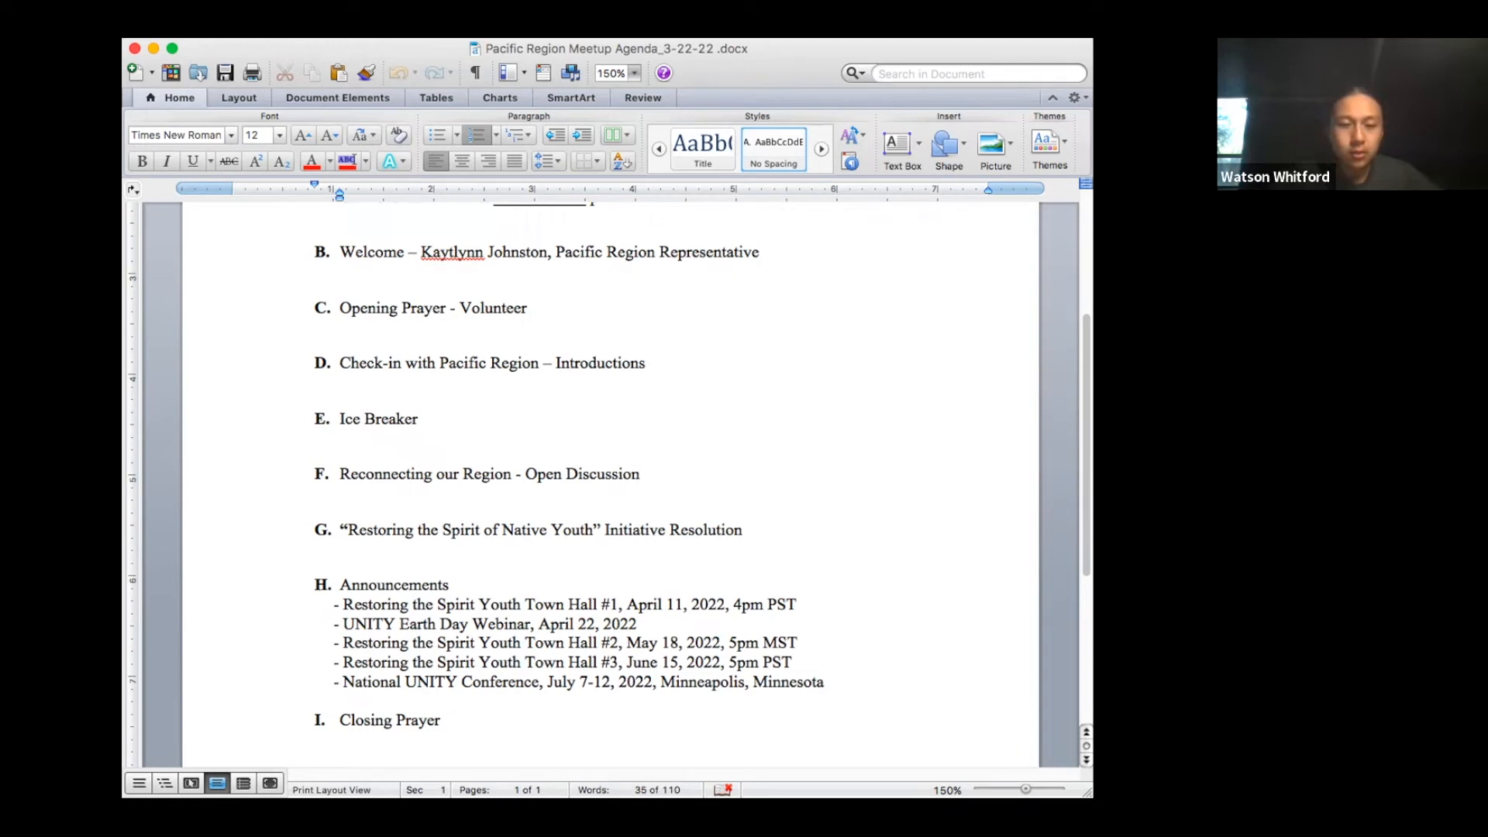
pyautogui.click(640, 475)
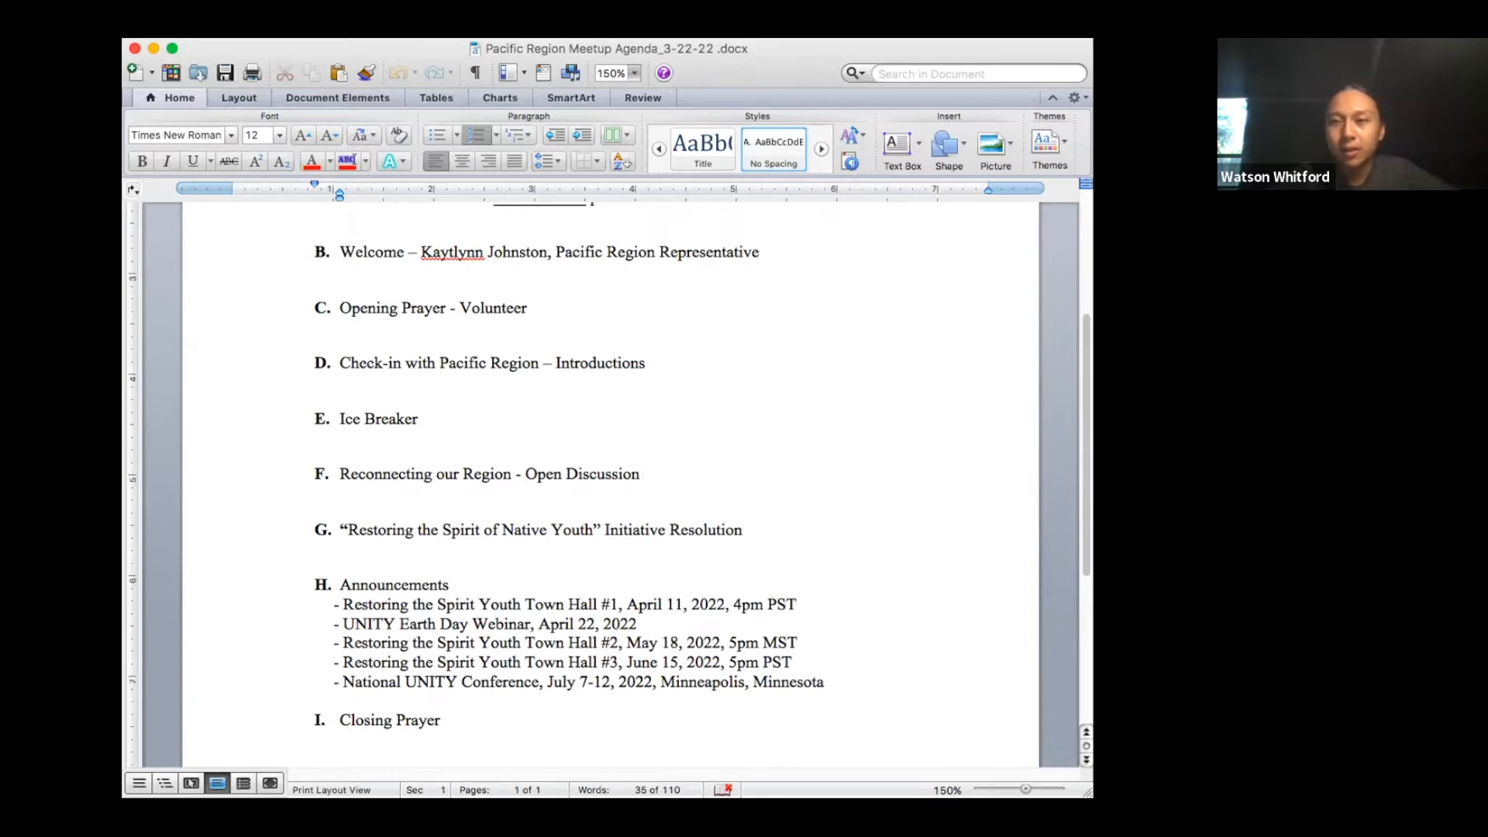
pyautogui.click(639, 474)
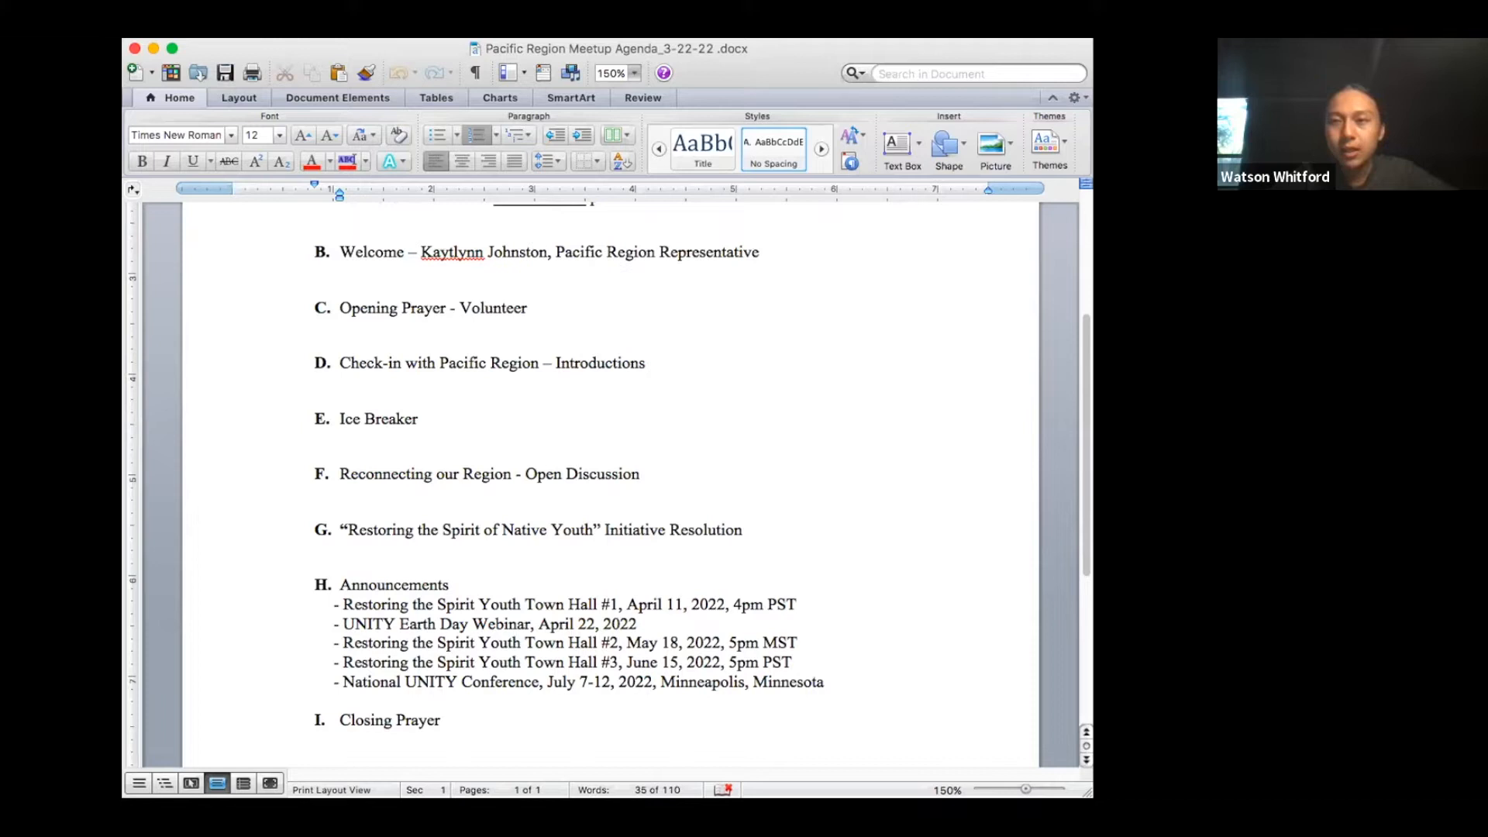
pyautogui.click(641, 475)
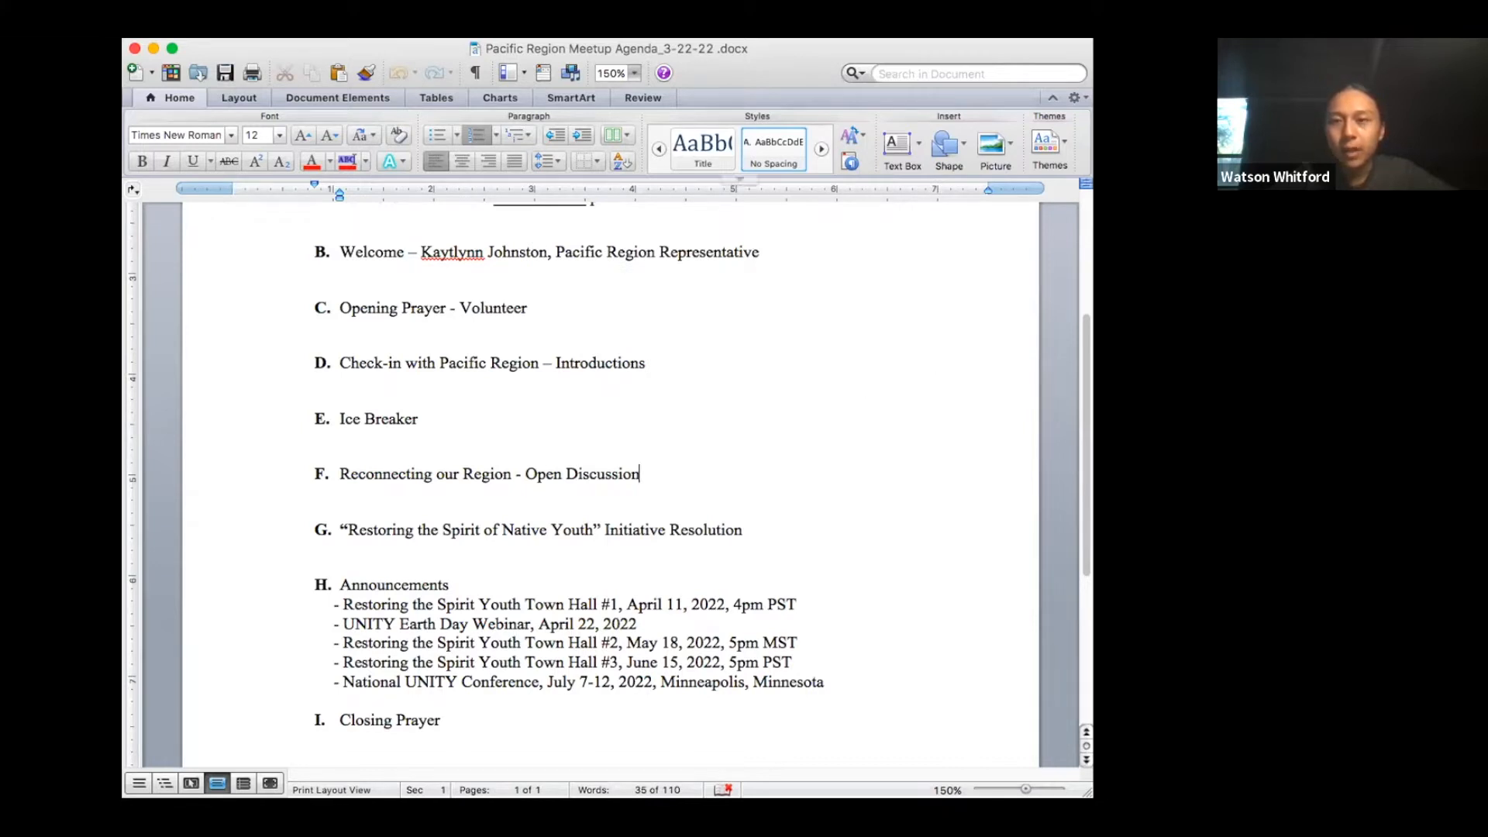
pyautogui.moveTo(1073, 389)
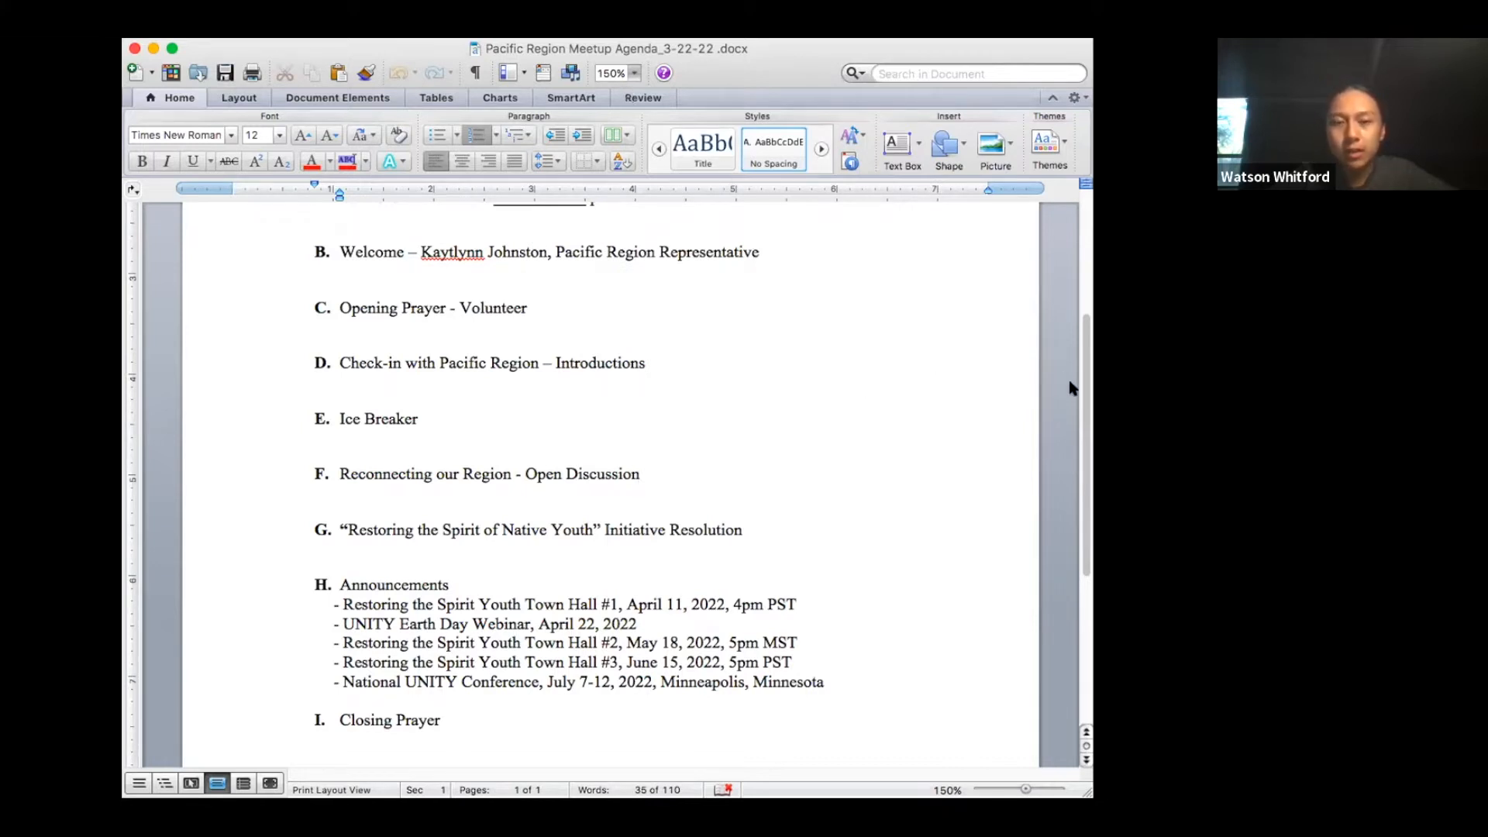
pyautogui.click(640, 474)
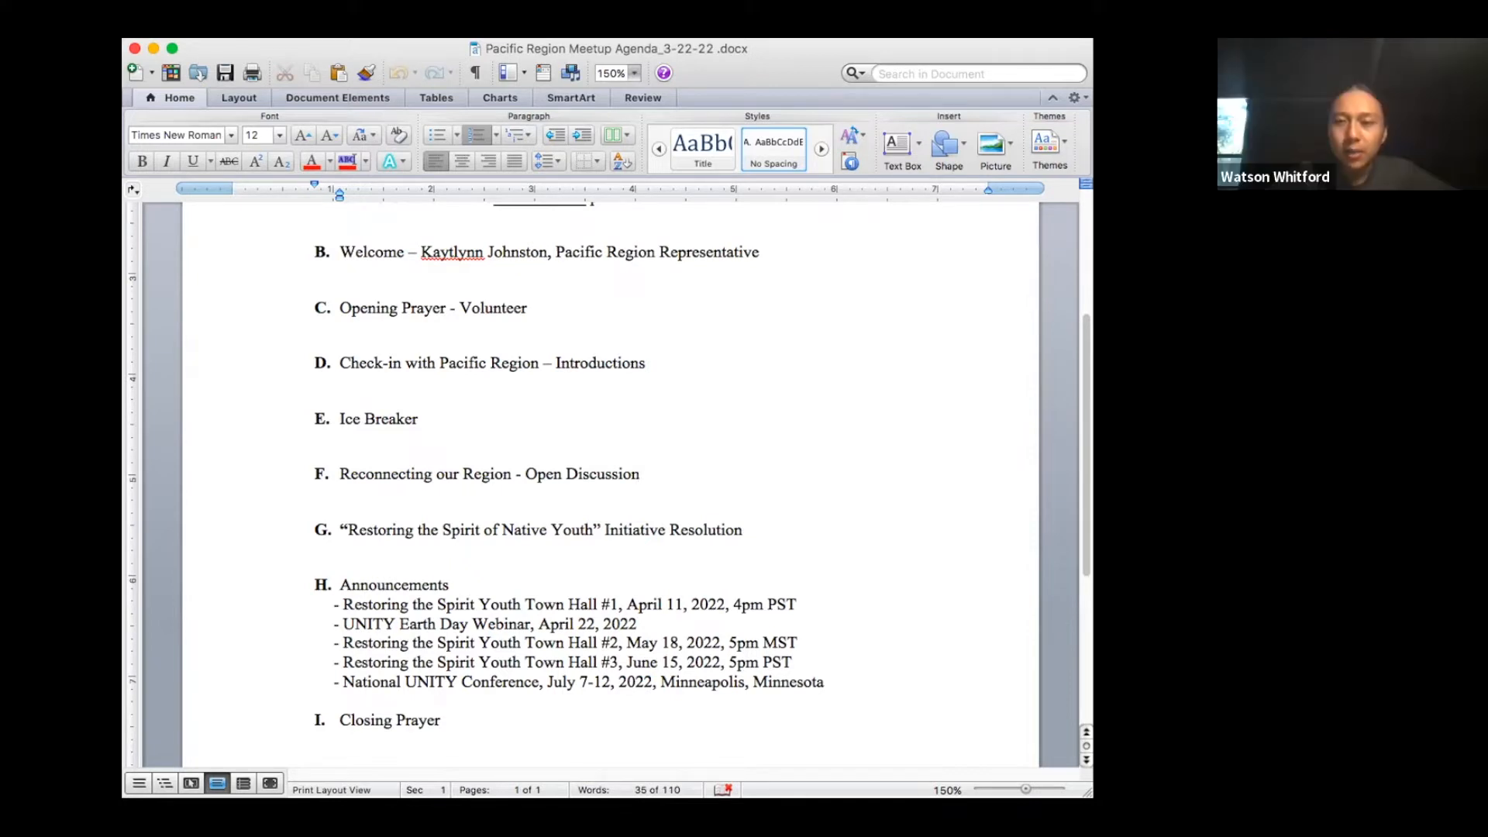
pyautogui.click(638, 475)
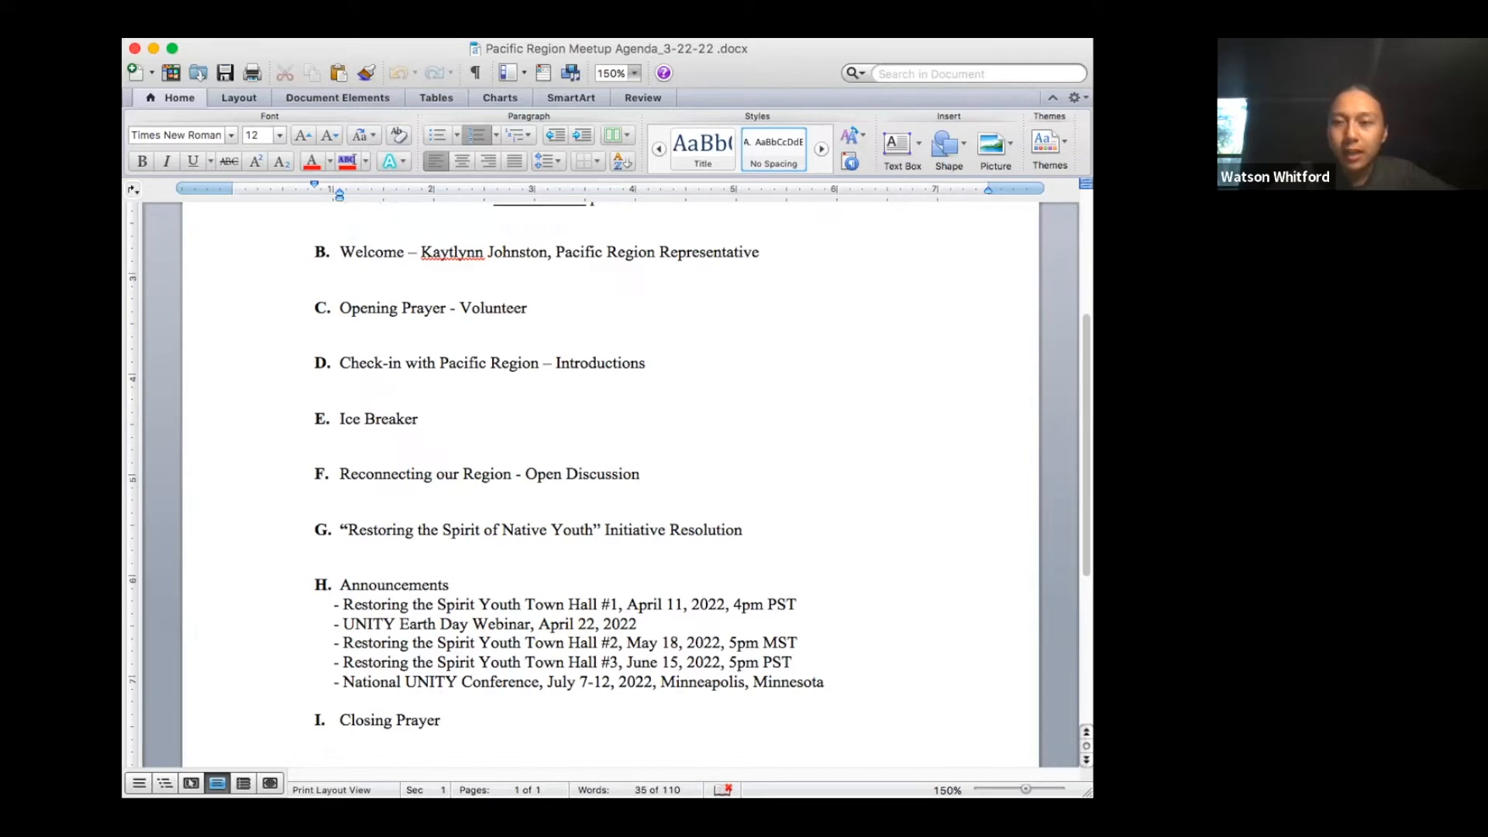
pyautogui.click(640, 474)
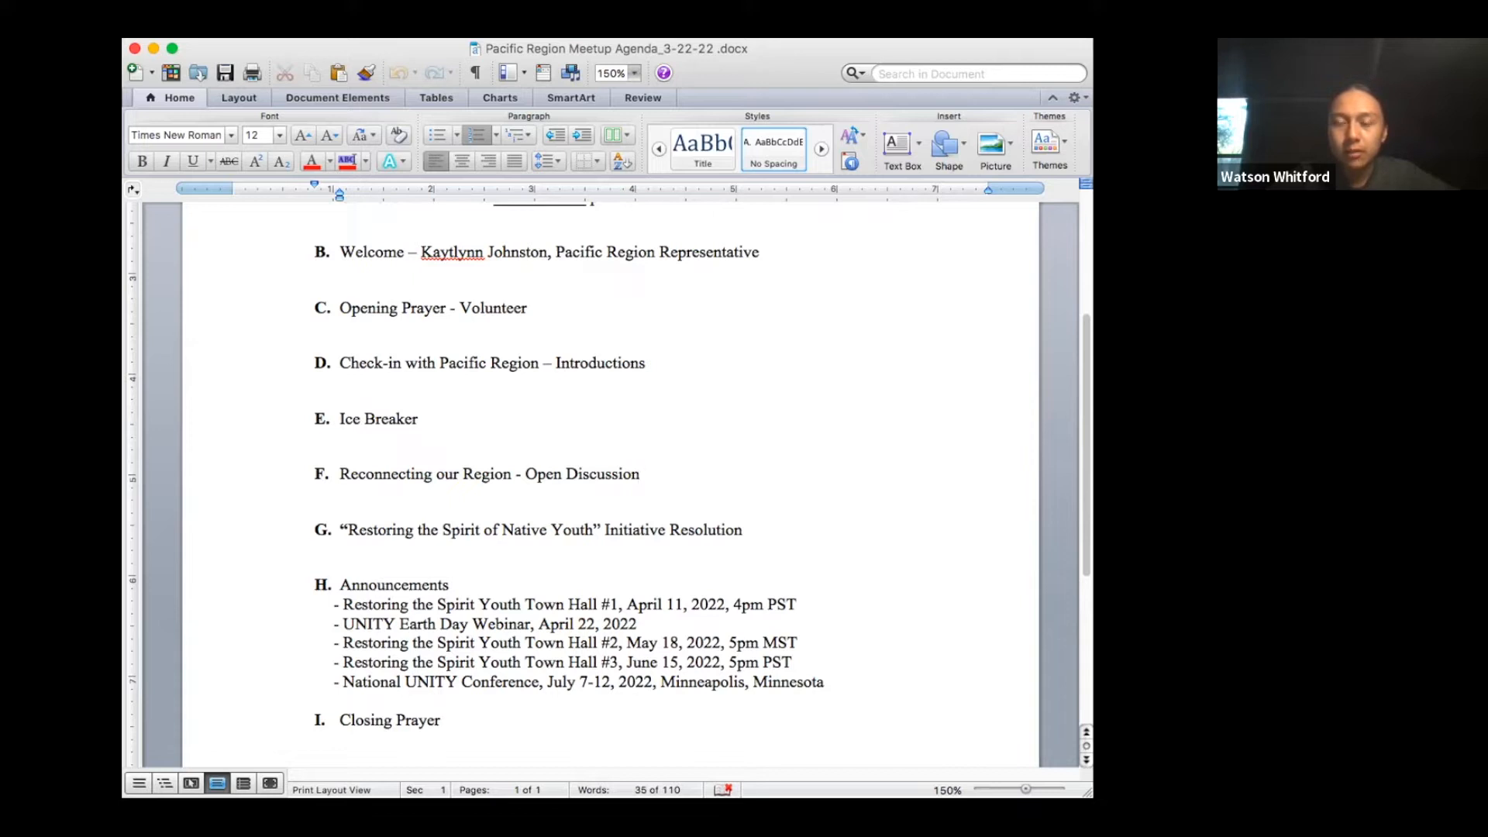
pyautogui.click(640, 475)
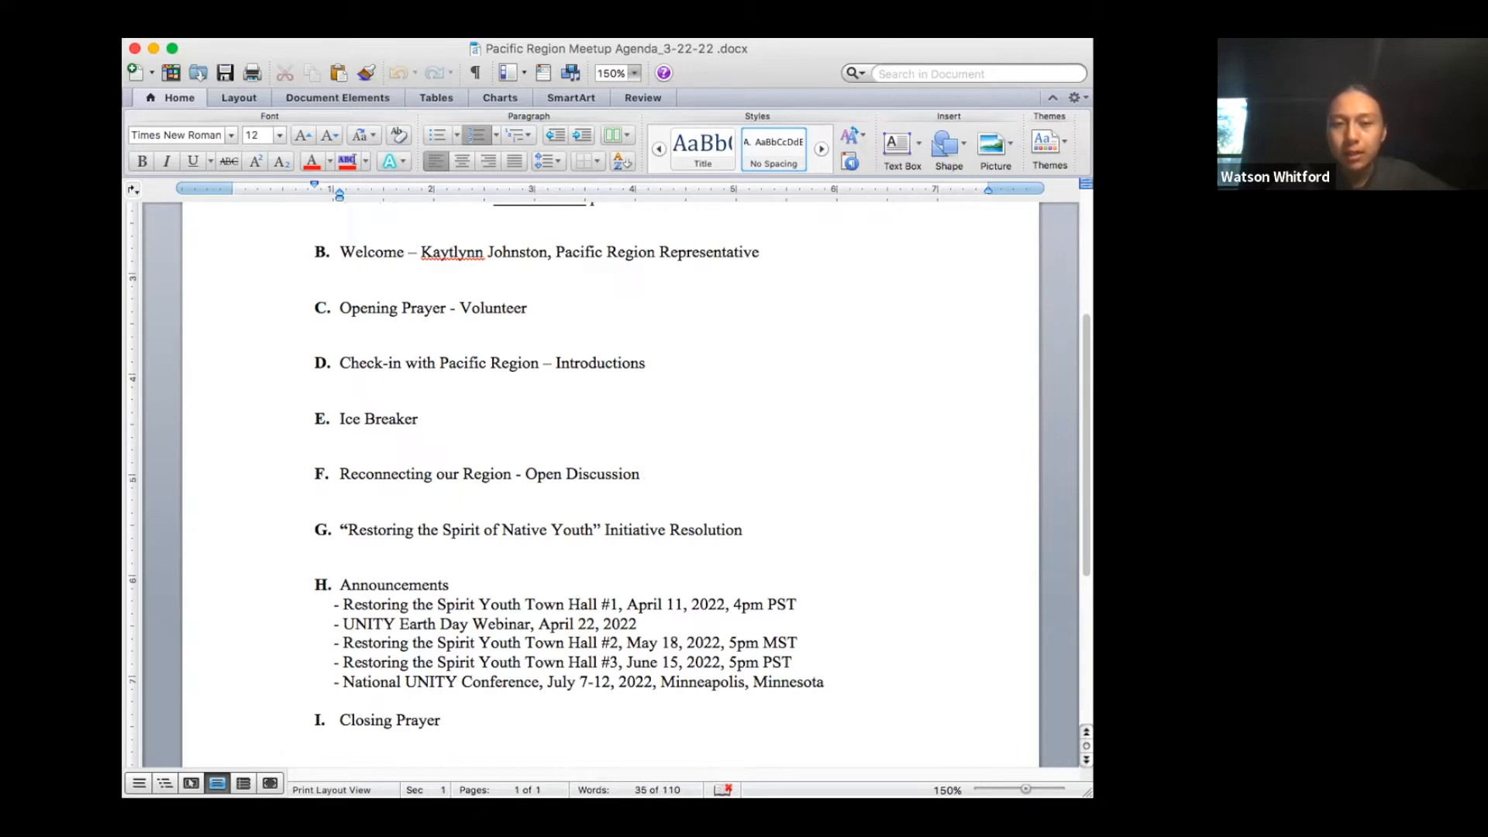
pyautogui.click(640, 475)
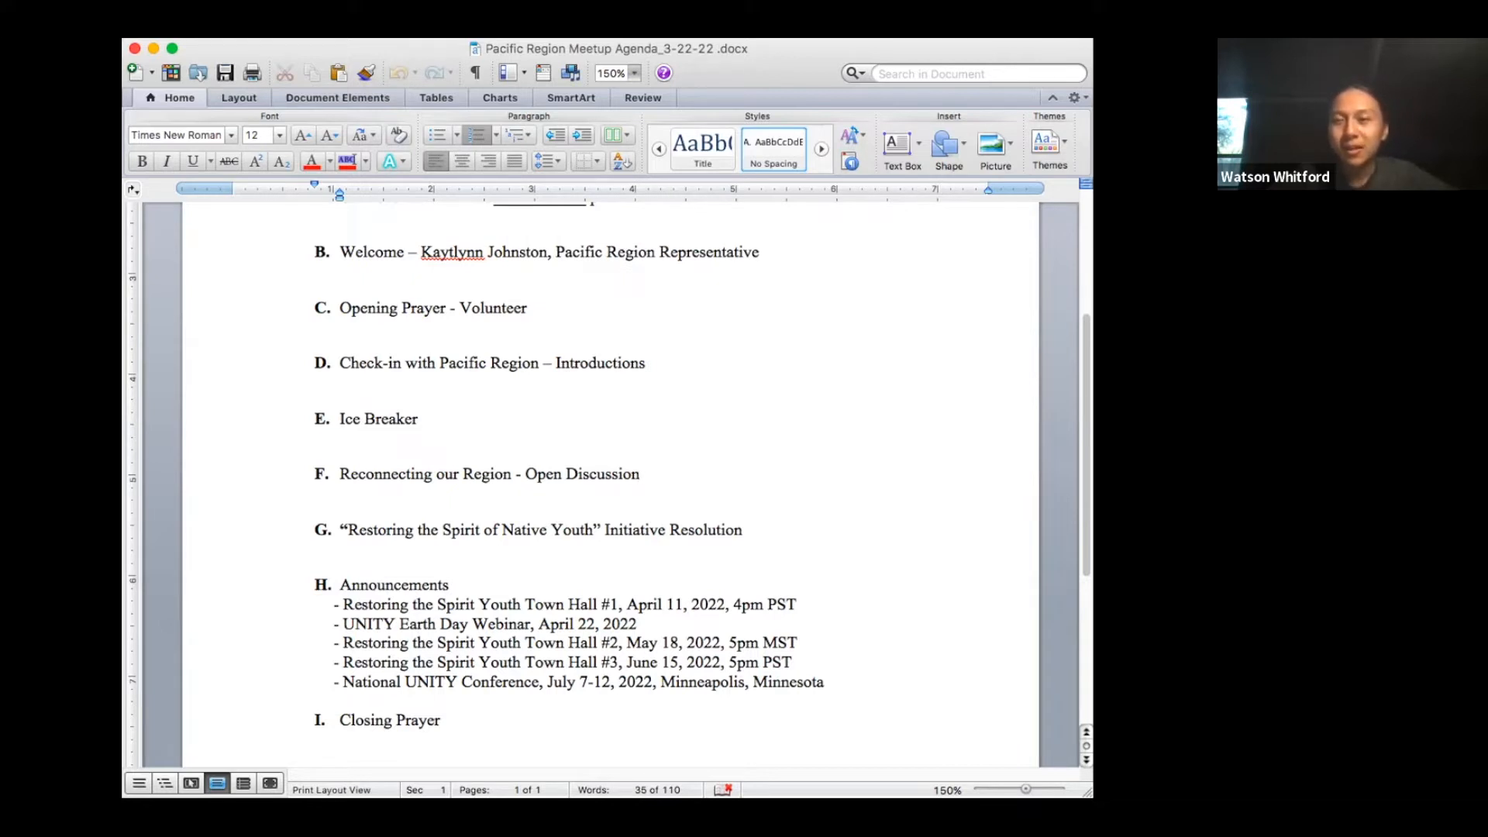
pyautogui.click(640, 474)
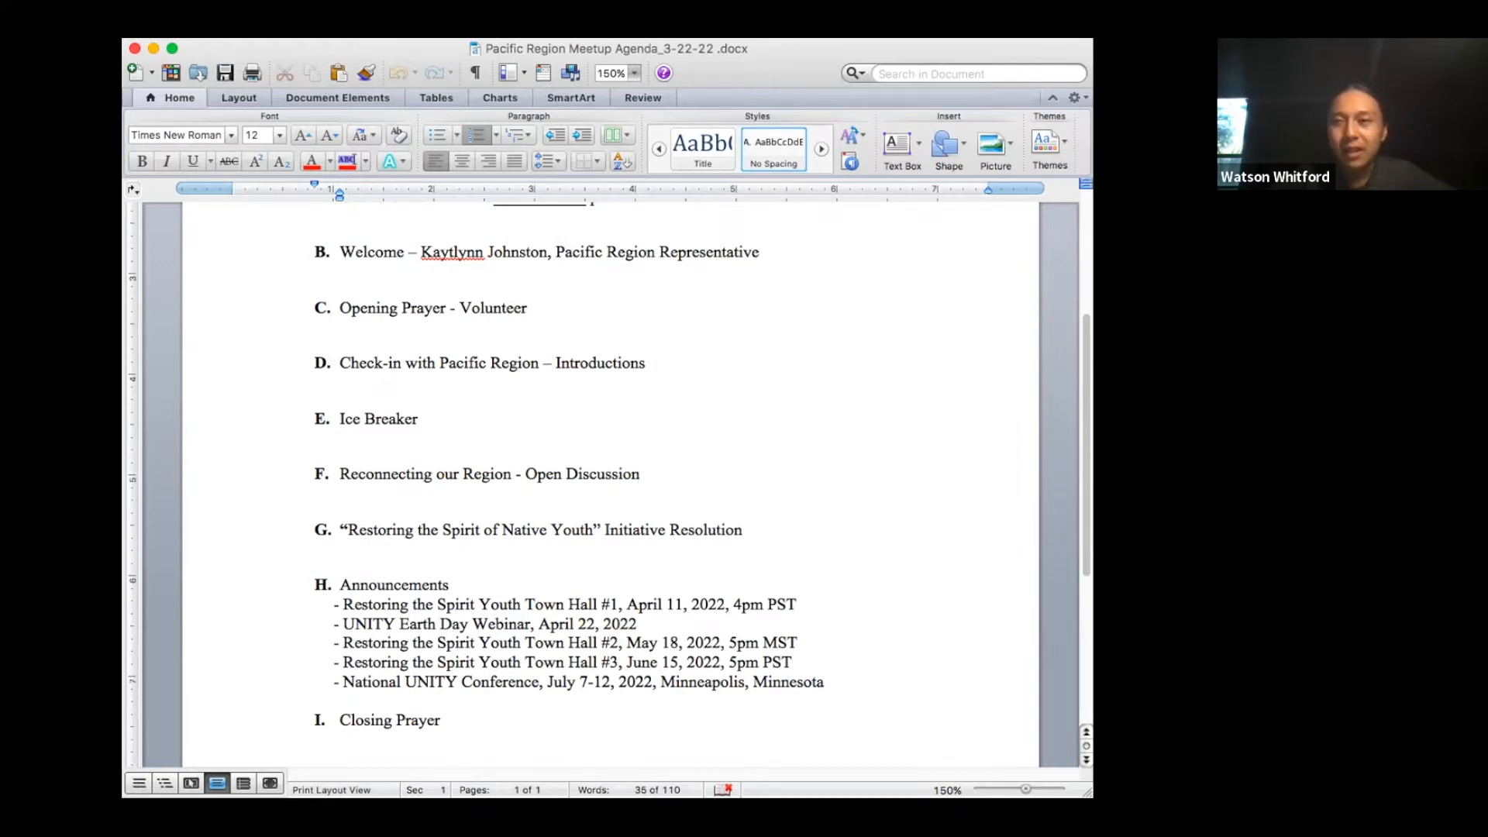
pyautogui.click(640, 474)
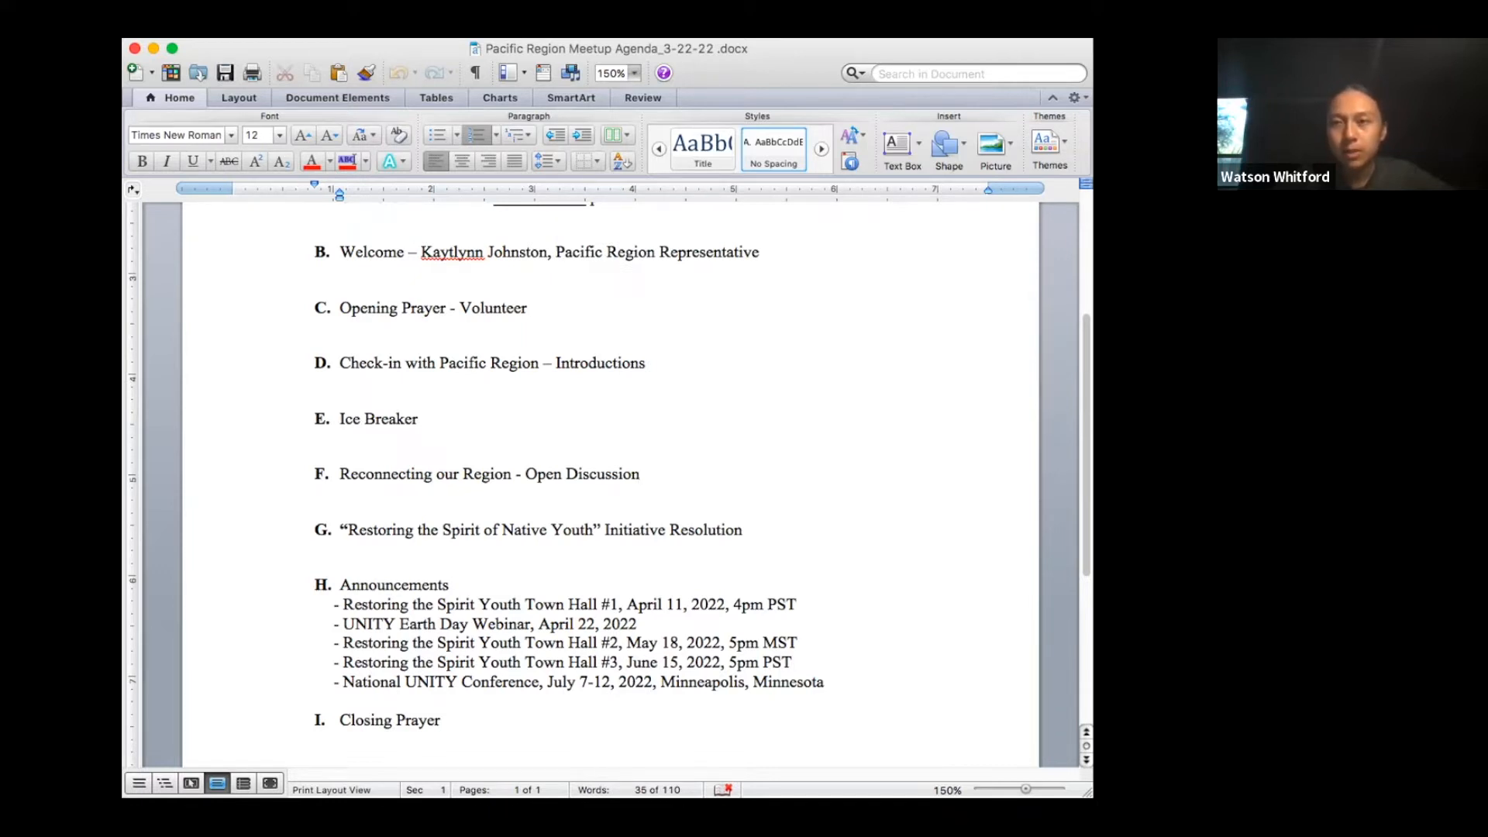
pyautogui.click(640, 475)
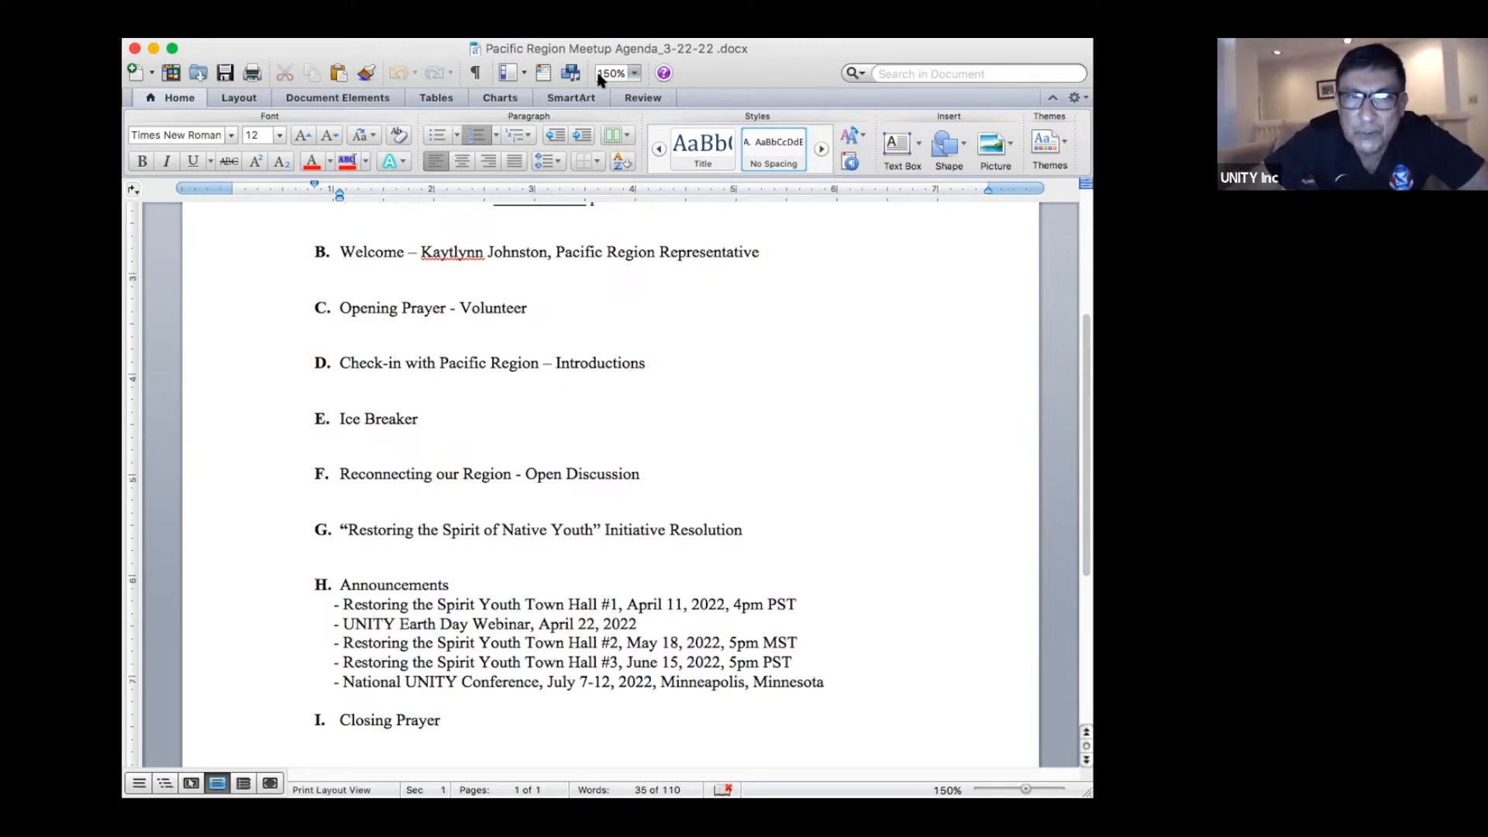
pyautogui.click(640, 474)
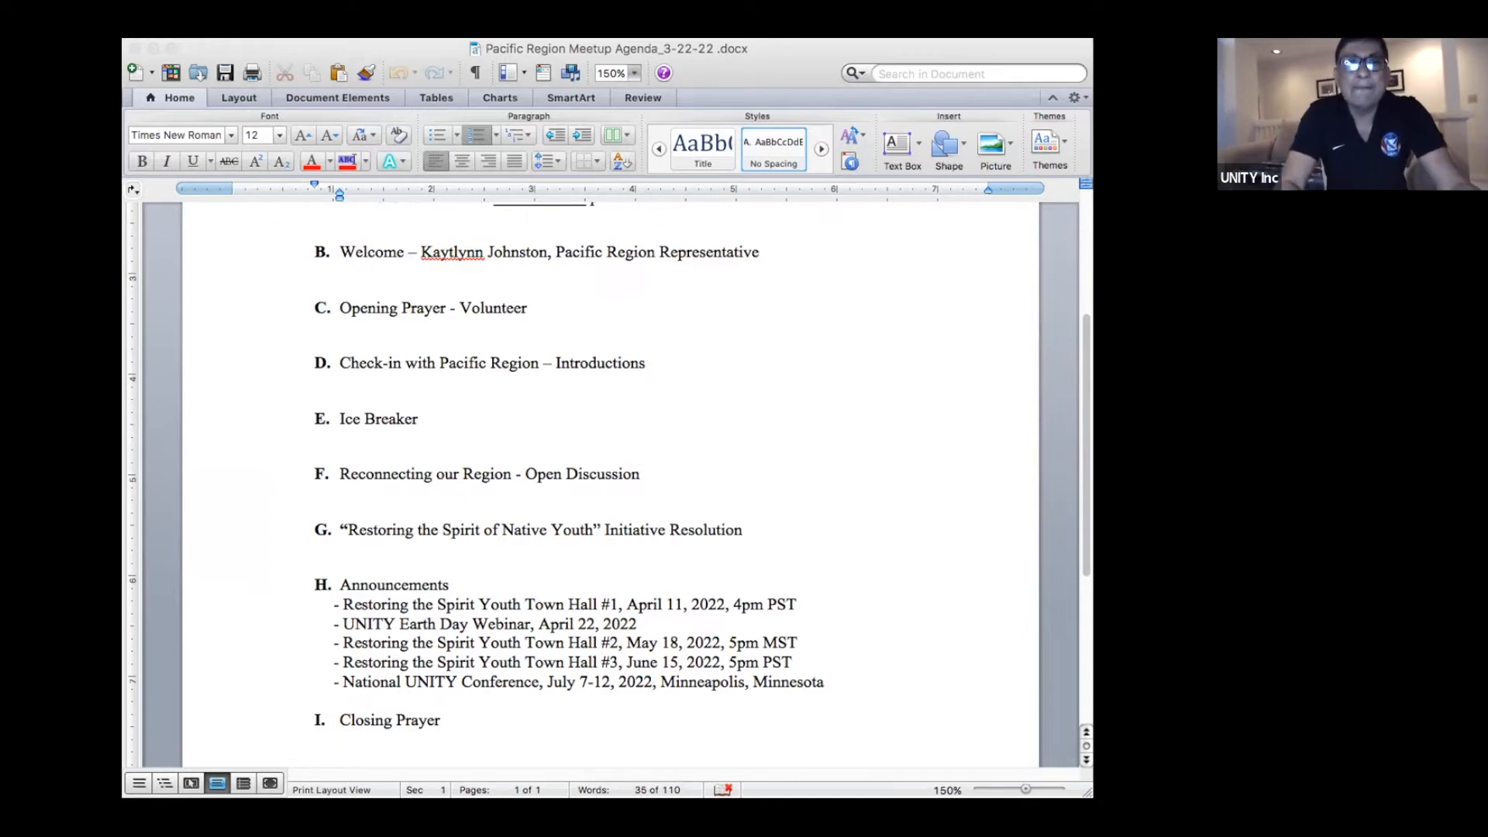
pyautogui.moveTo(1071, 363)
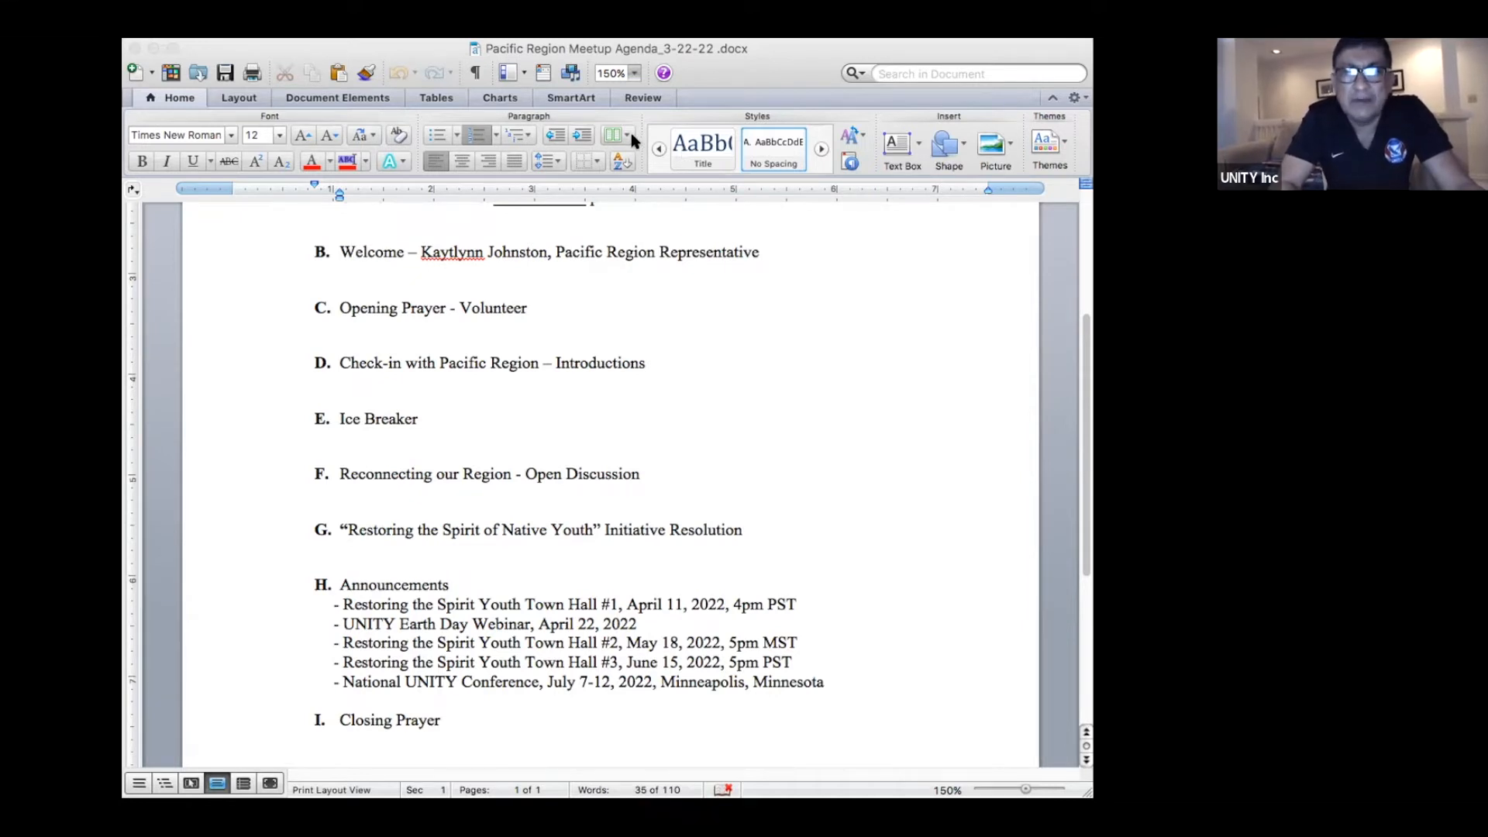
pyautogui.moveTo(1009, 387)
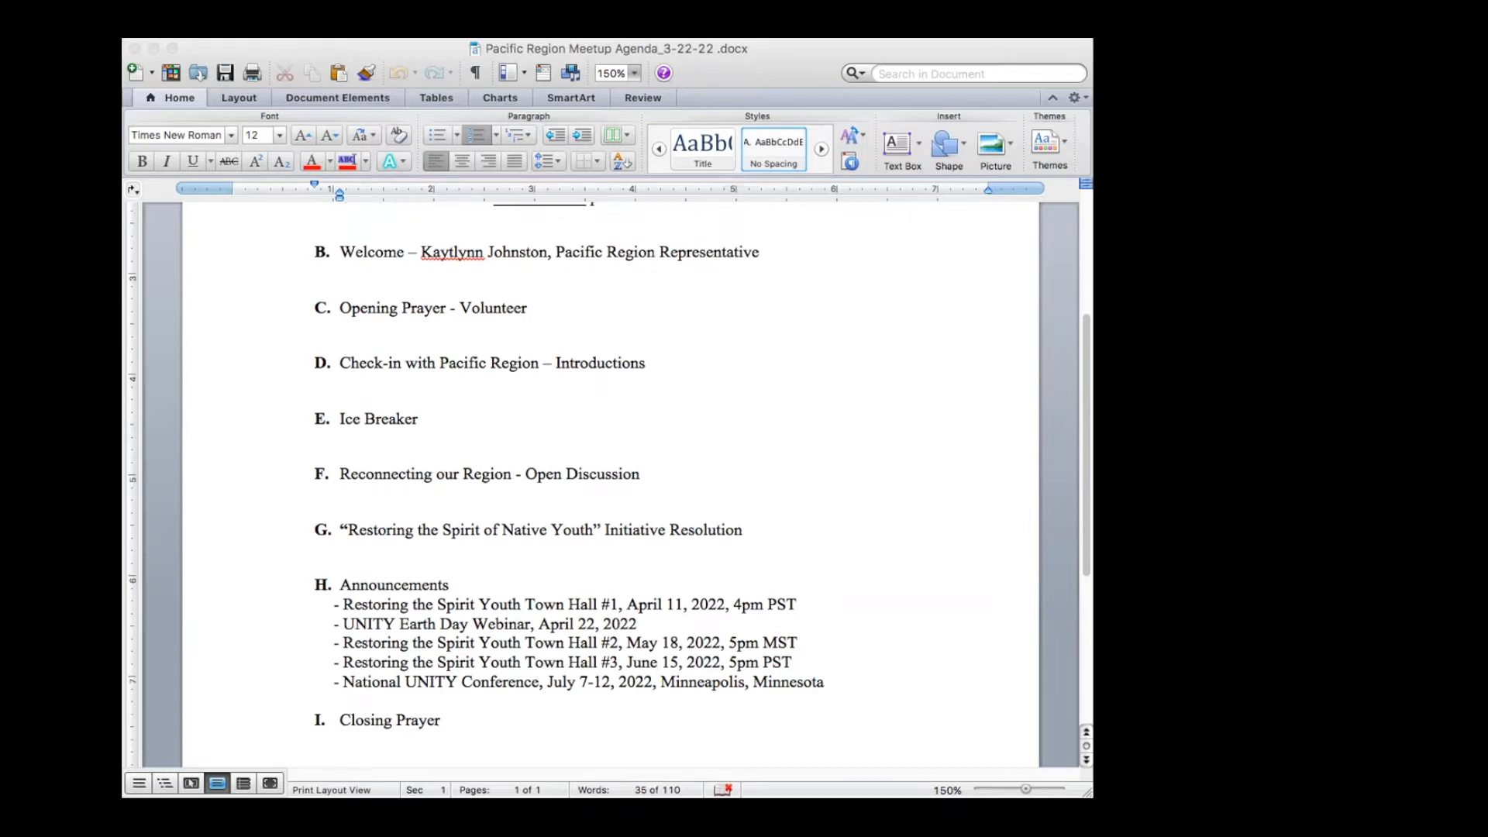
pyautogui.moveTo(777, 53)
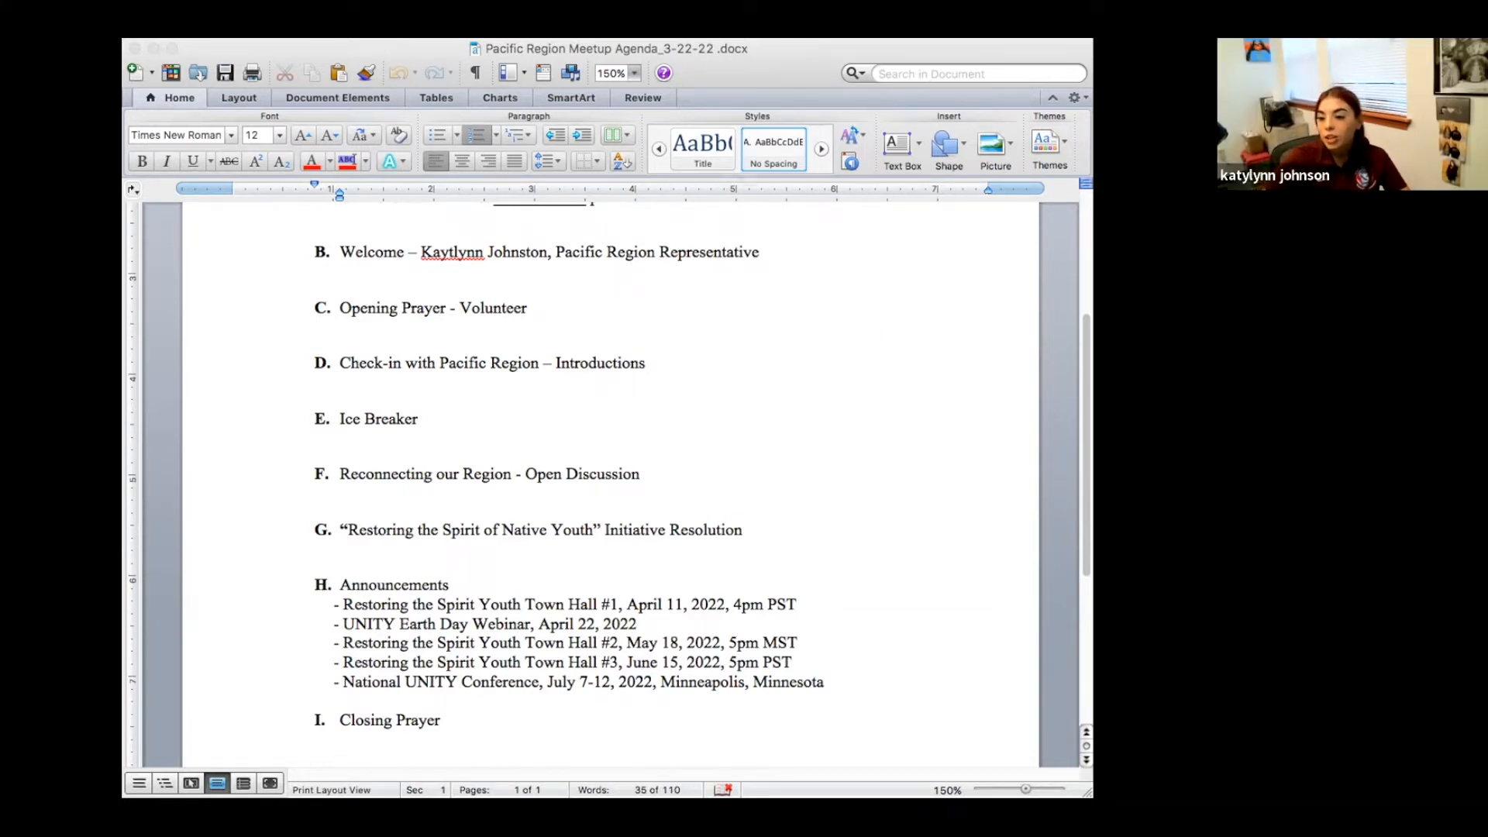
pyautogui.moveTo(375, 50)
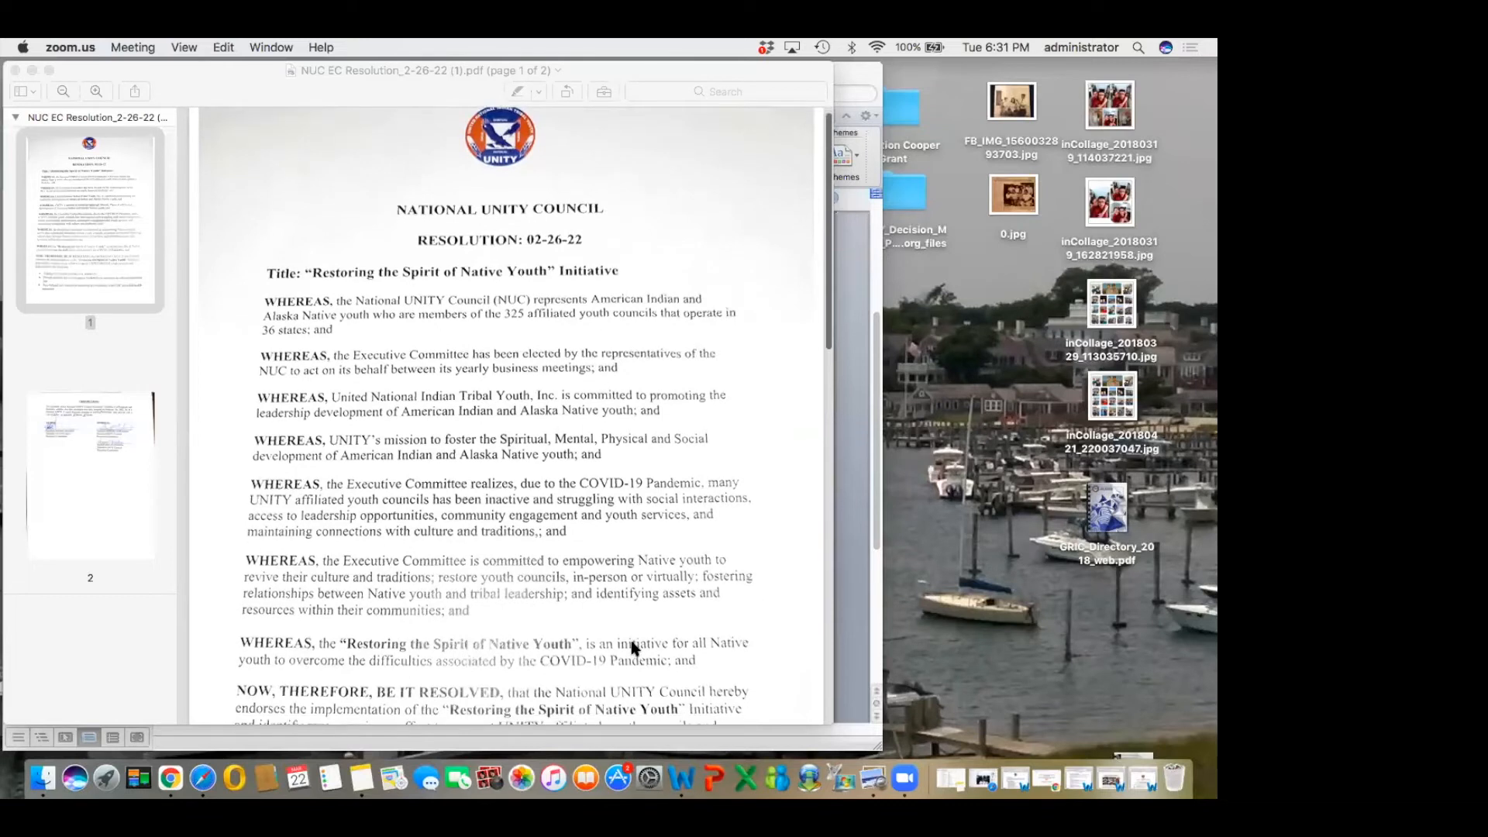
pyautogui.moveTo(535, 45)
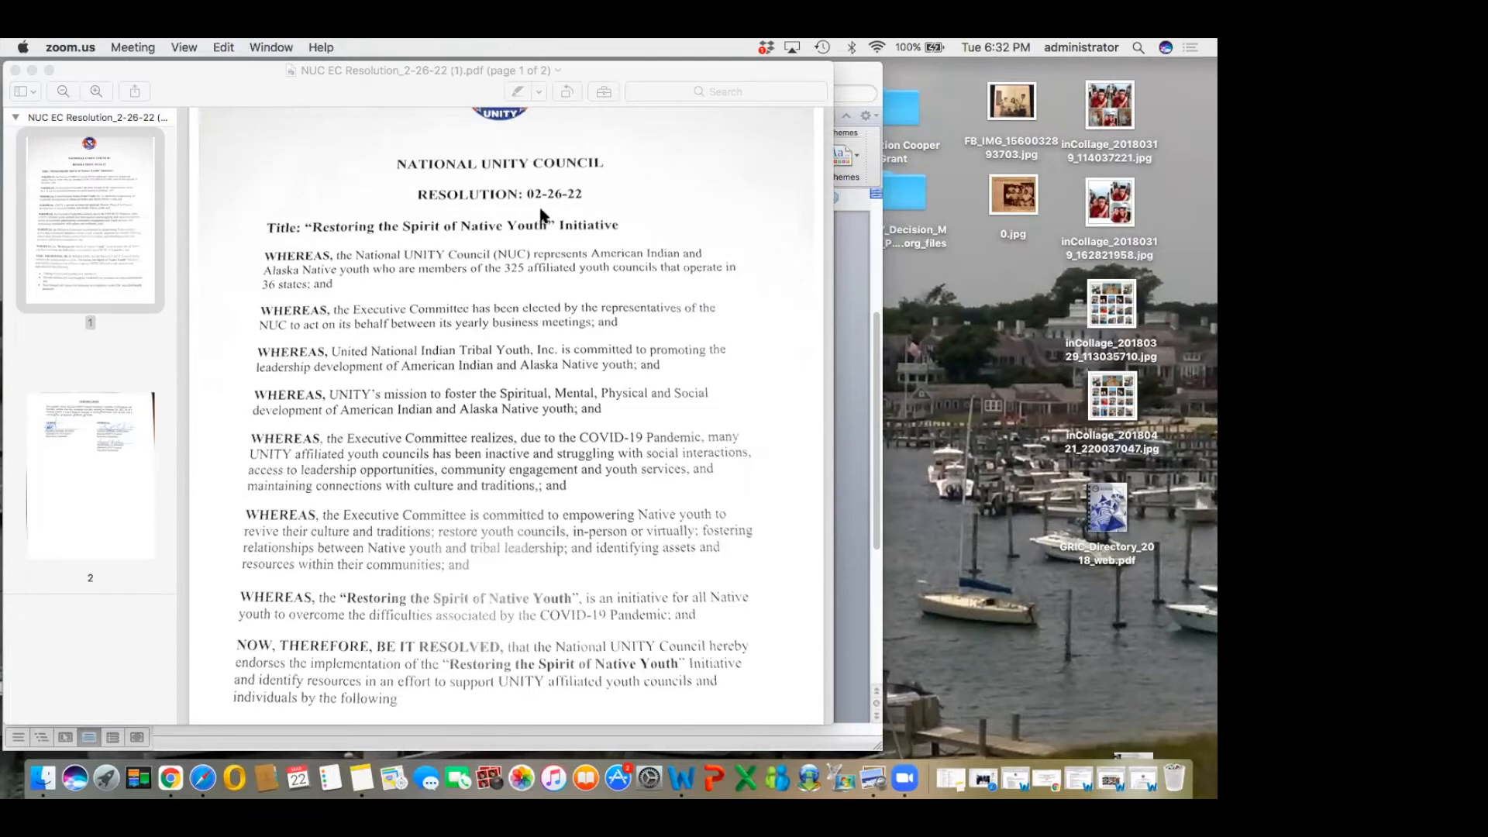
pyautogui.moveTo(554, 209)
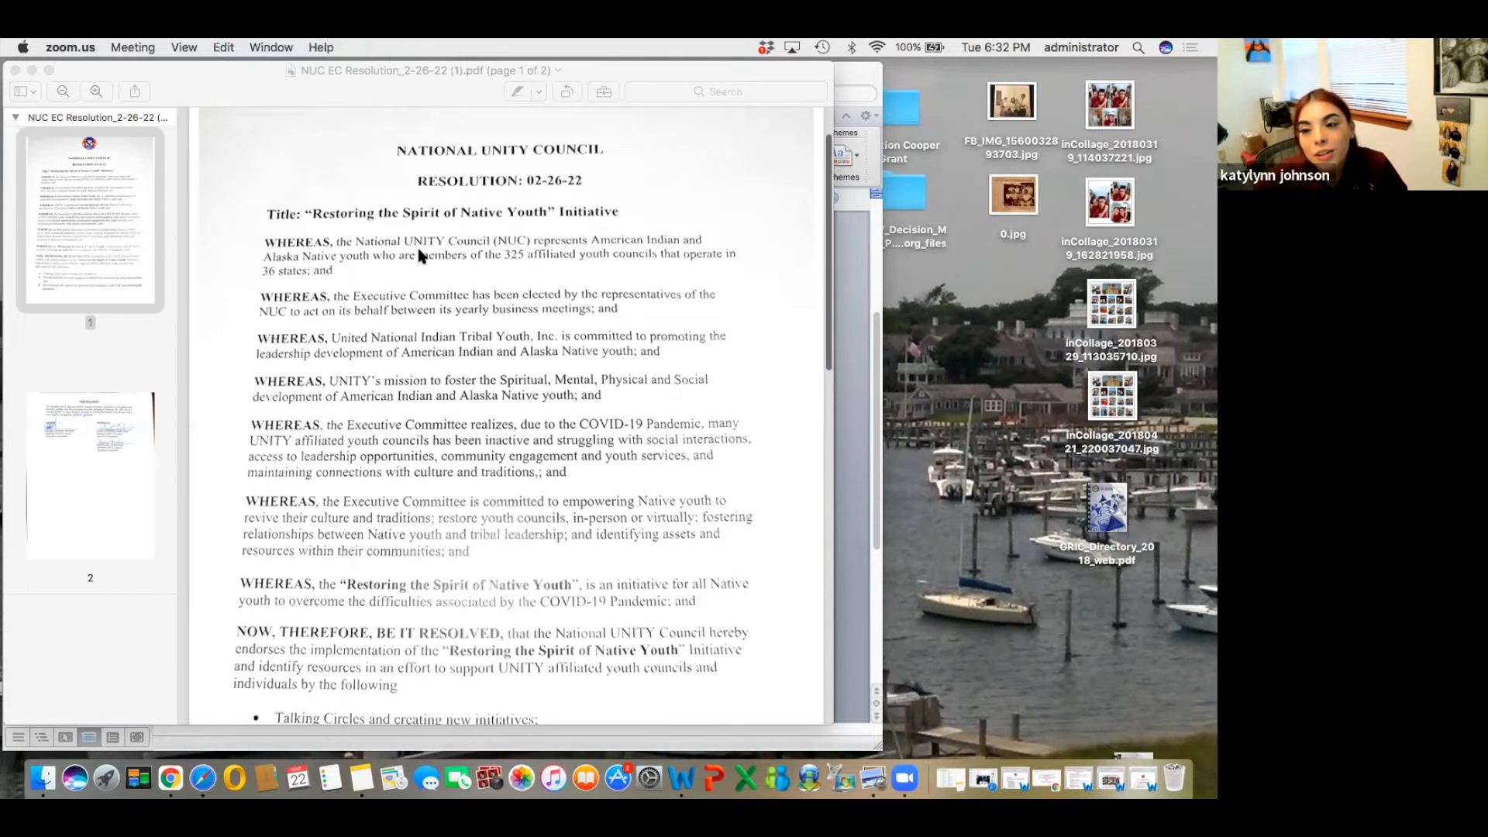
# Scroll page 1 of the resolution to the NOW, THEREFORE, BE IT RESOLVED clause and its bulleted actions
pyautogui.scroll(-3)
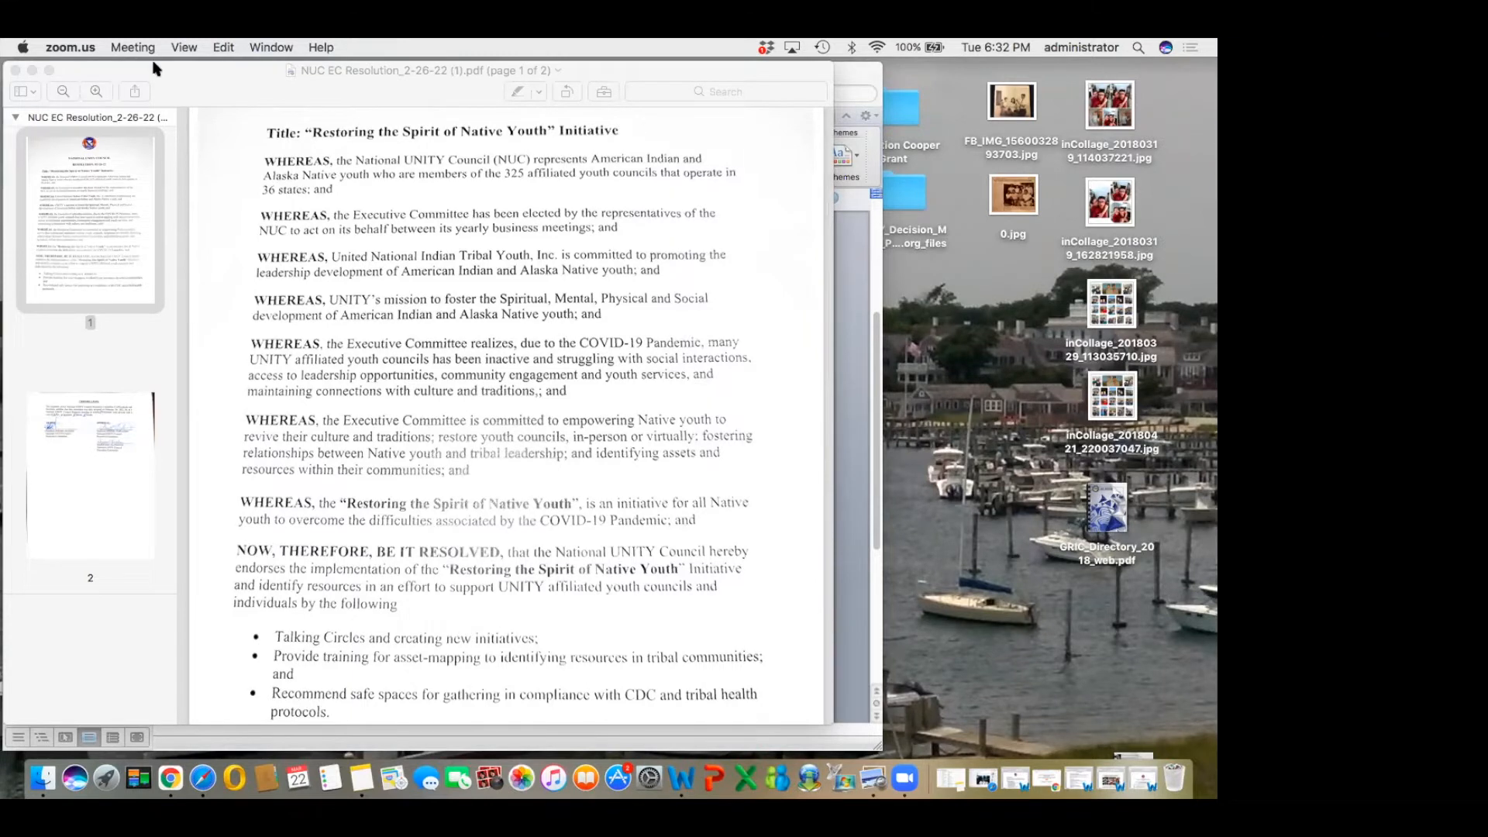
pyautogui.moveTo(223, 46)
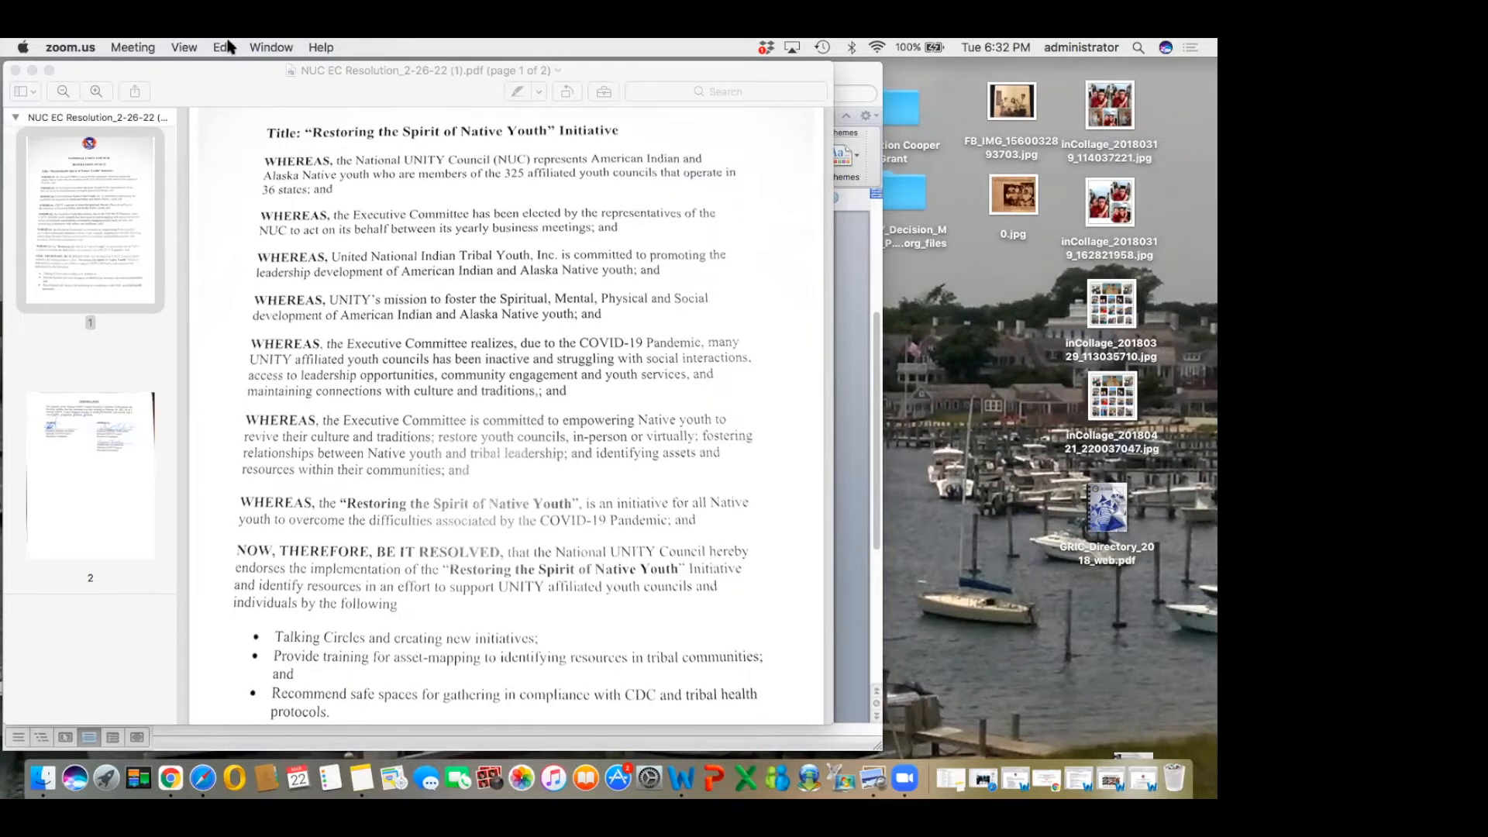
# Scroll through the resolved items to the certification signatures, ending back at the title and resolution 02-26-22
pyautogui.scroll(-3)
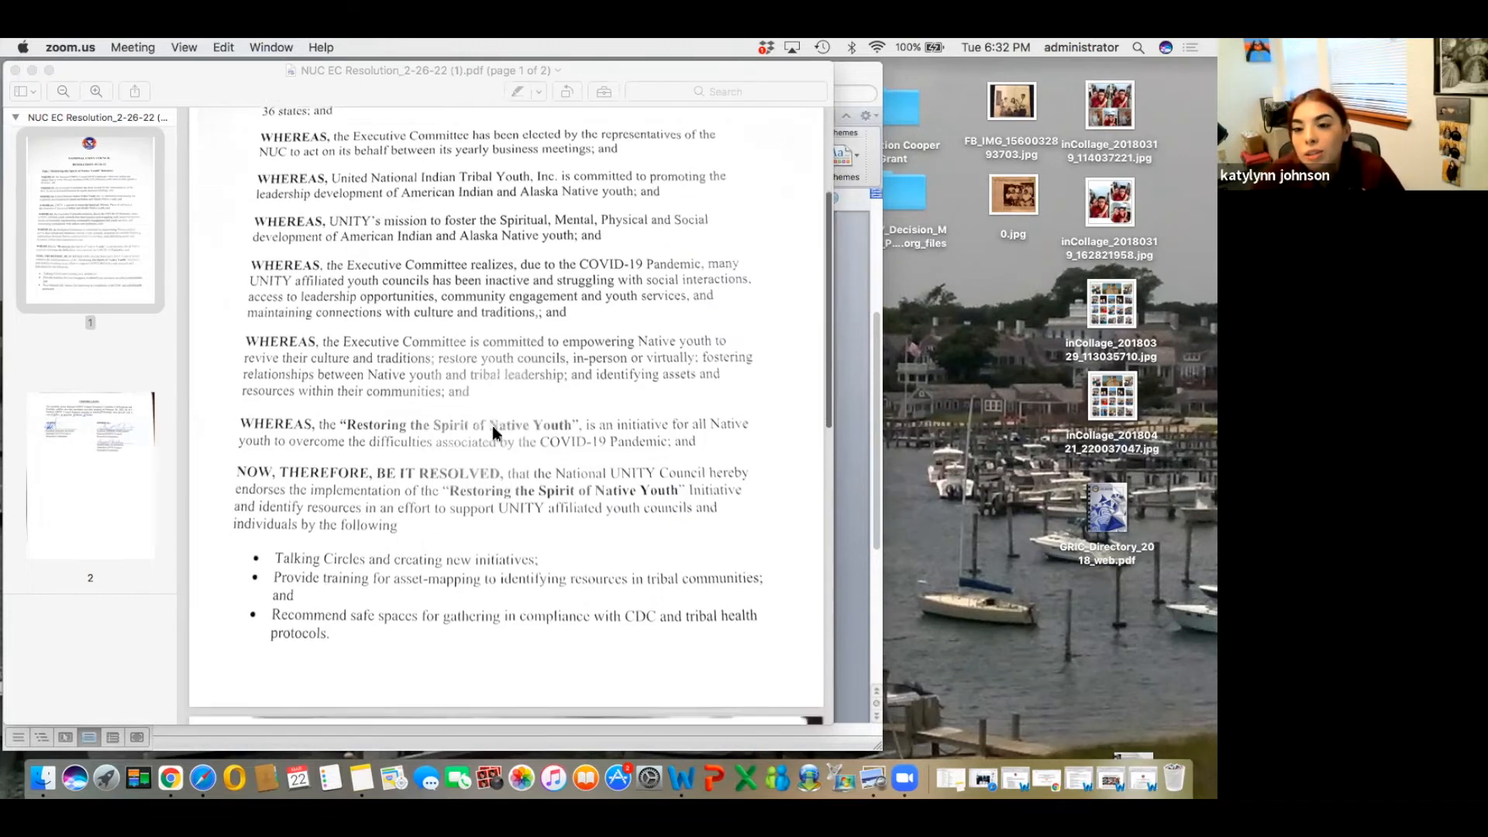
pyautogui.scroll(-3)
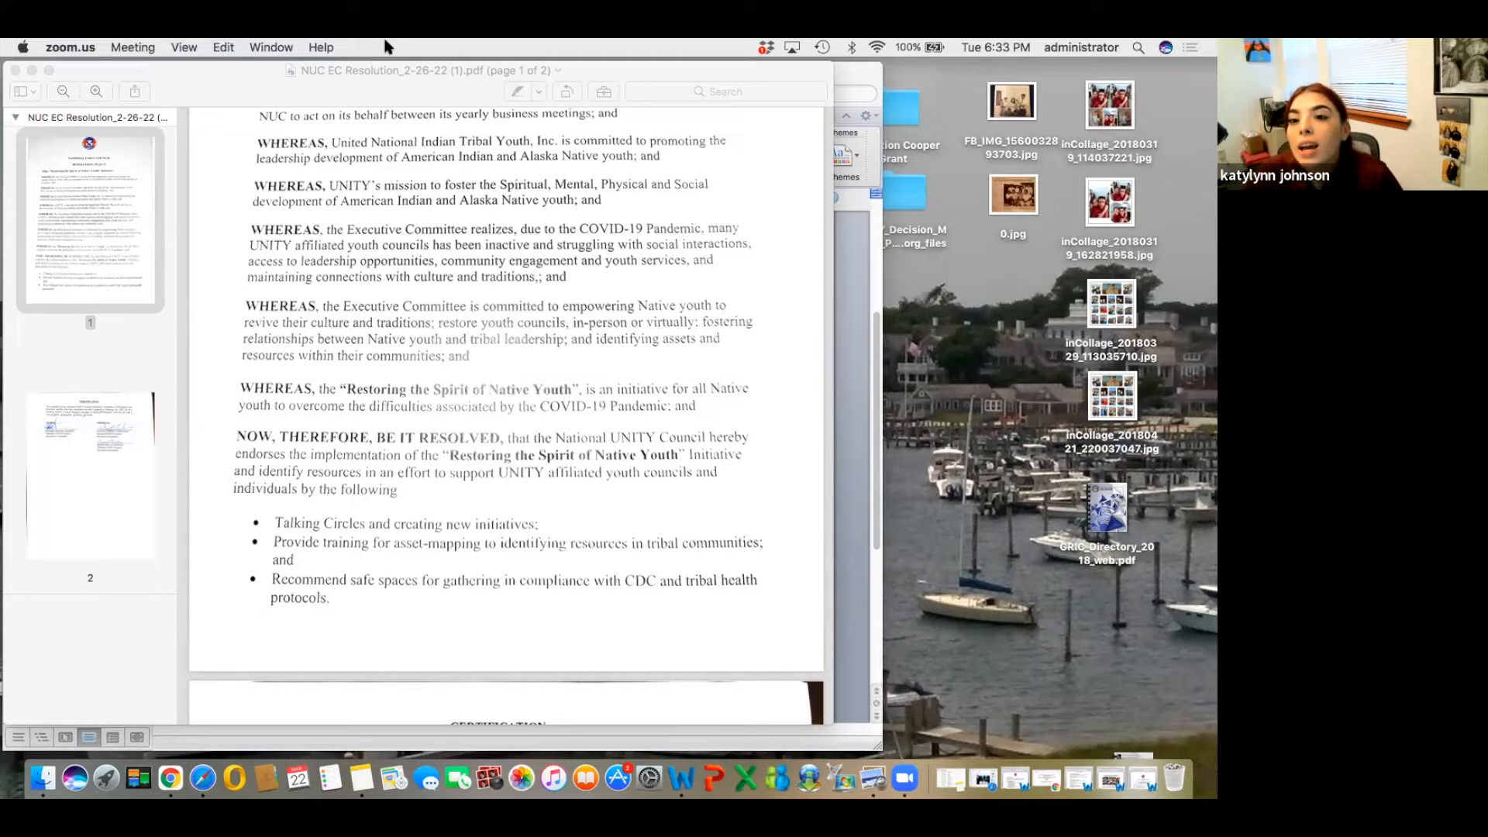
pyautogui.moveTo(459, 292)
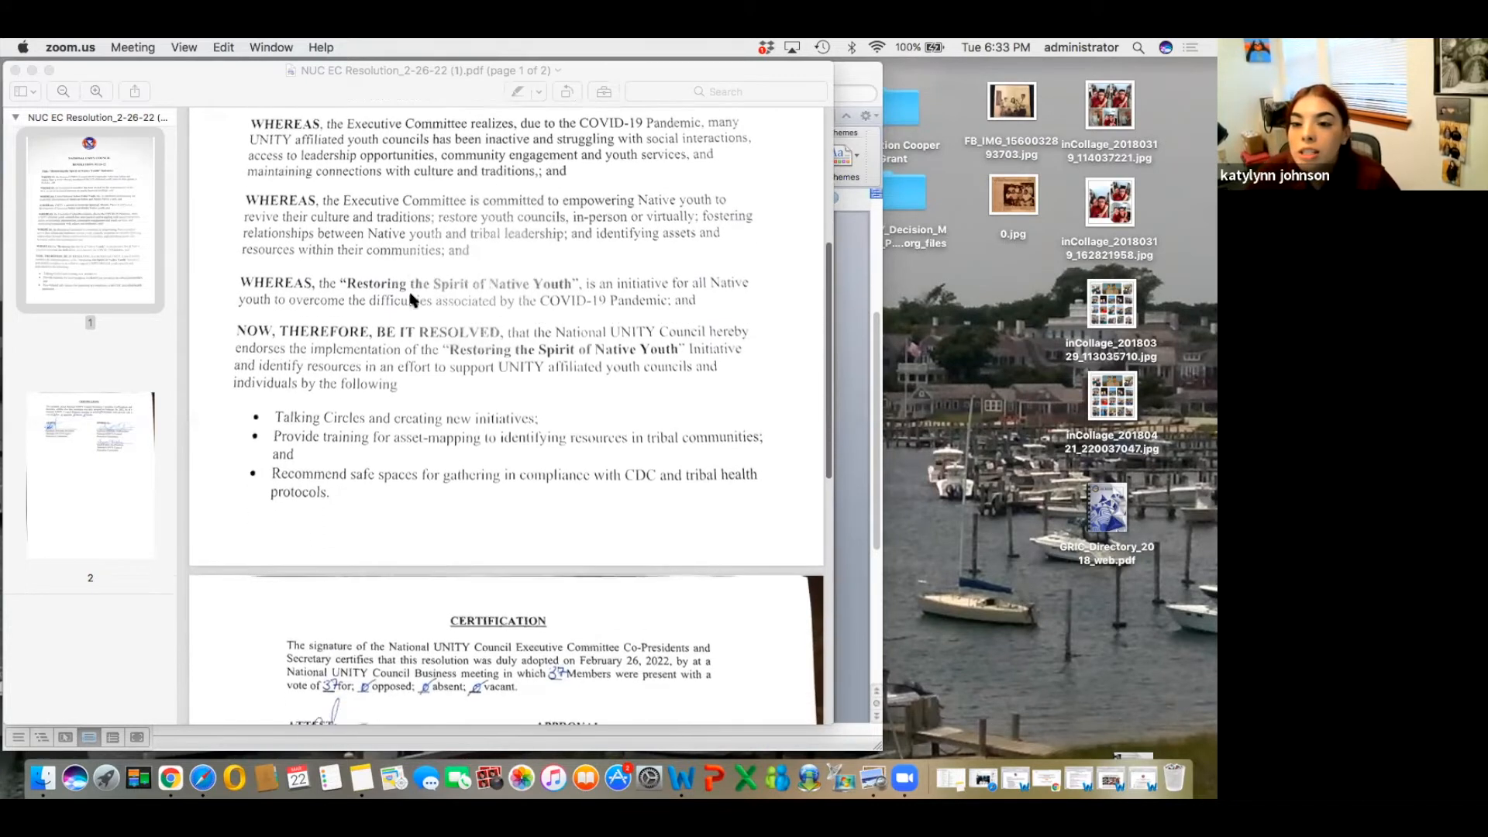
pyautogui.scroll(-3)
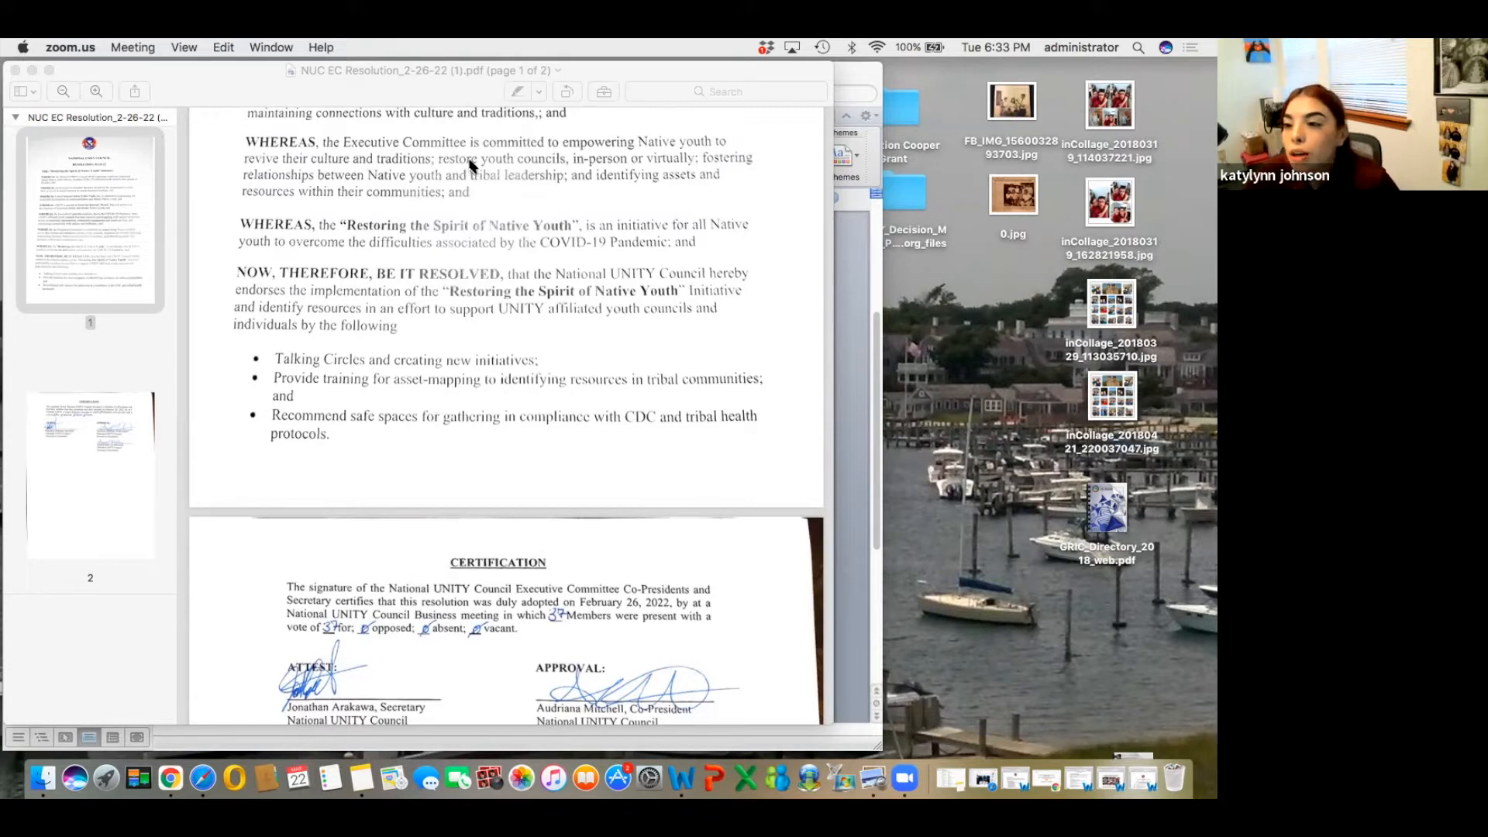
pyautogui.moveTo(603, 180)
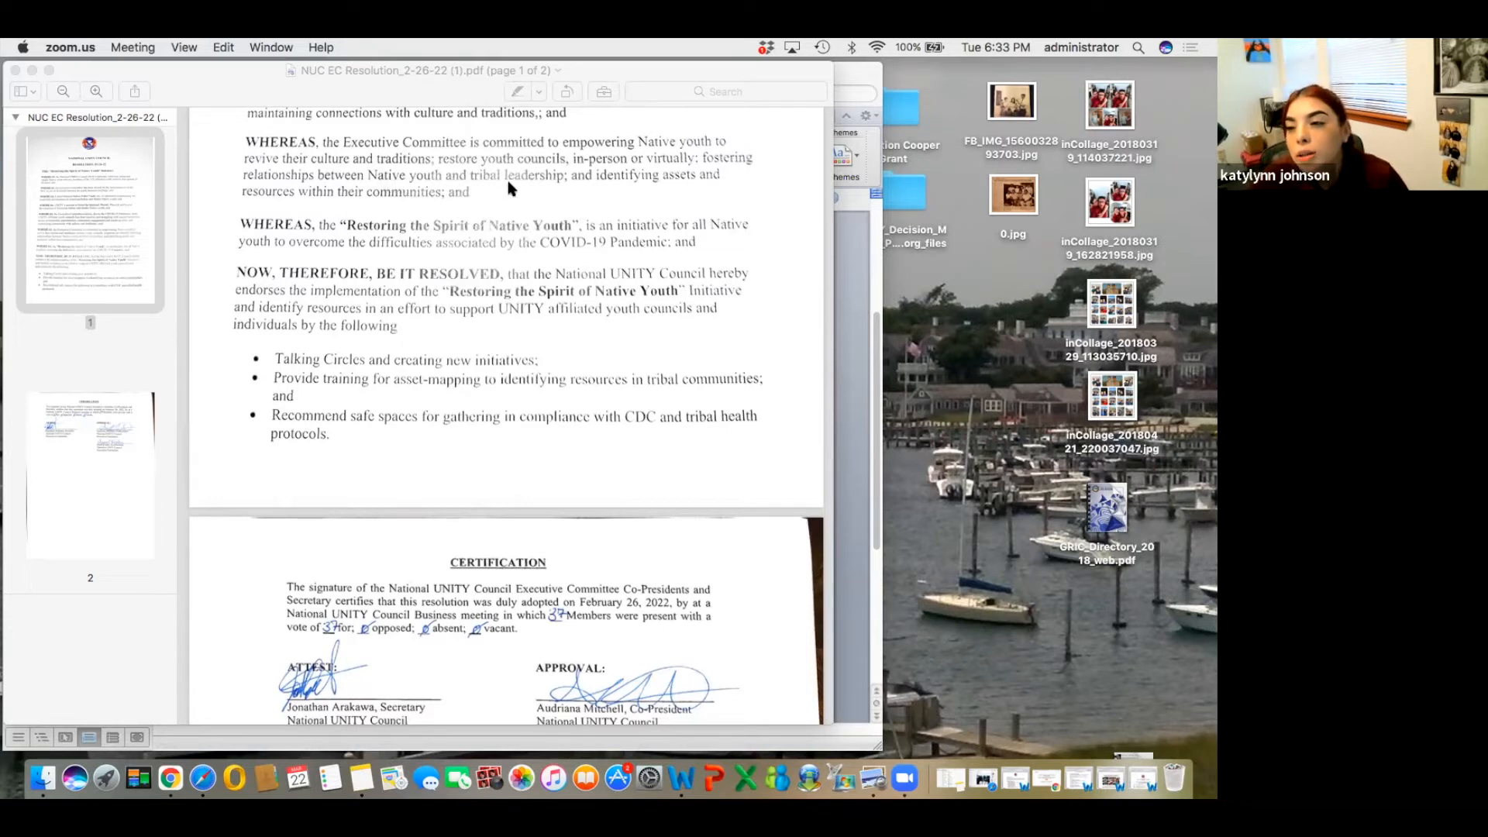
pyautogui.scroll(-3)
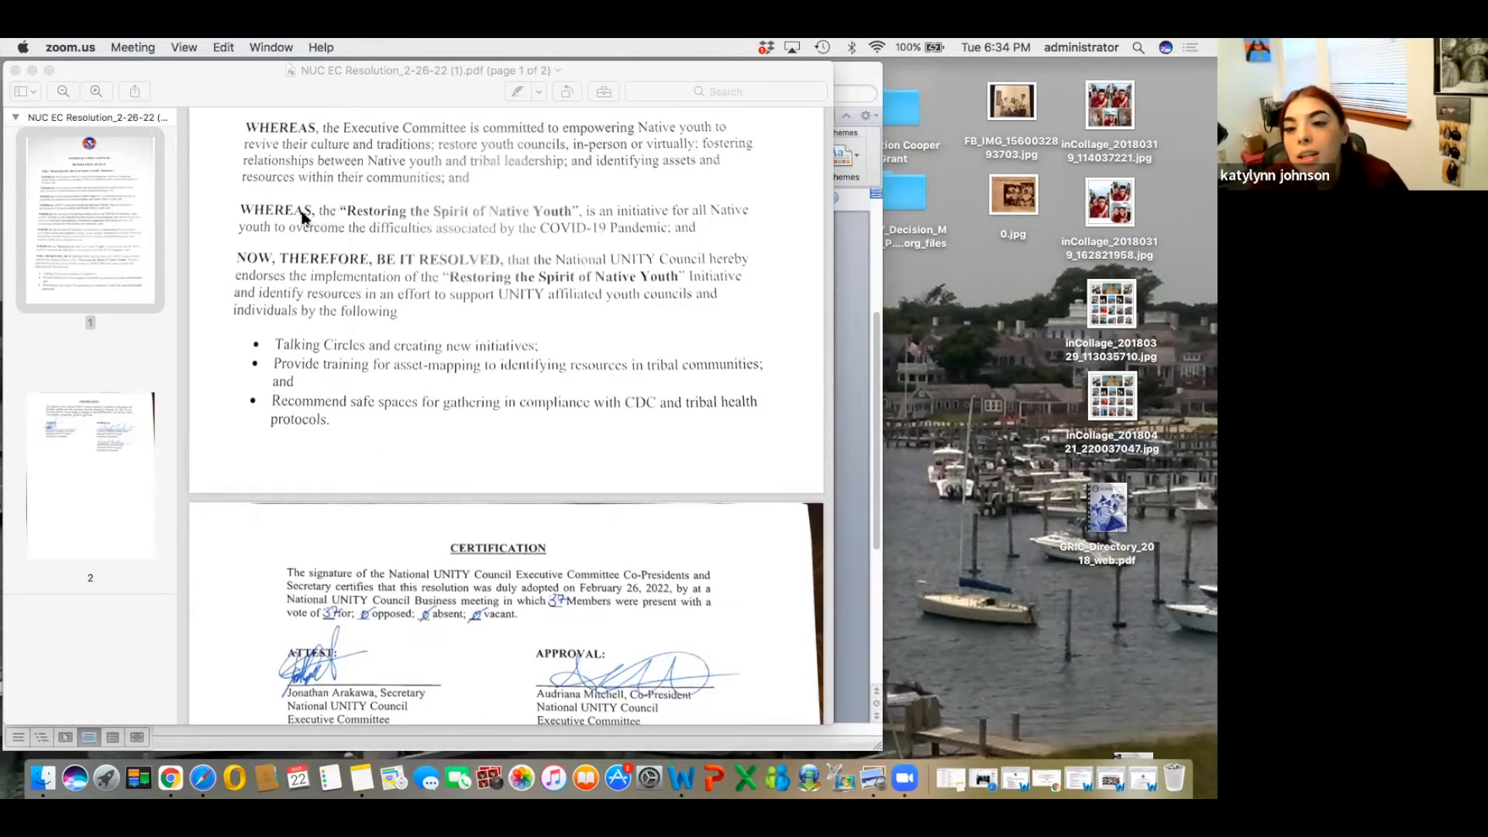
pyautogui.moveTo(358, 224)
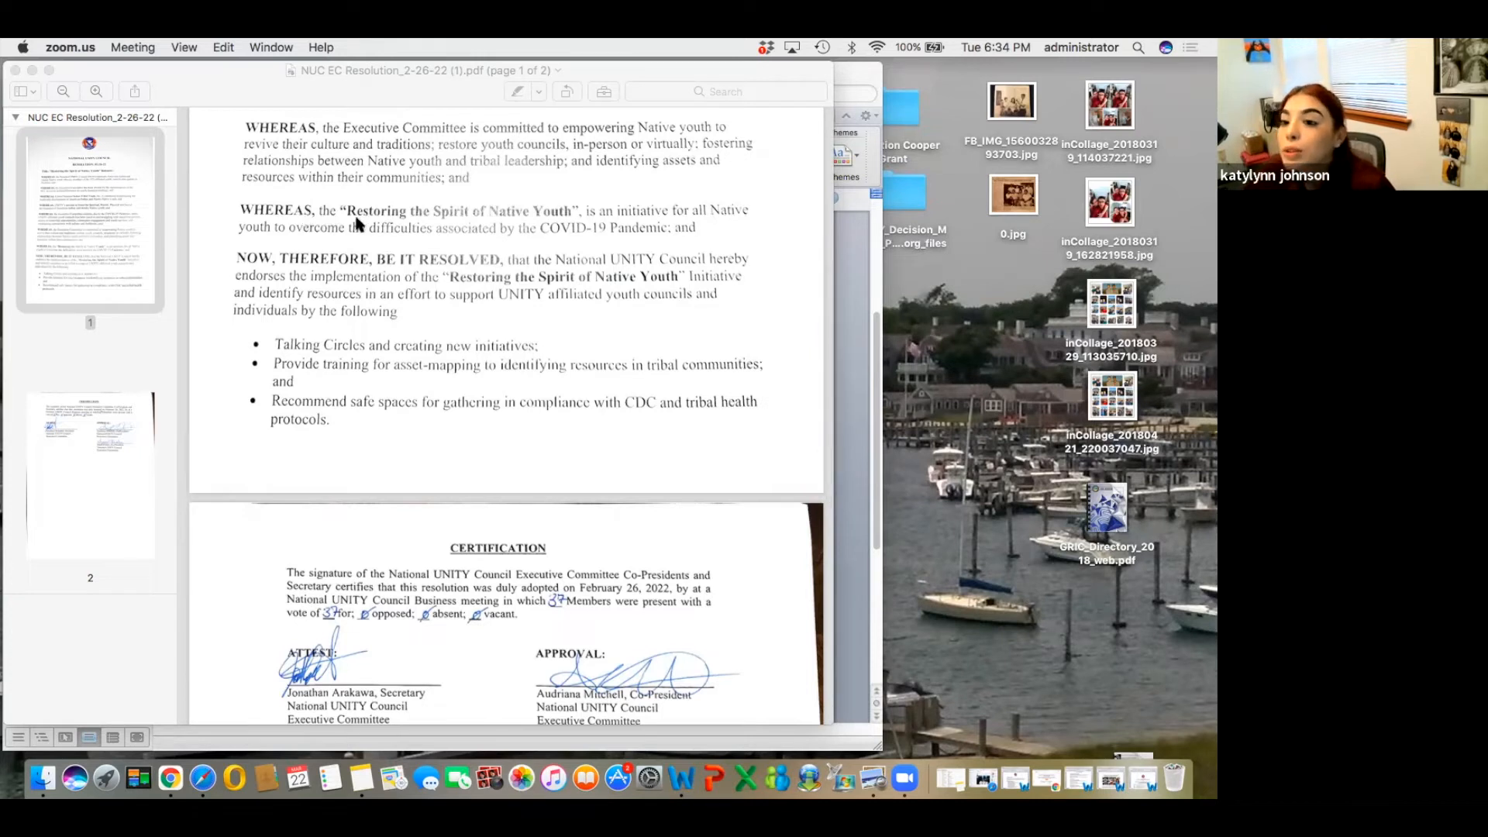
pyautogui.moveTo(465, 222)
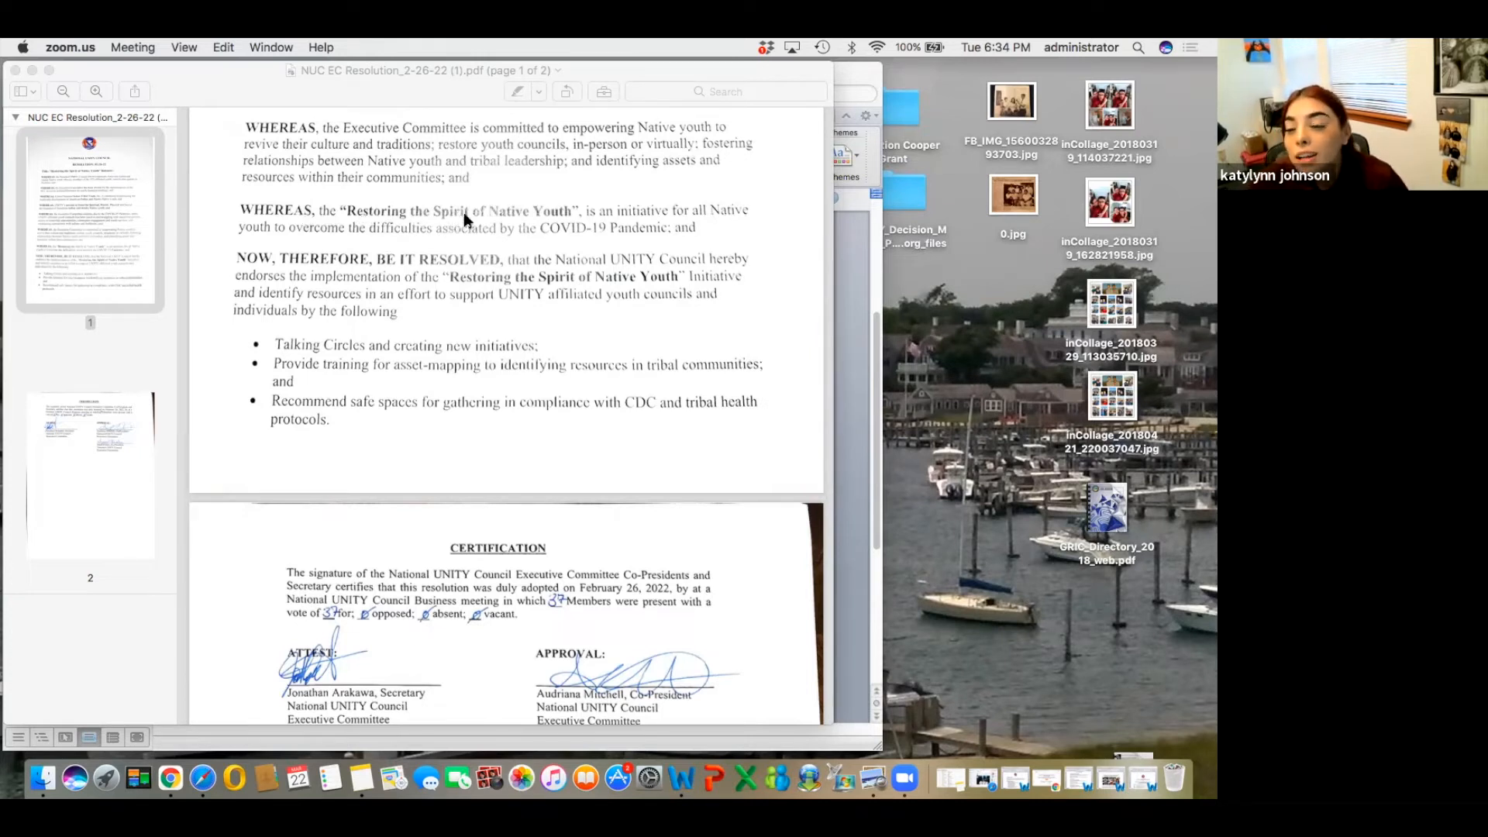
pyautogui.moveTo(603, 217)
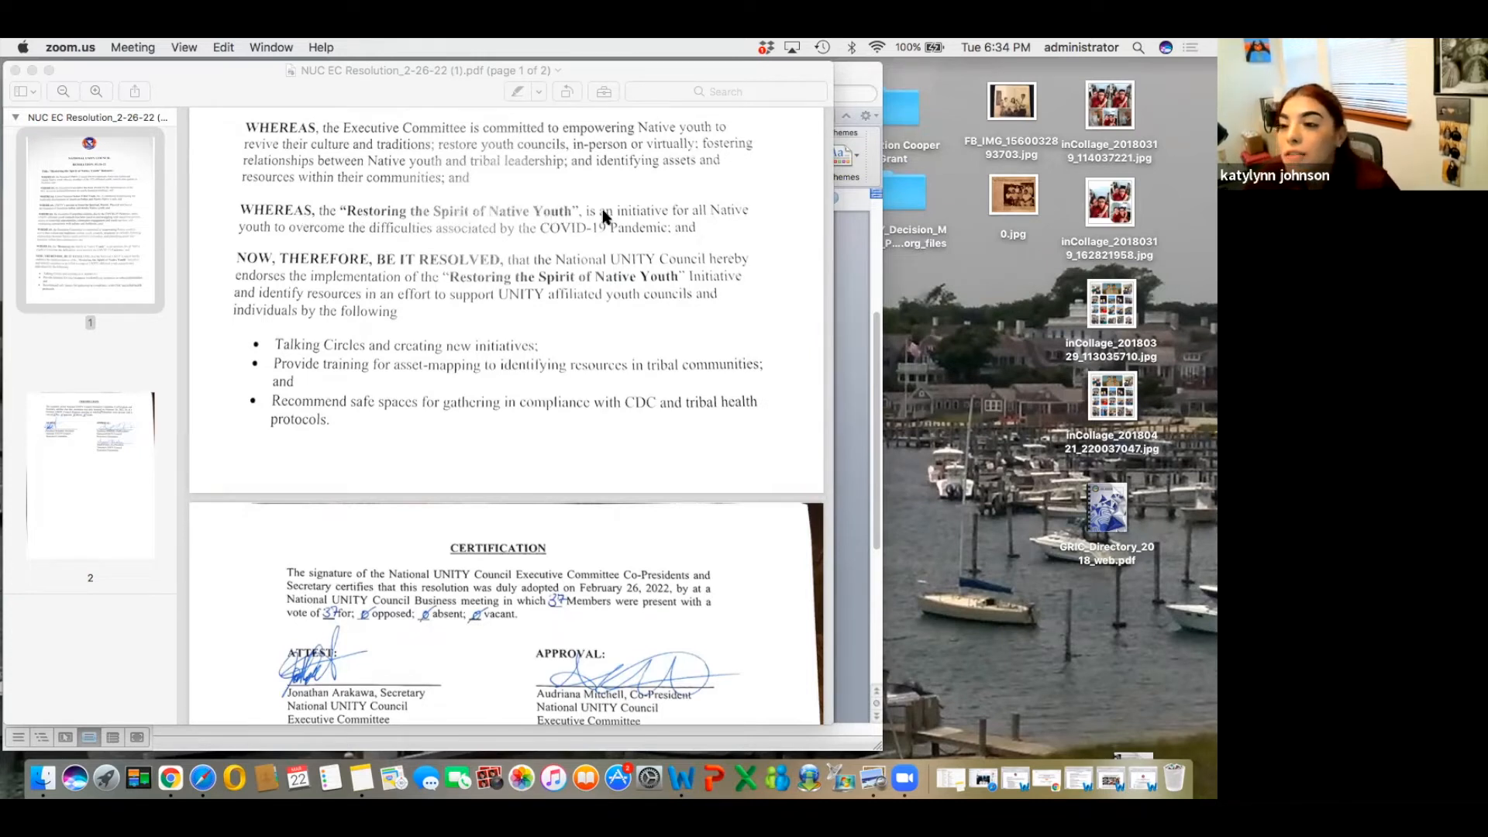
pyautogui.moveTo(372, 225)
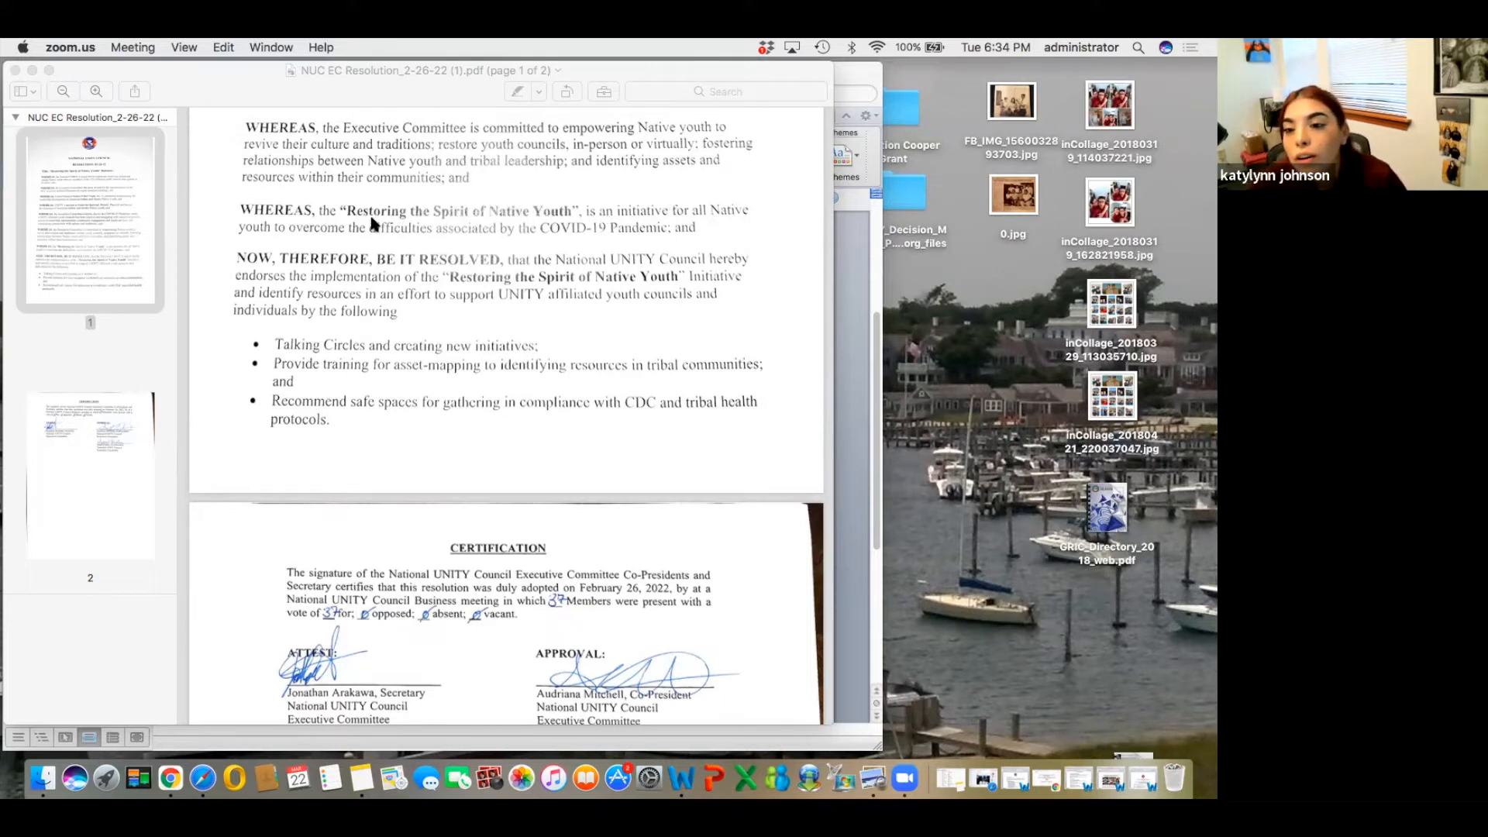
pyautogui.scroll(-3)
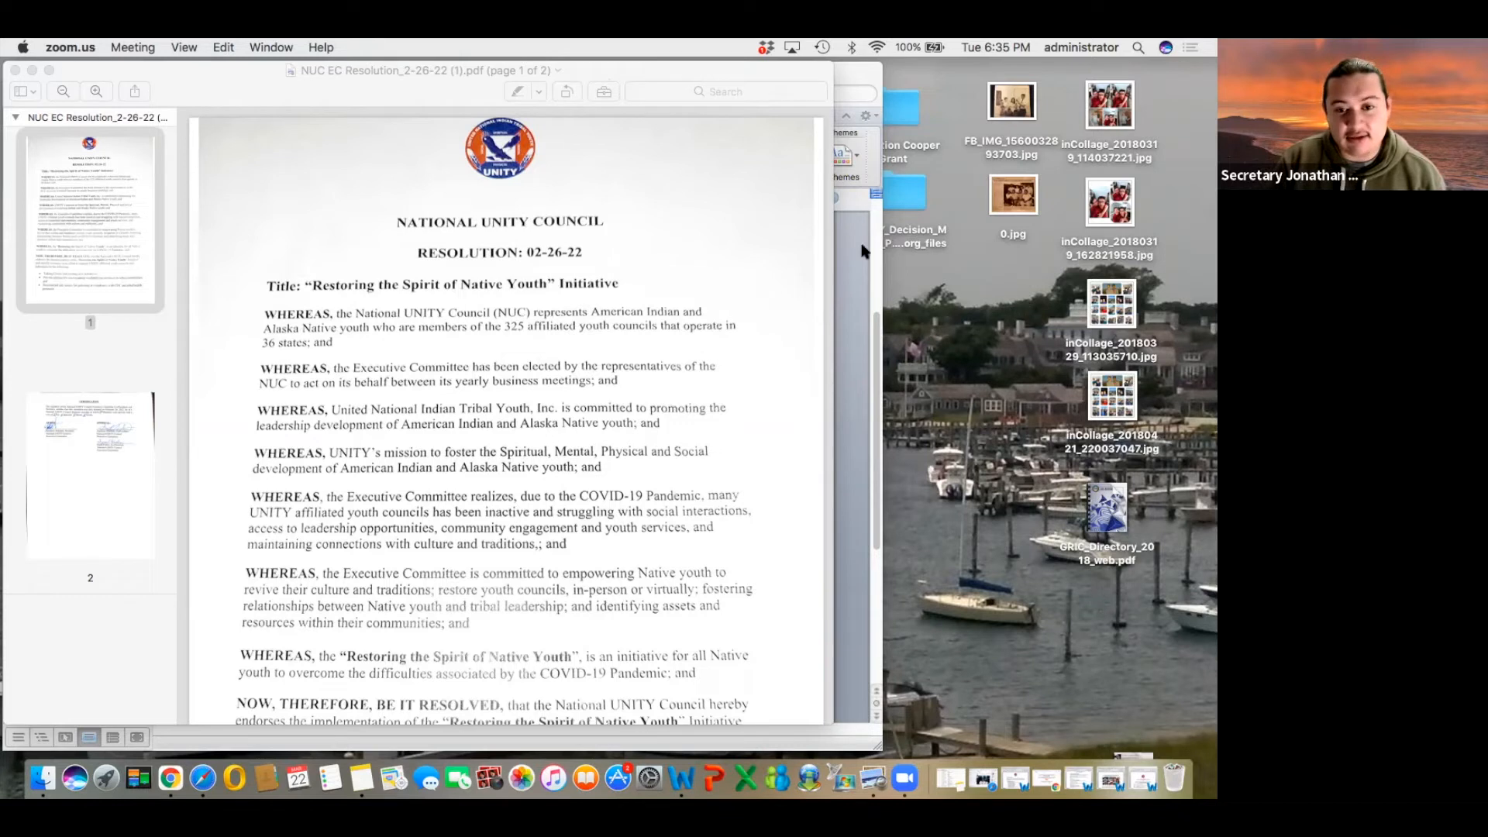
pyautogui.moveTo(1067, 319)
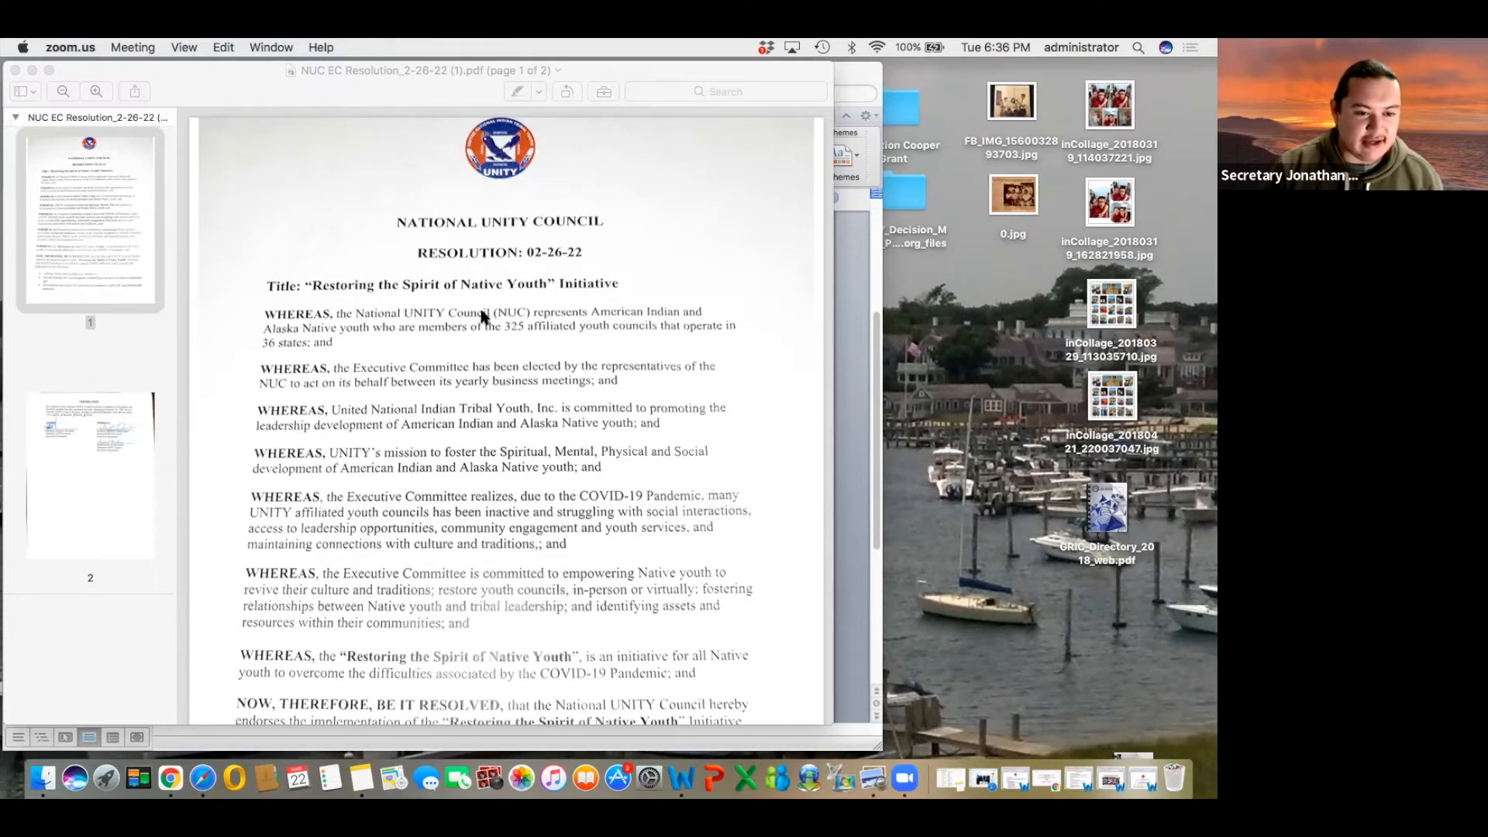
# Scroll down to the later WHEREAS clauses and the NOW, THEREFORE resolution with its three bulleted actions
pyautogui.scroll(-3)
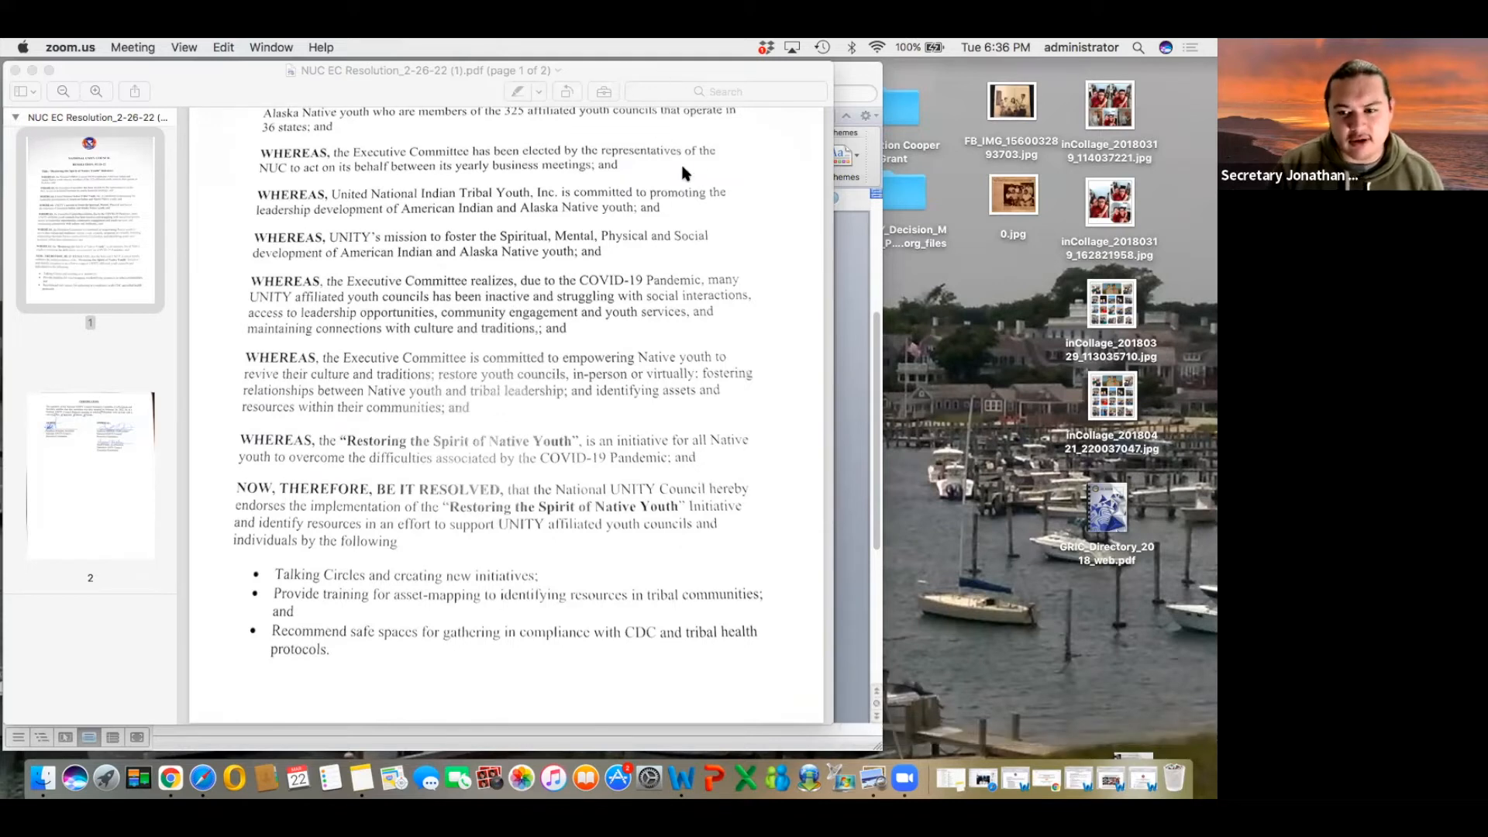
pyautogui.moveTo(651, 69)
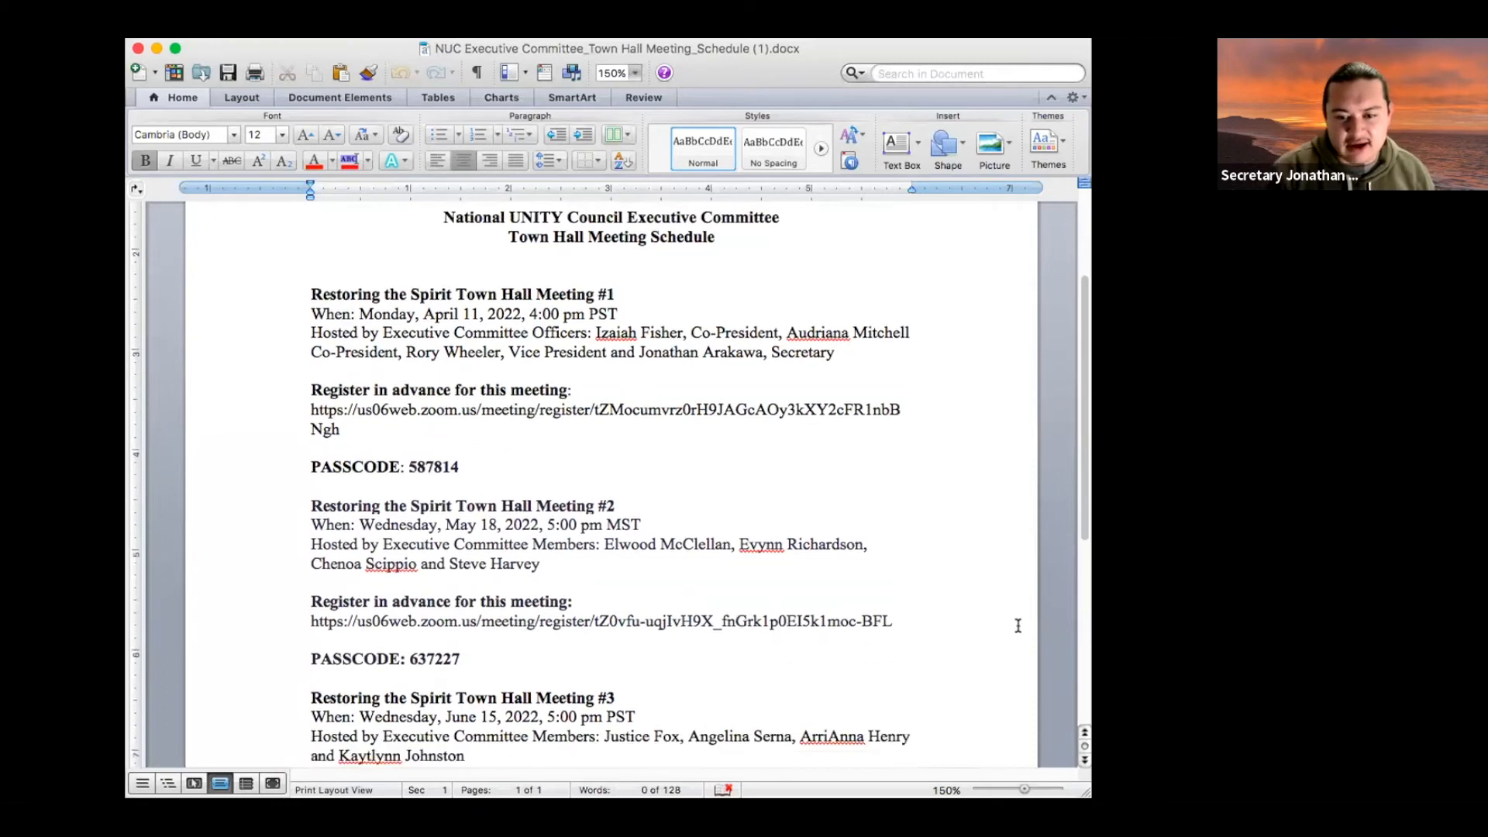
pyautogui.scroll(-3)
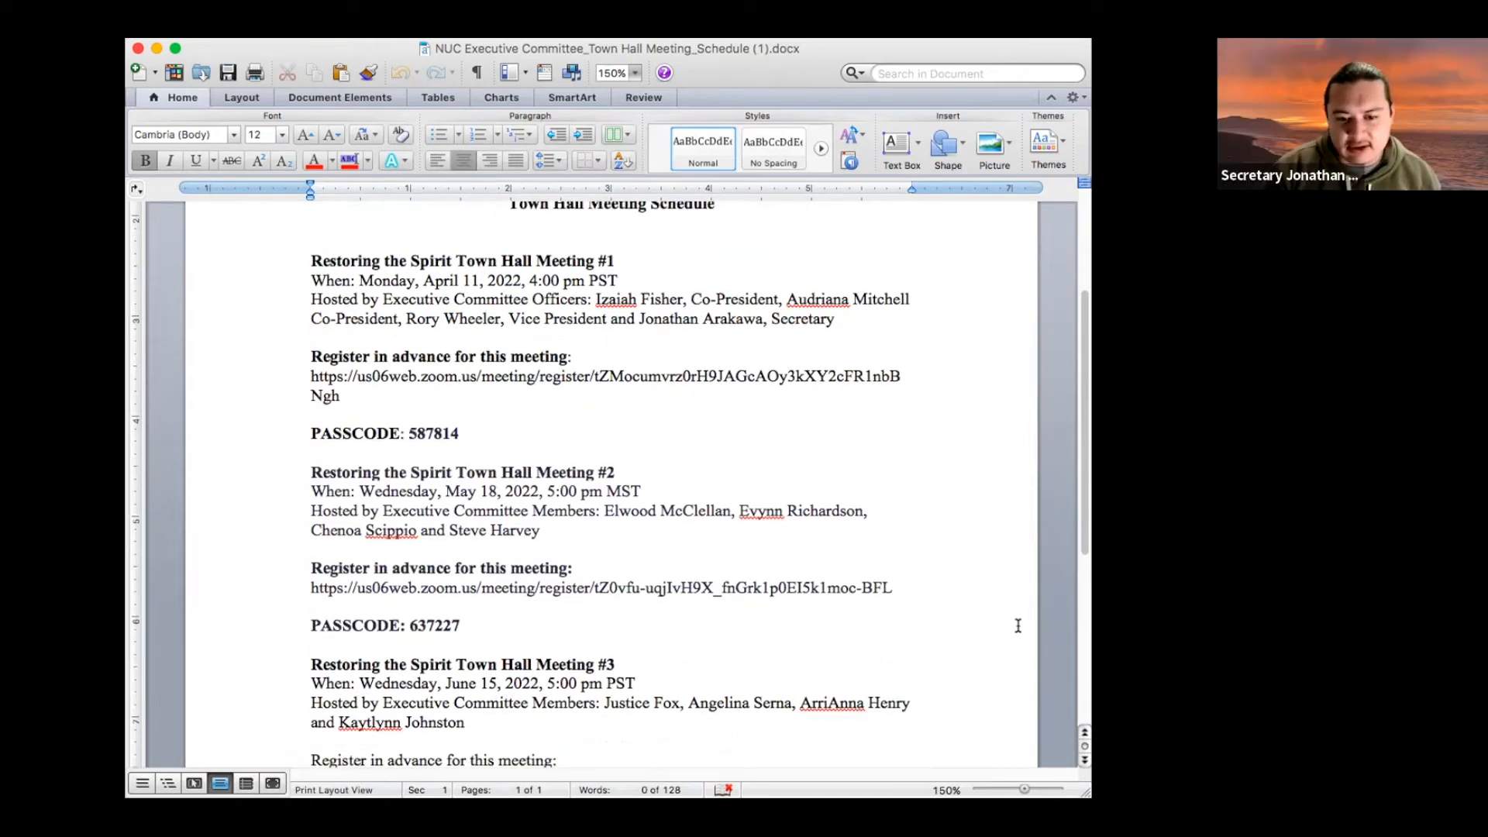
pyautogui.scroll(-3)
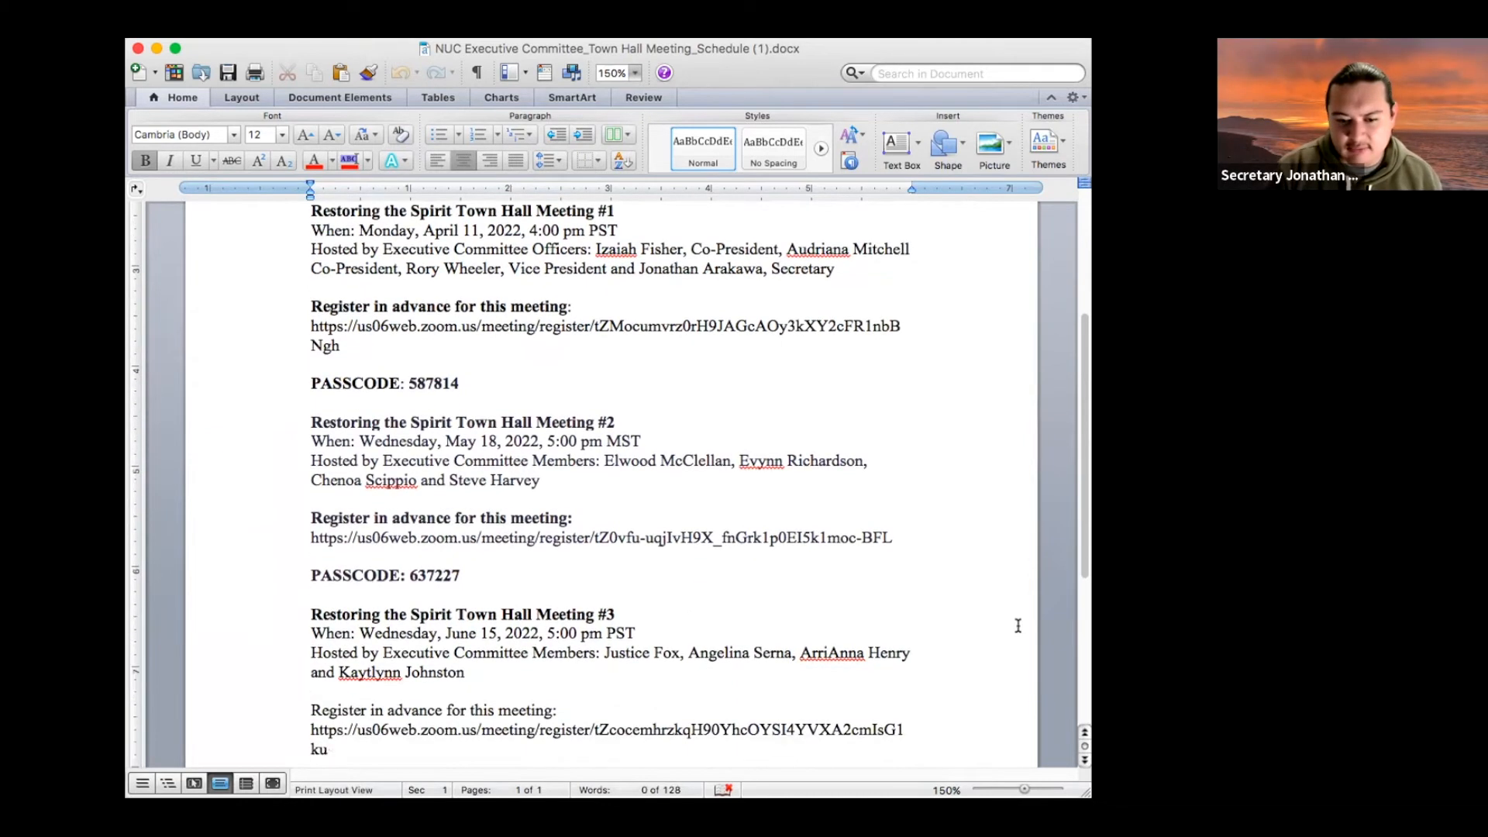
pyautogui.scroll(-3)
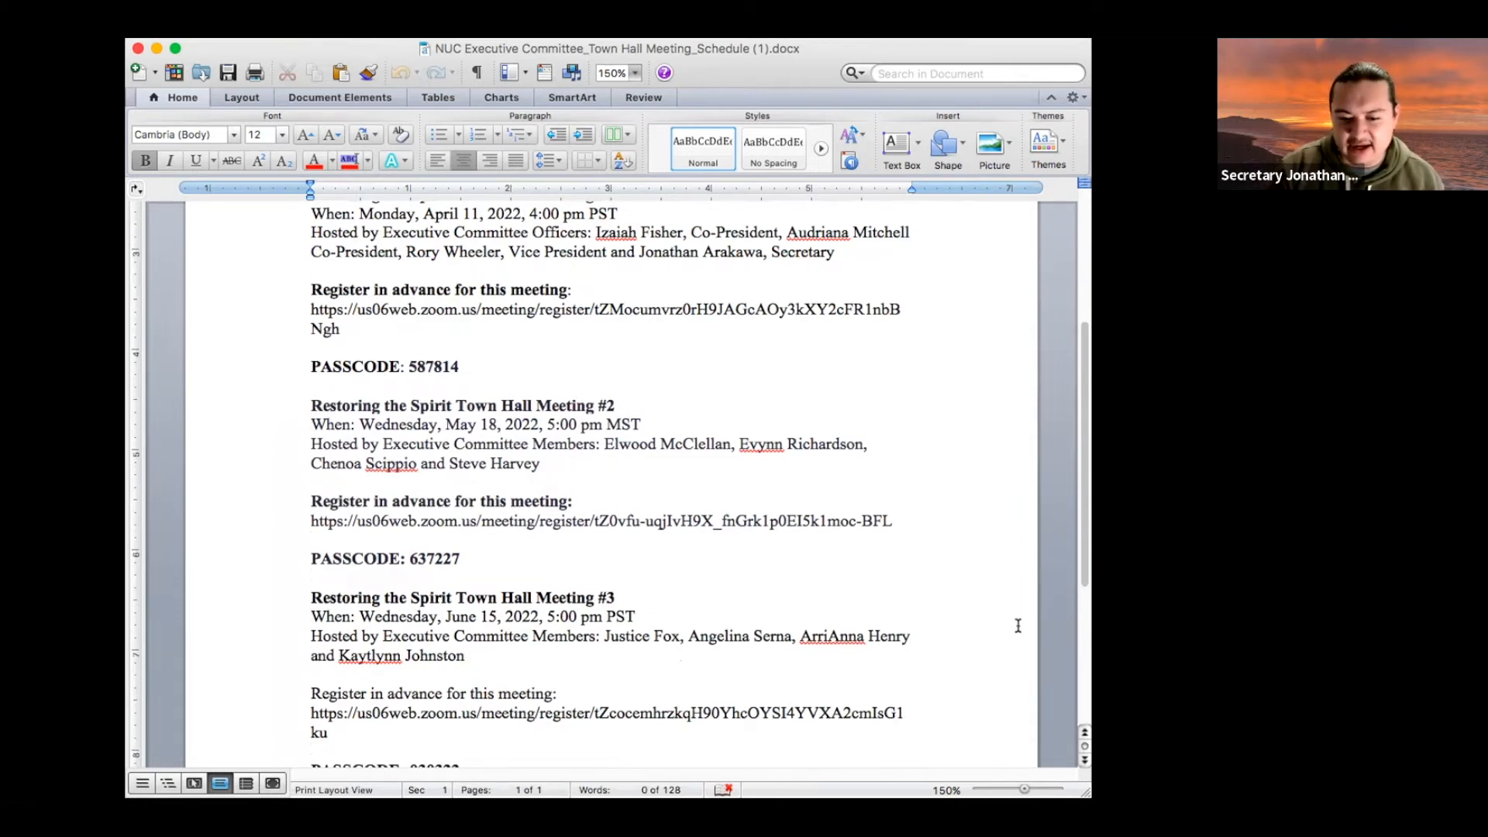
pyautogui.scroll(-3)
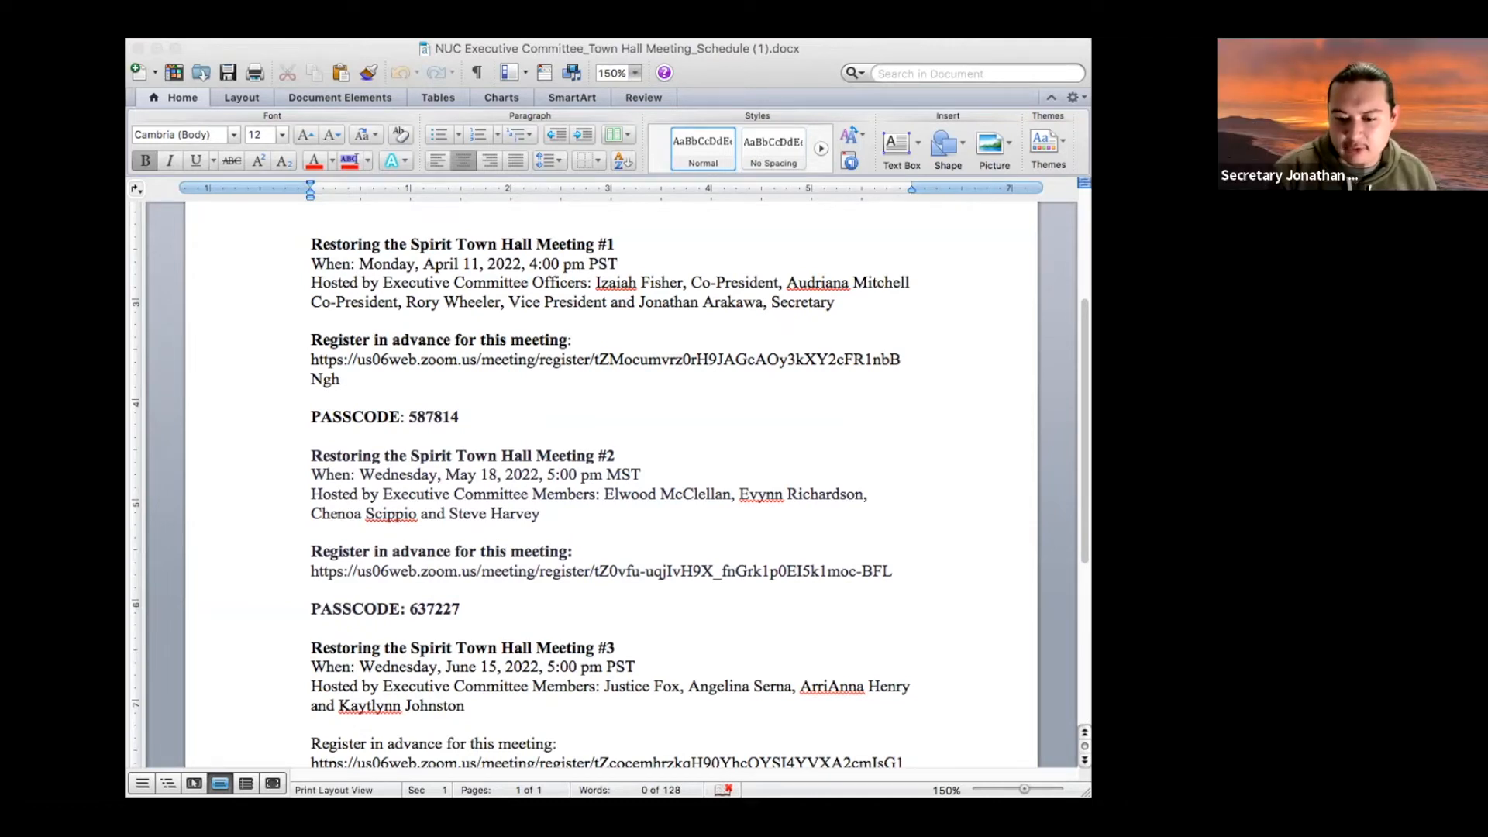
# Scroll through Town Hall meetings #1 to #3 with their hosts, registration links and passcodes
pyautogui.scroll(-3)
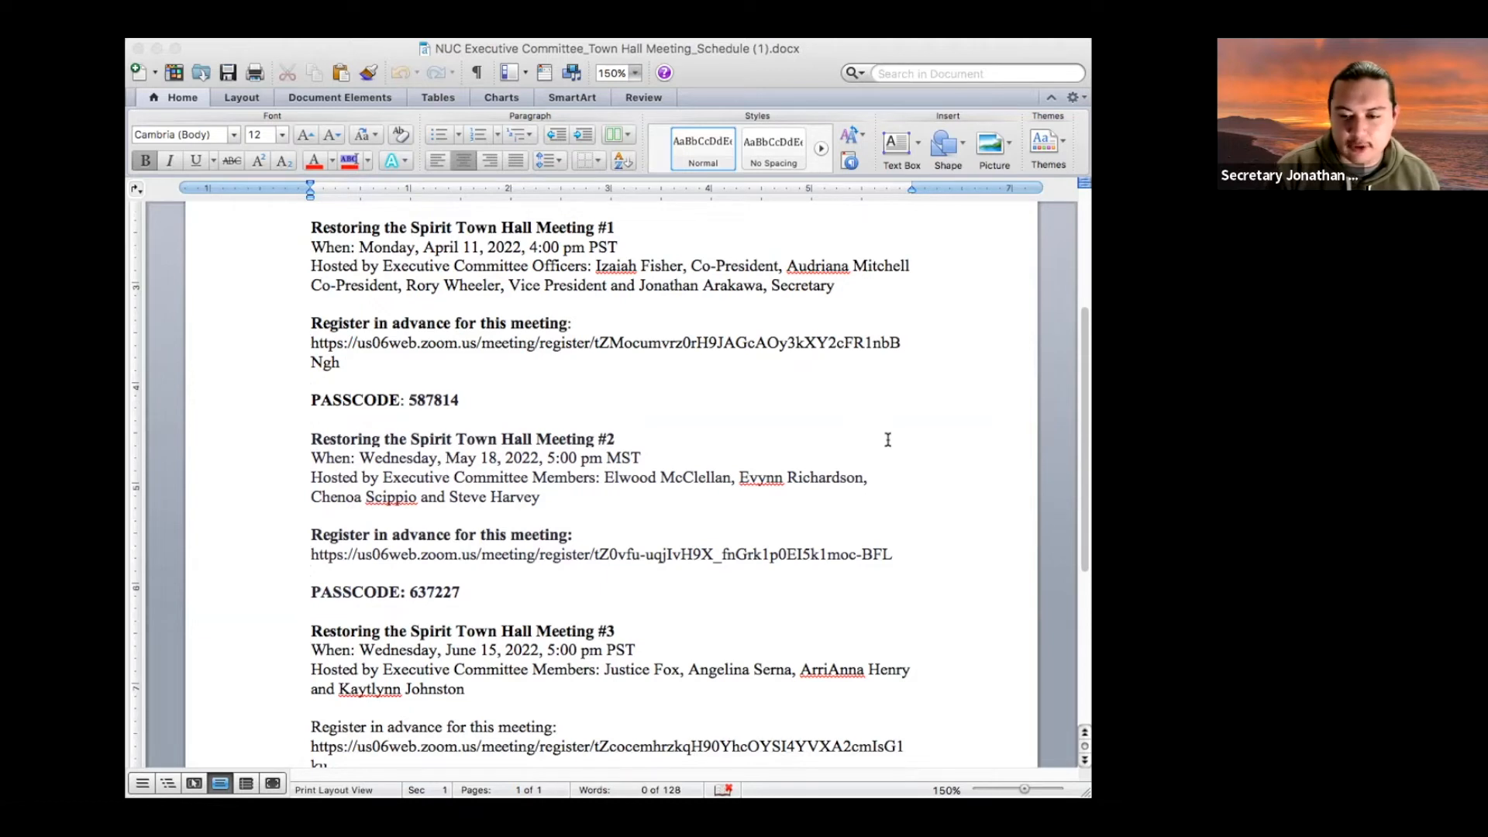
pyautogui.scroll(-3)
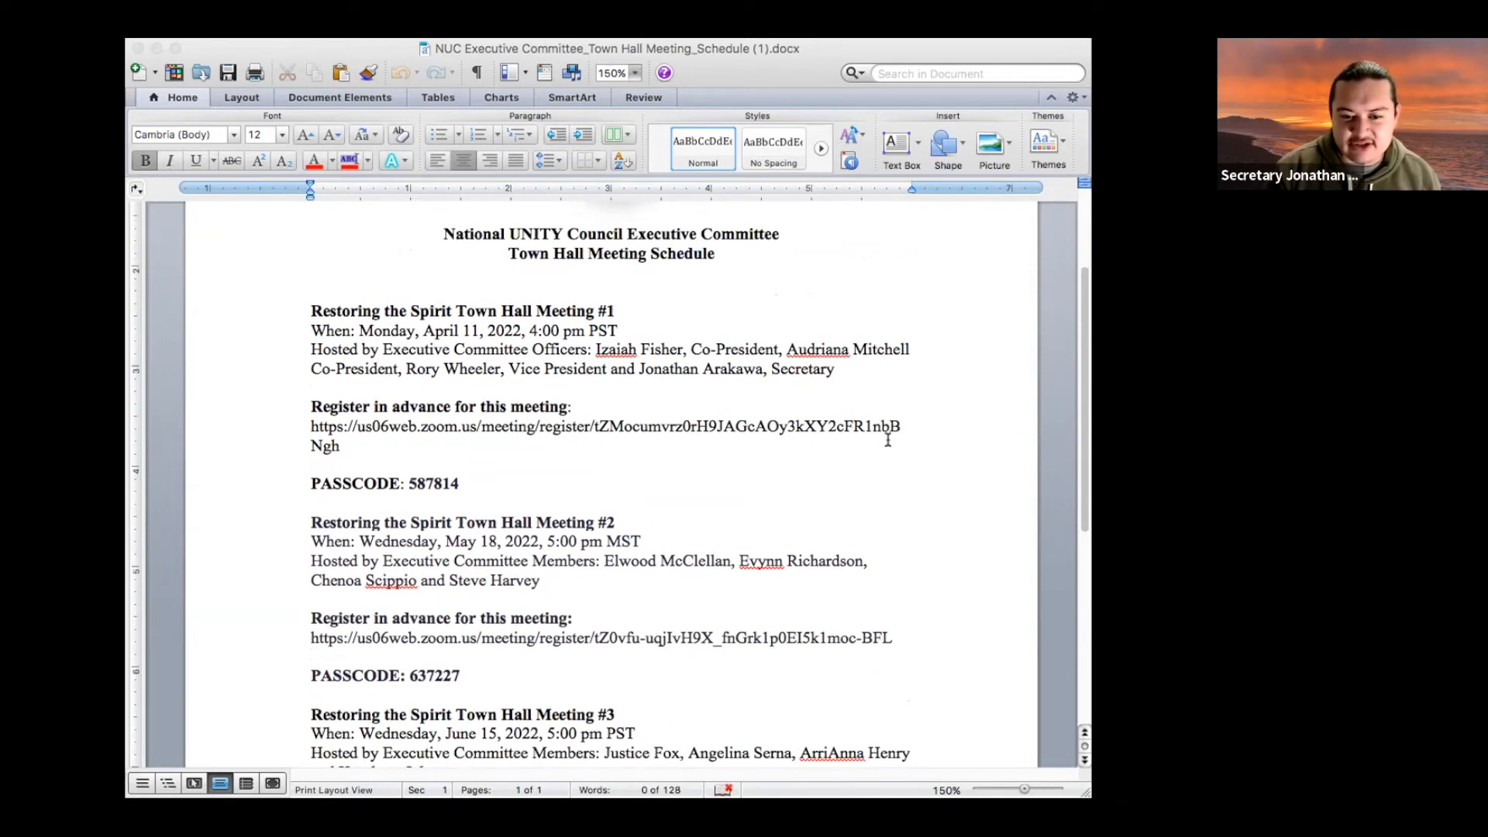
pyautogui.scroll(-3)
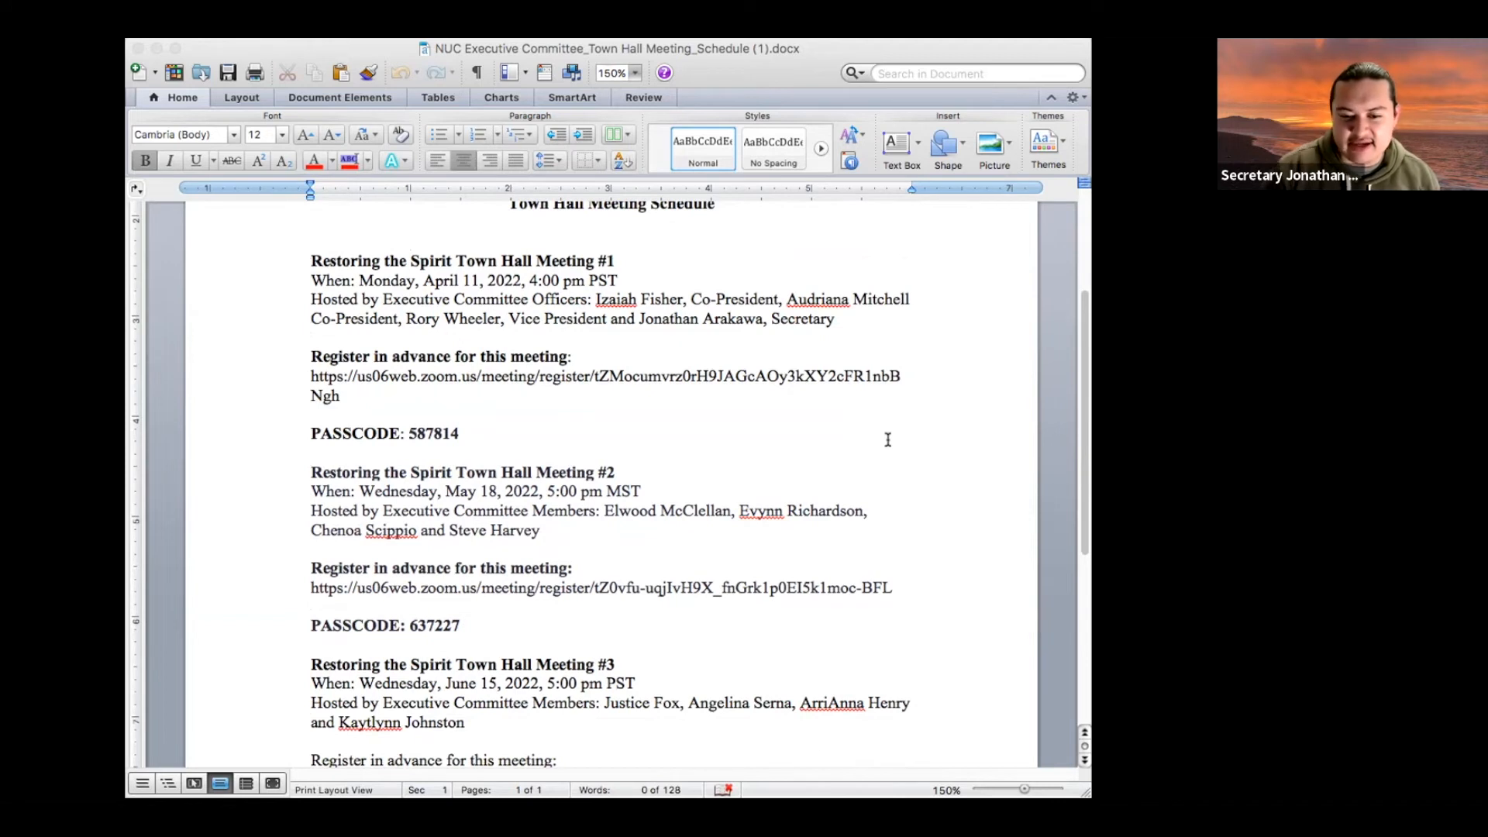
pyautogui.scroll(-3)
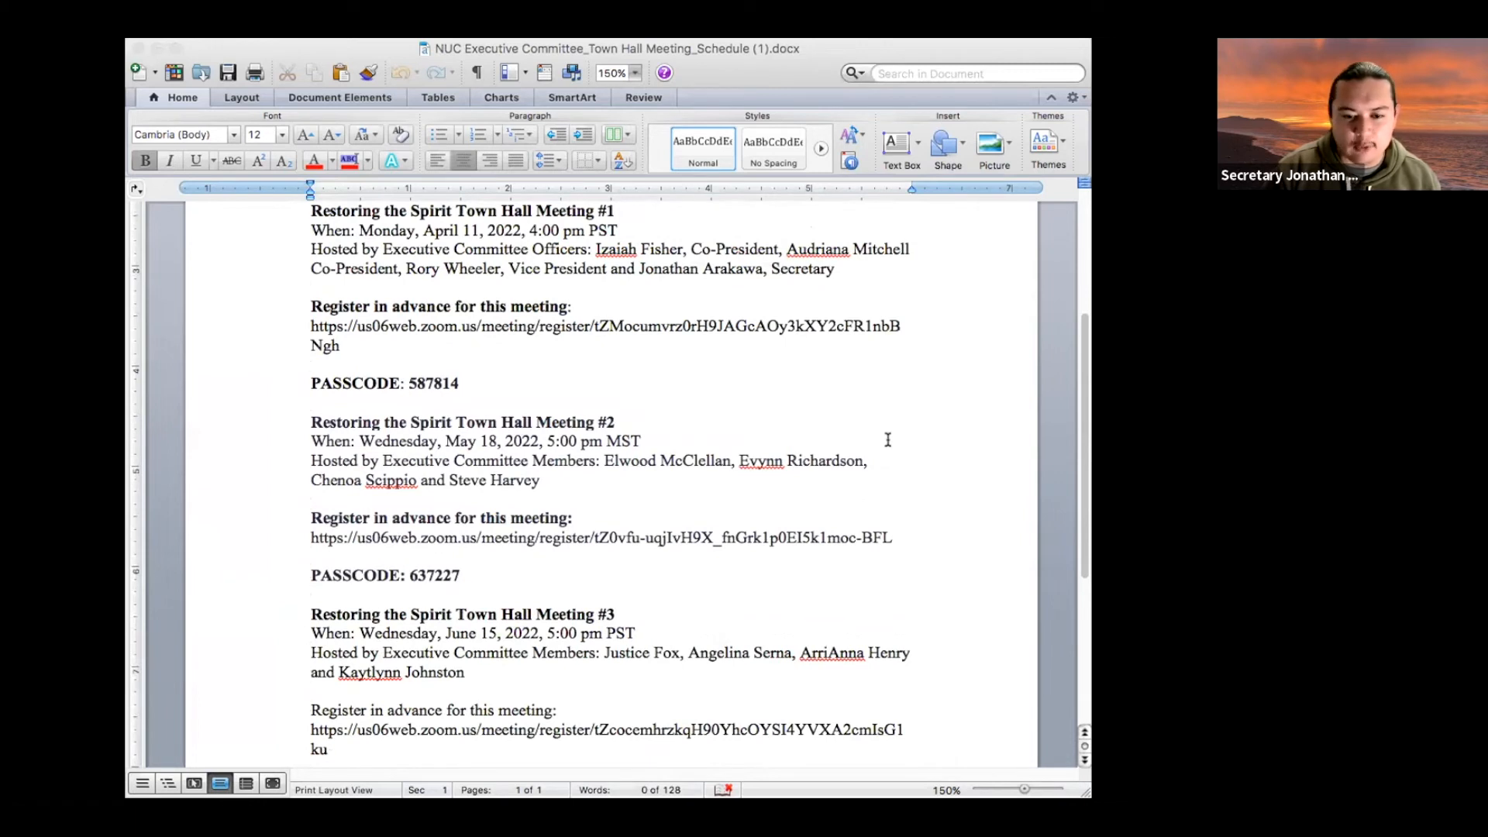
pyautogui.scroll(3)
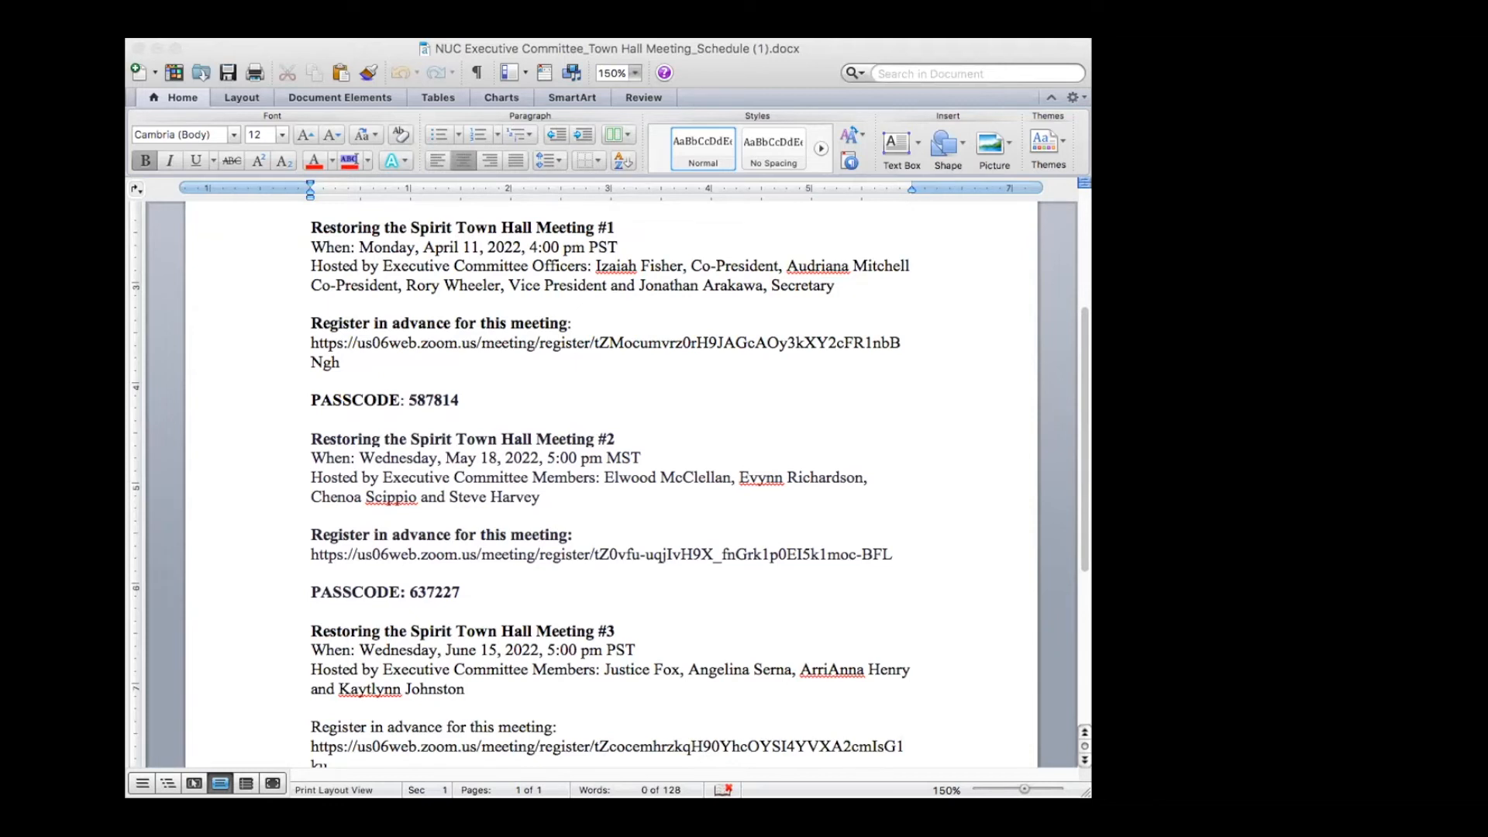
pyautogui.moveTo(788, 98)
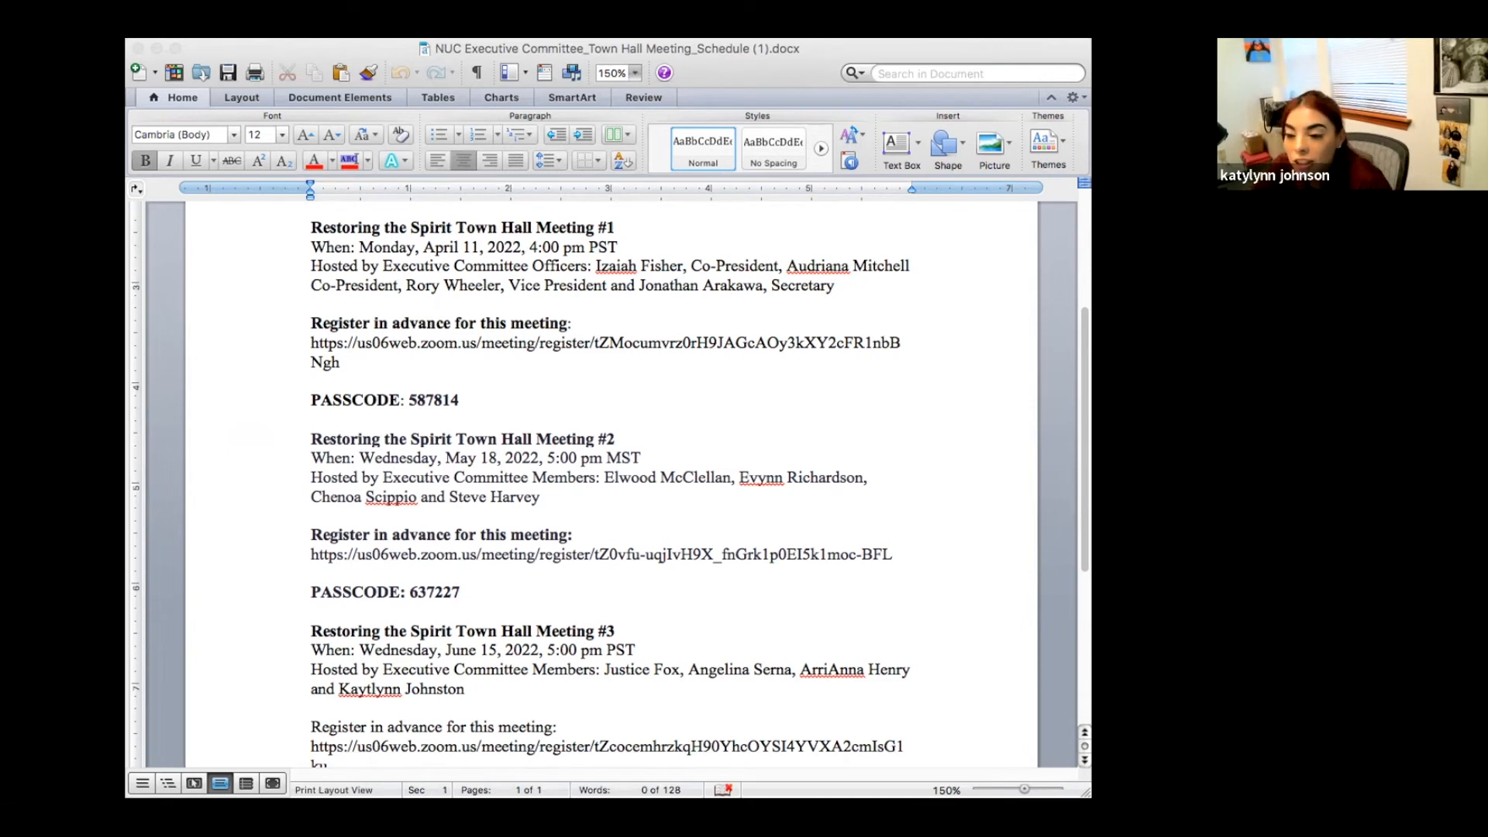
pyautogui.moveTo(839, 100)
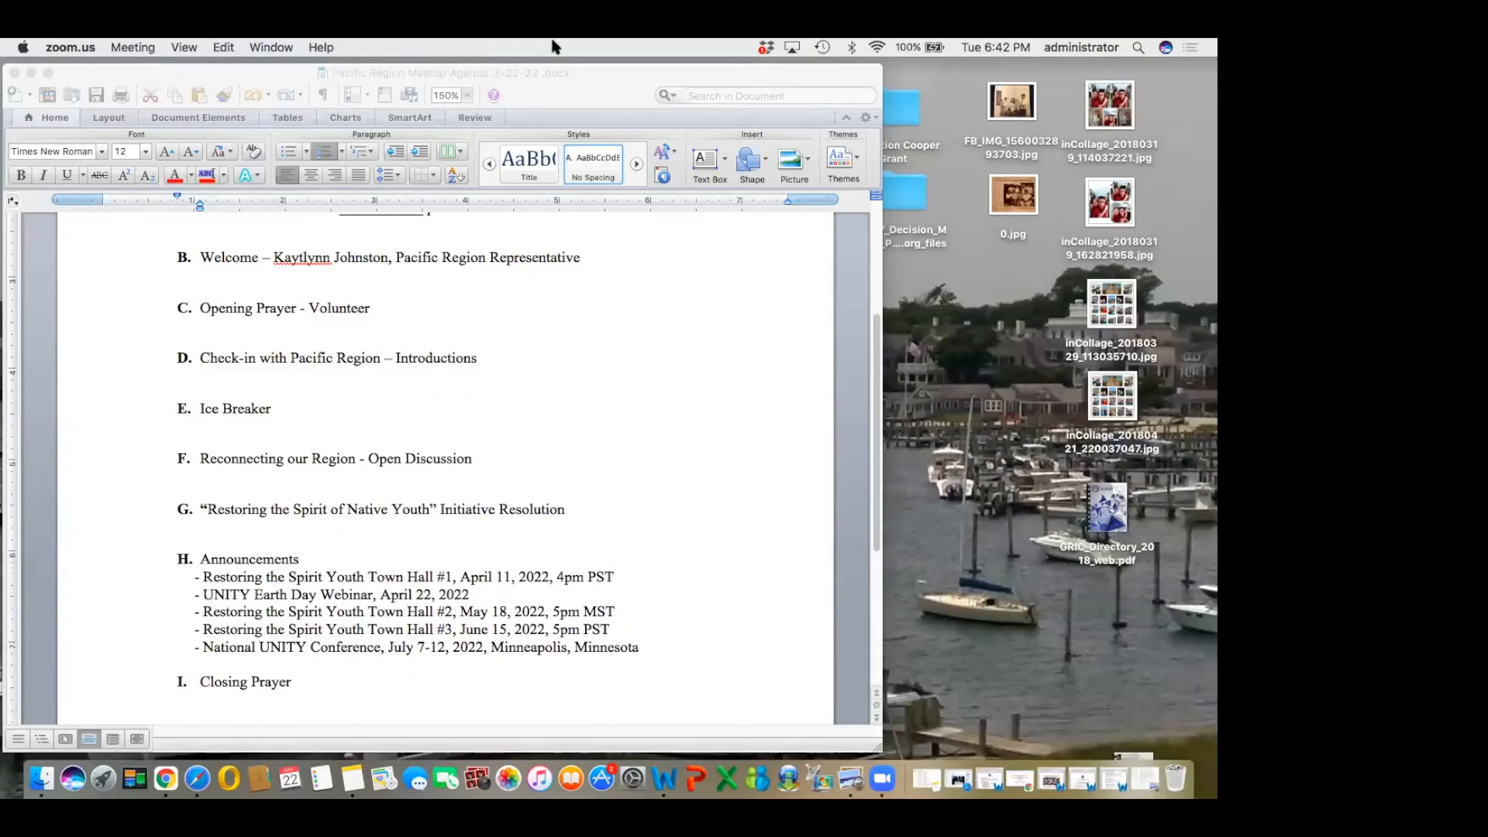
pyautogui.moveTo(502, 46)
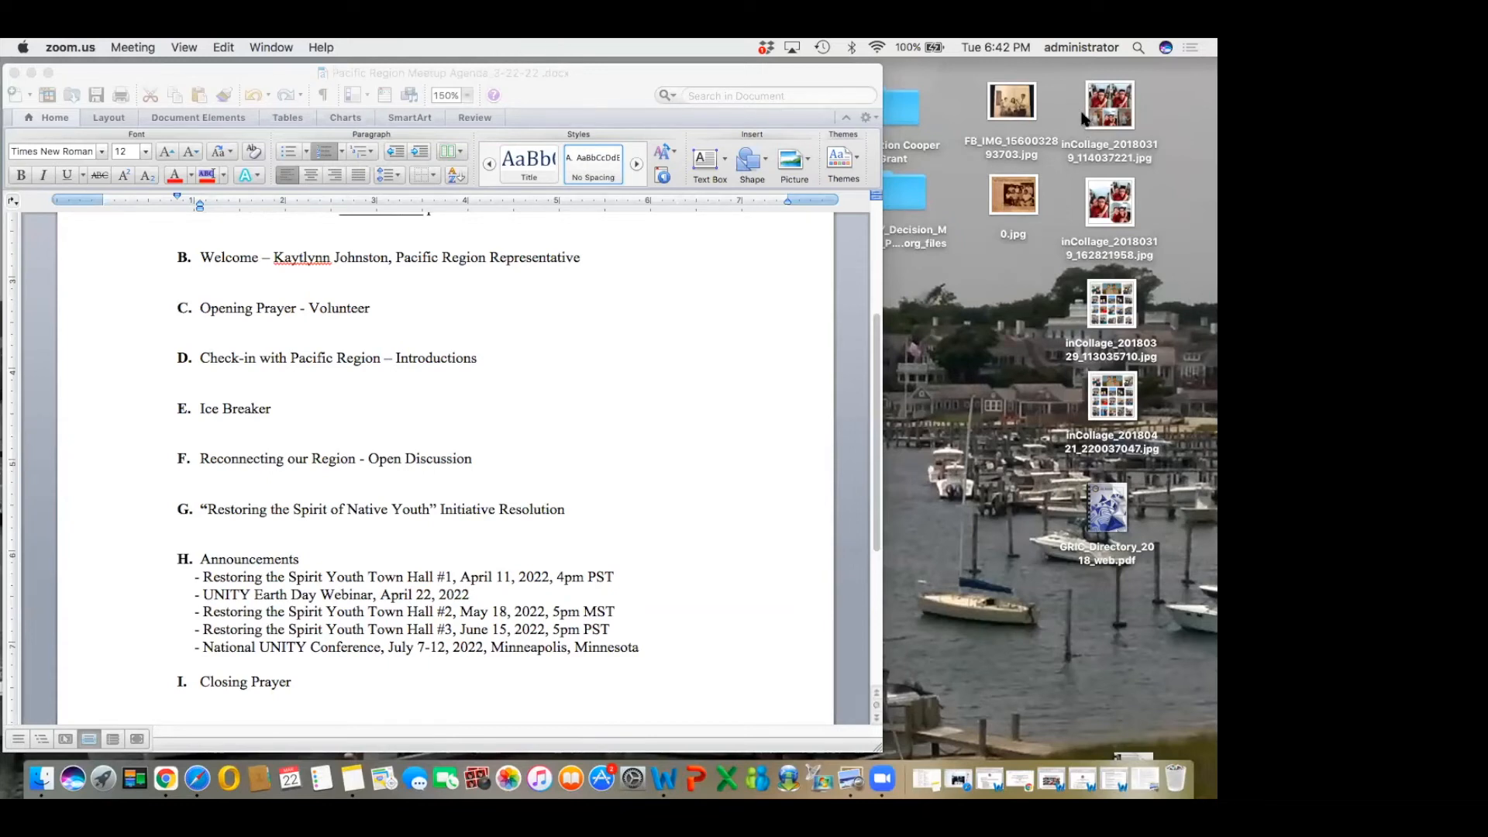
pyautogui.moveTo(612, 48)
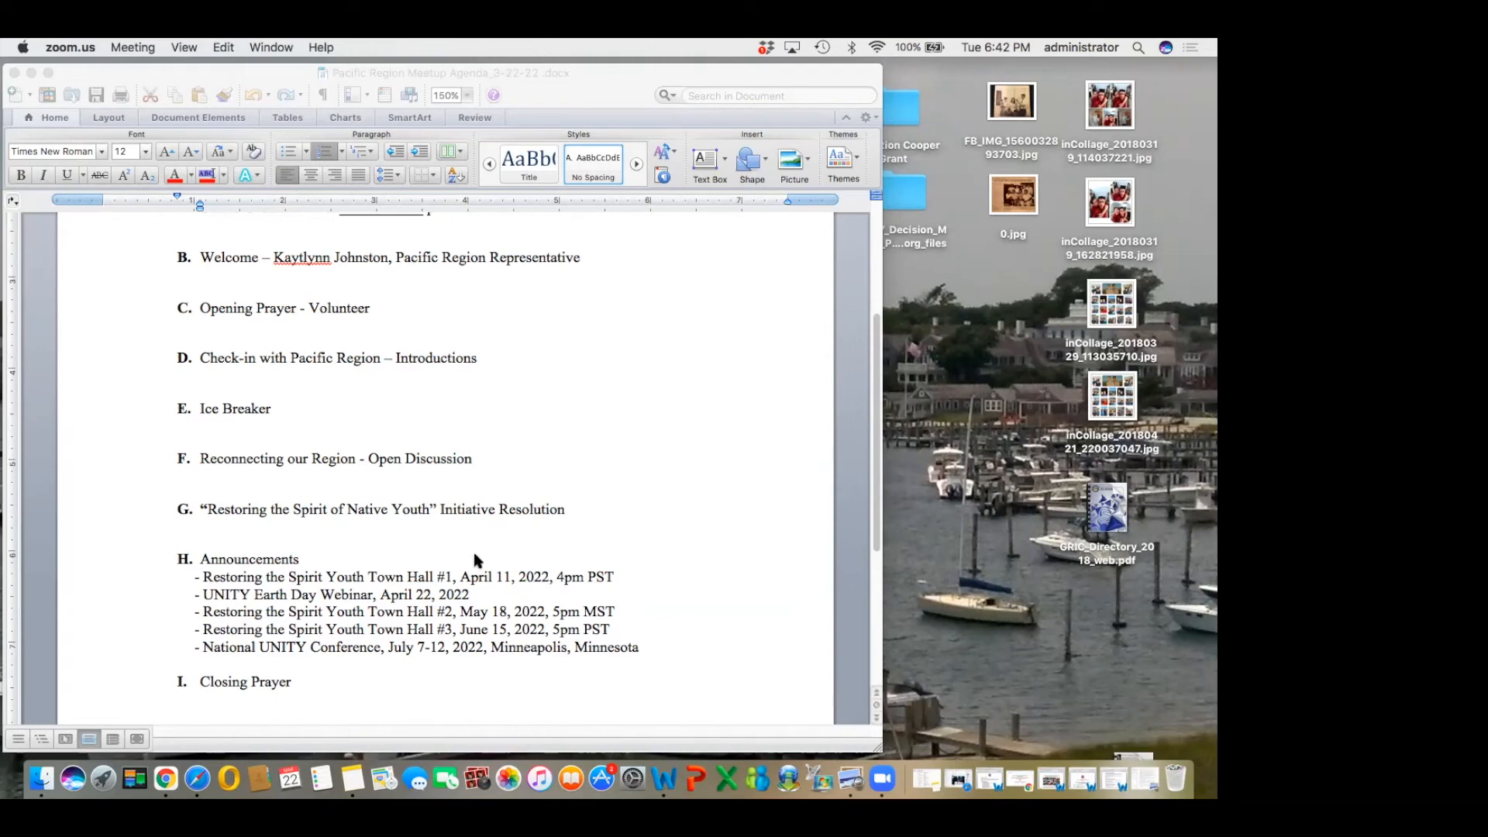
pyautogui.moveTo(487, 572)
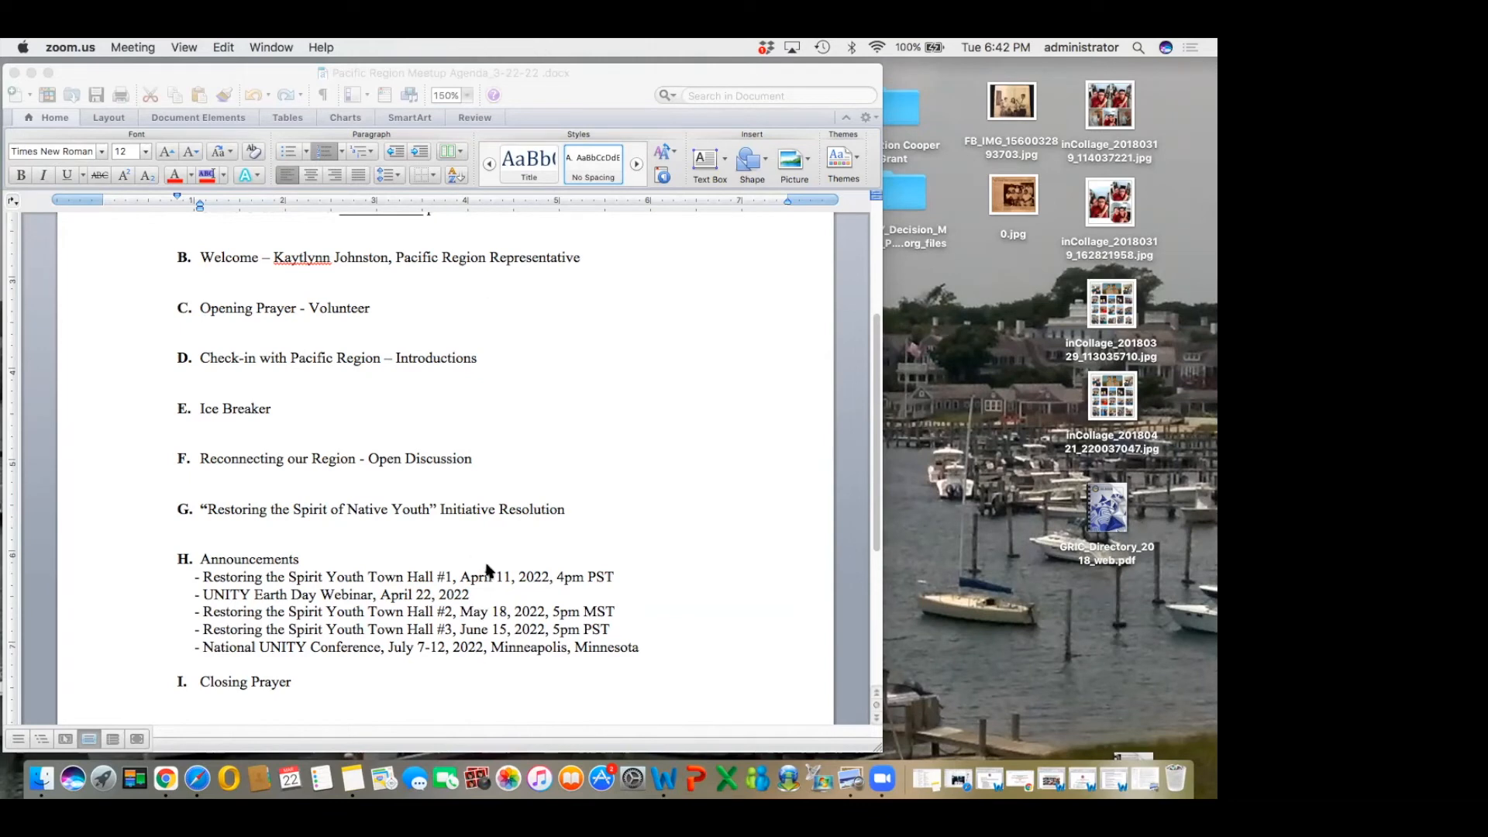
pyautogui.moveTo(482, 597)
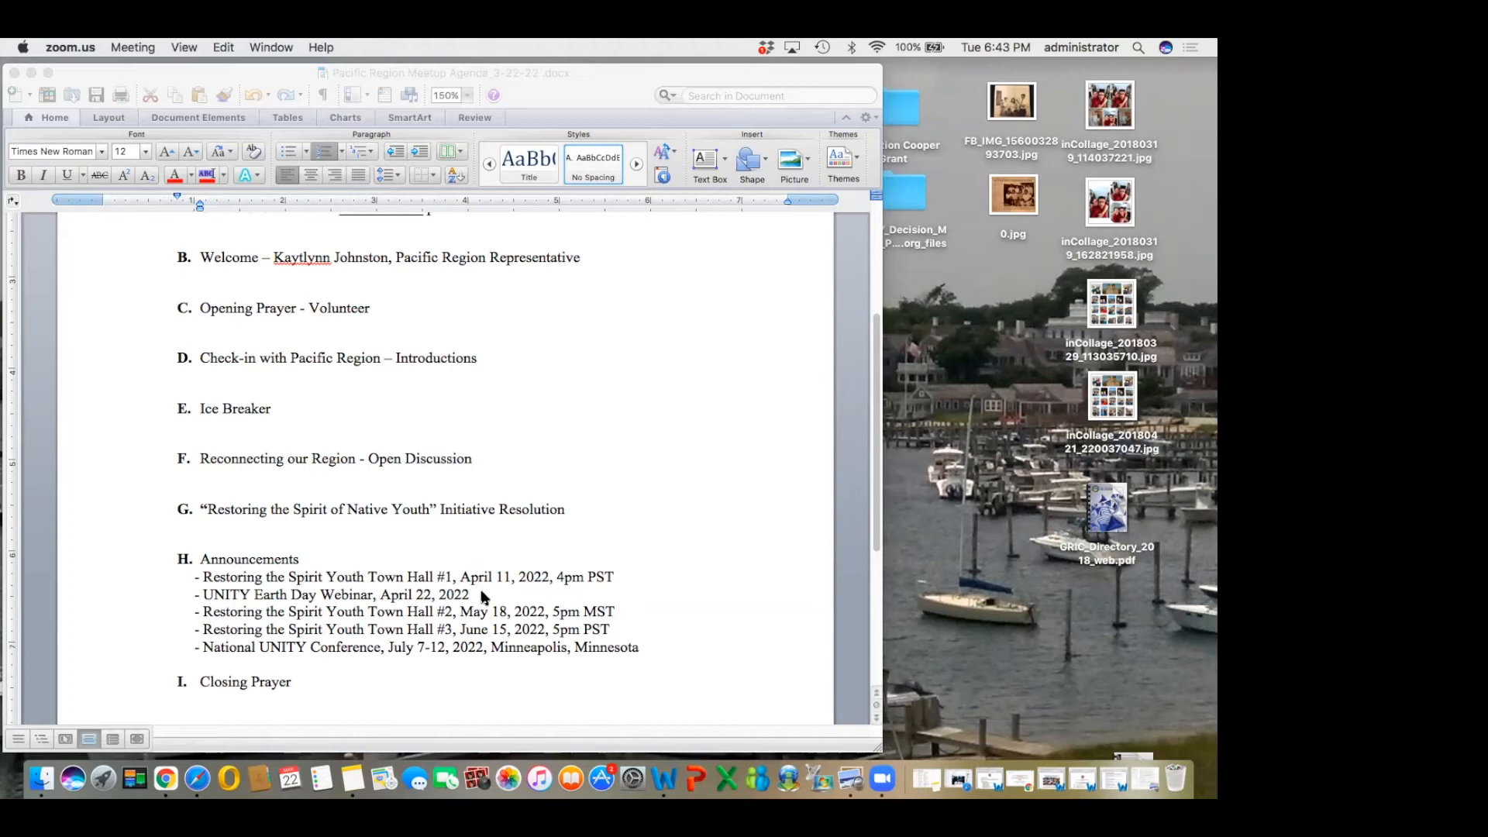
pyautogui.moveTo(403, 47)
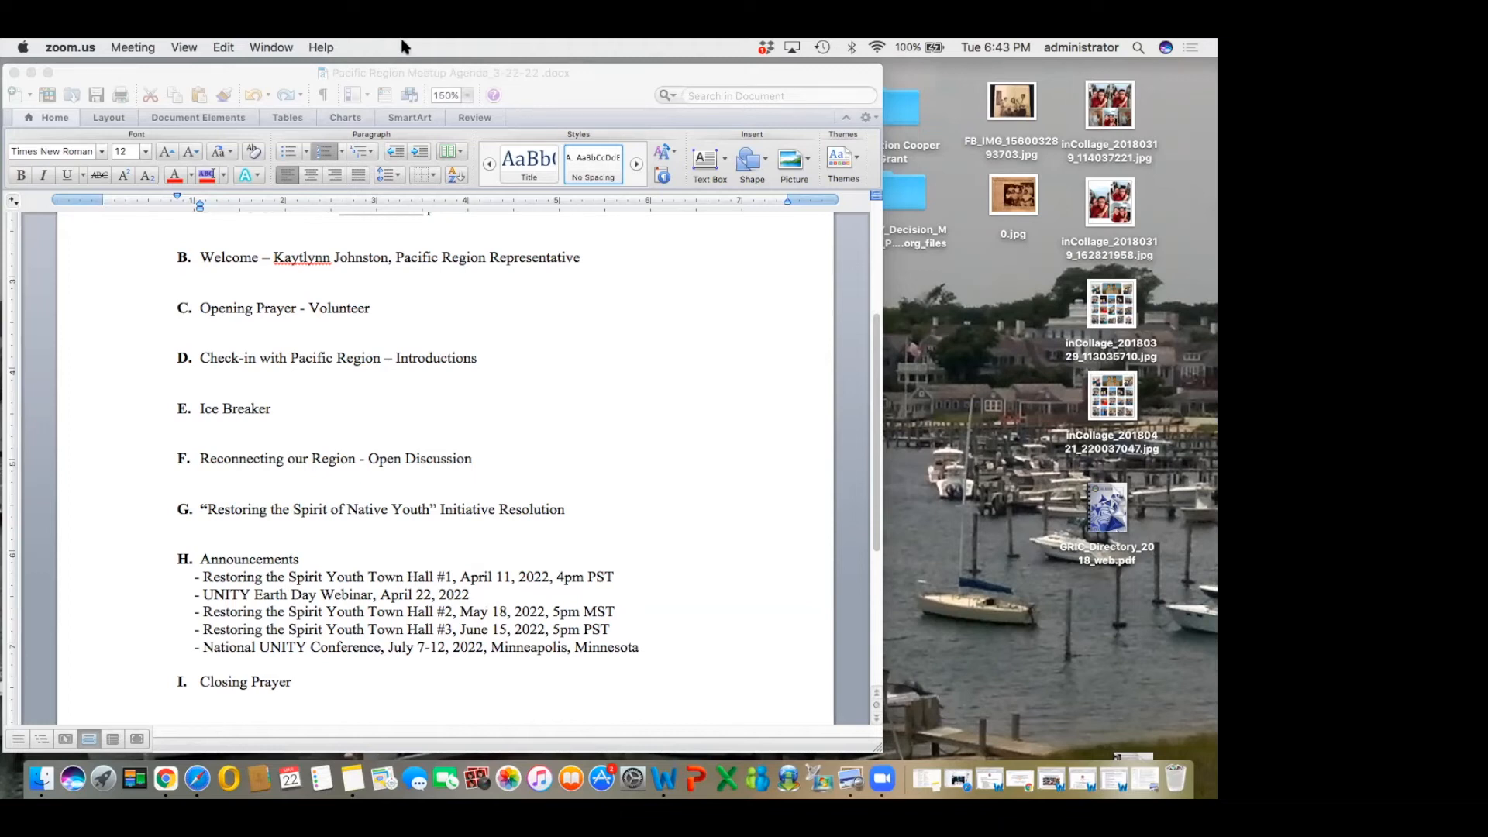
pyautogui.moveTo(920, 445)
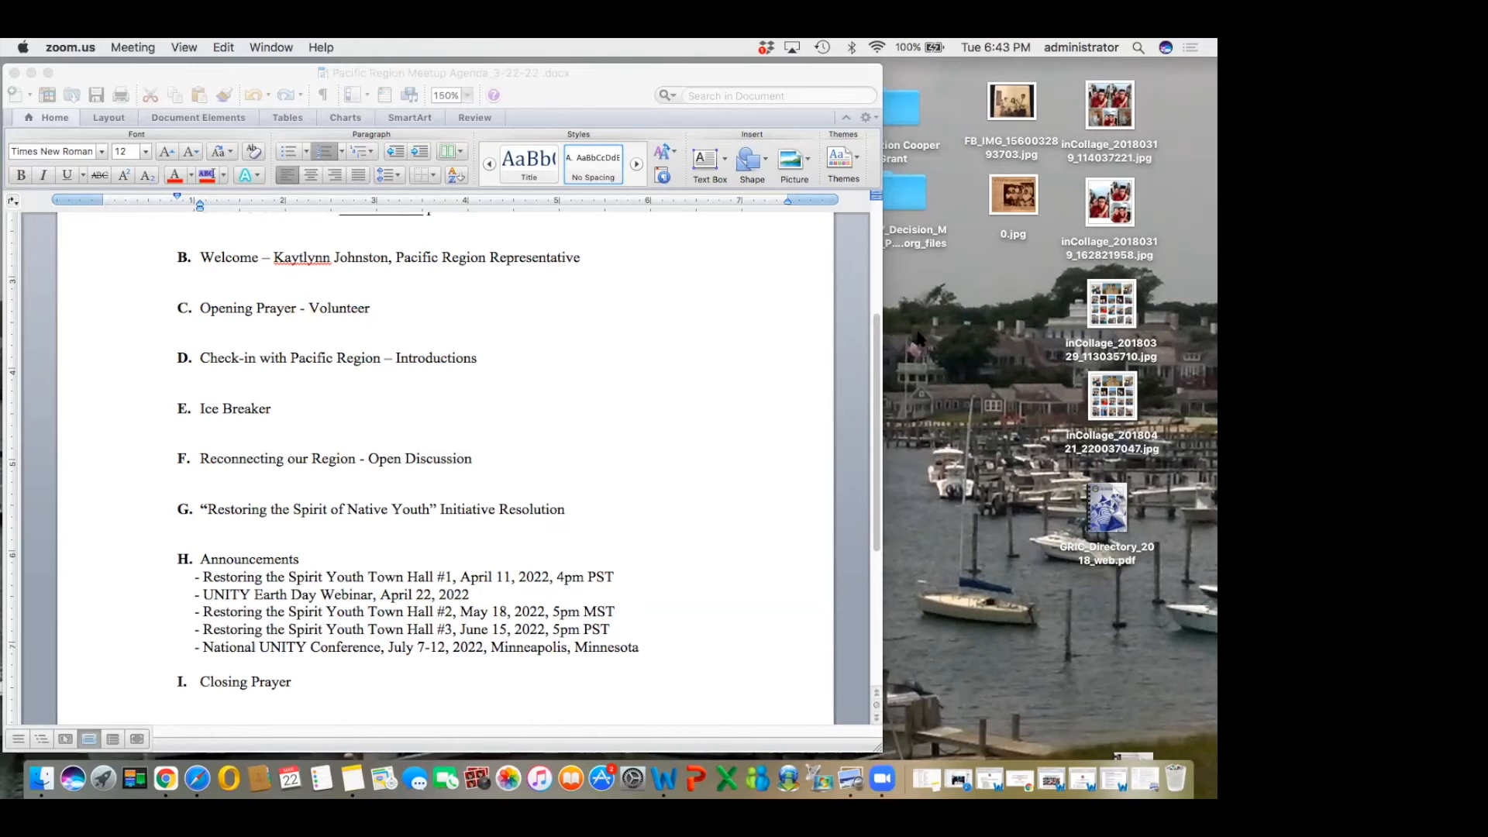
pyautogui.moveTo(479, 46)
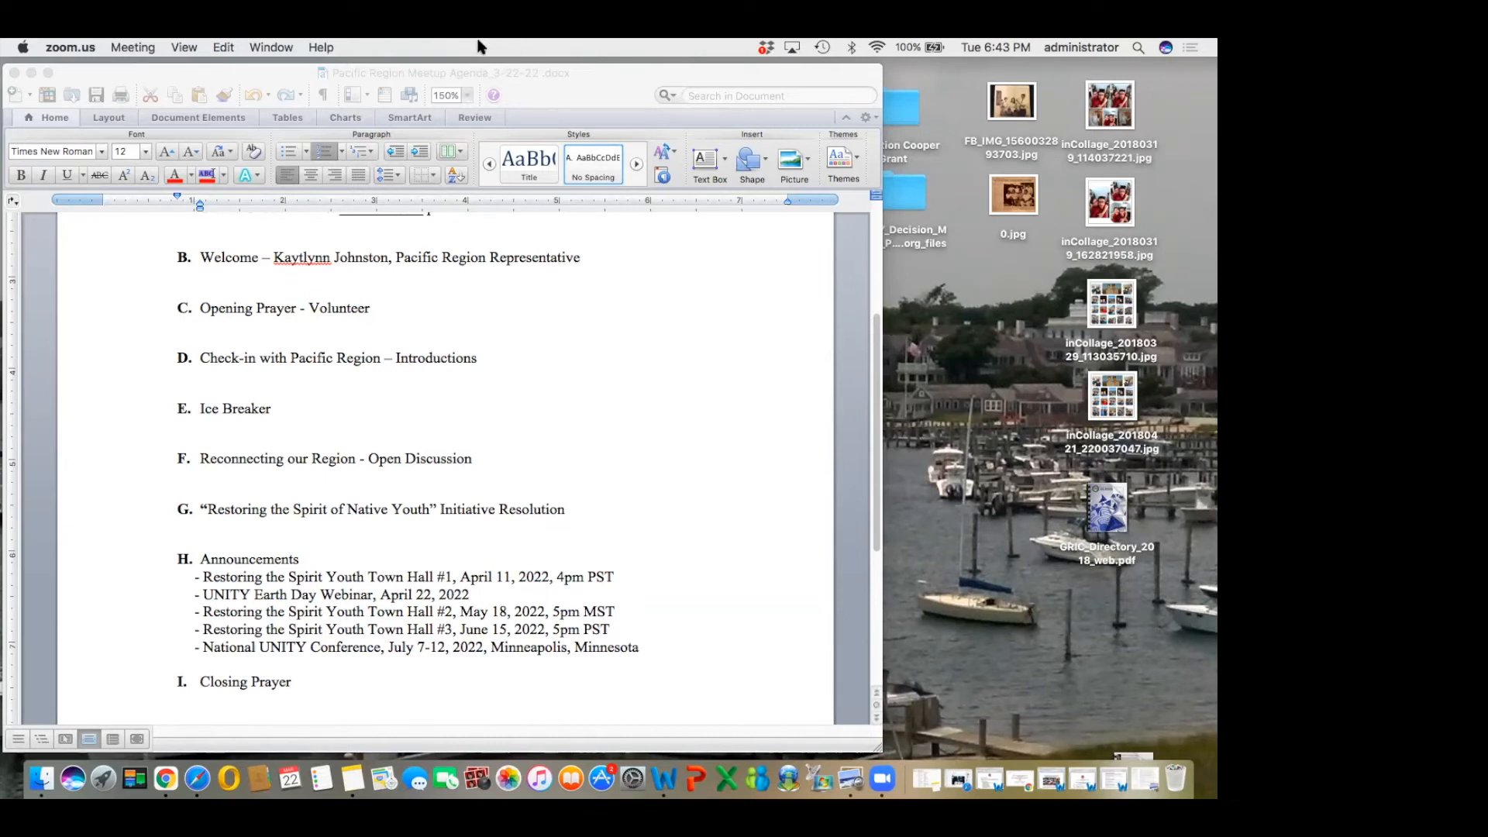
pyautogui.moveTo(662, 464)
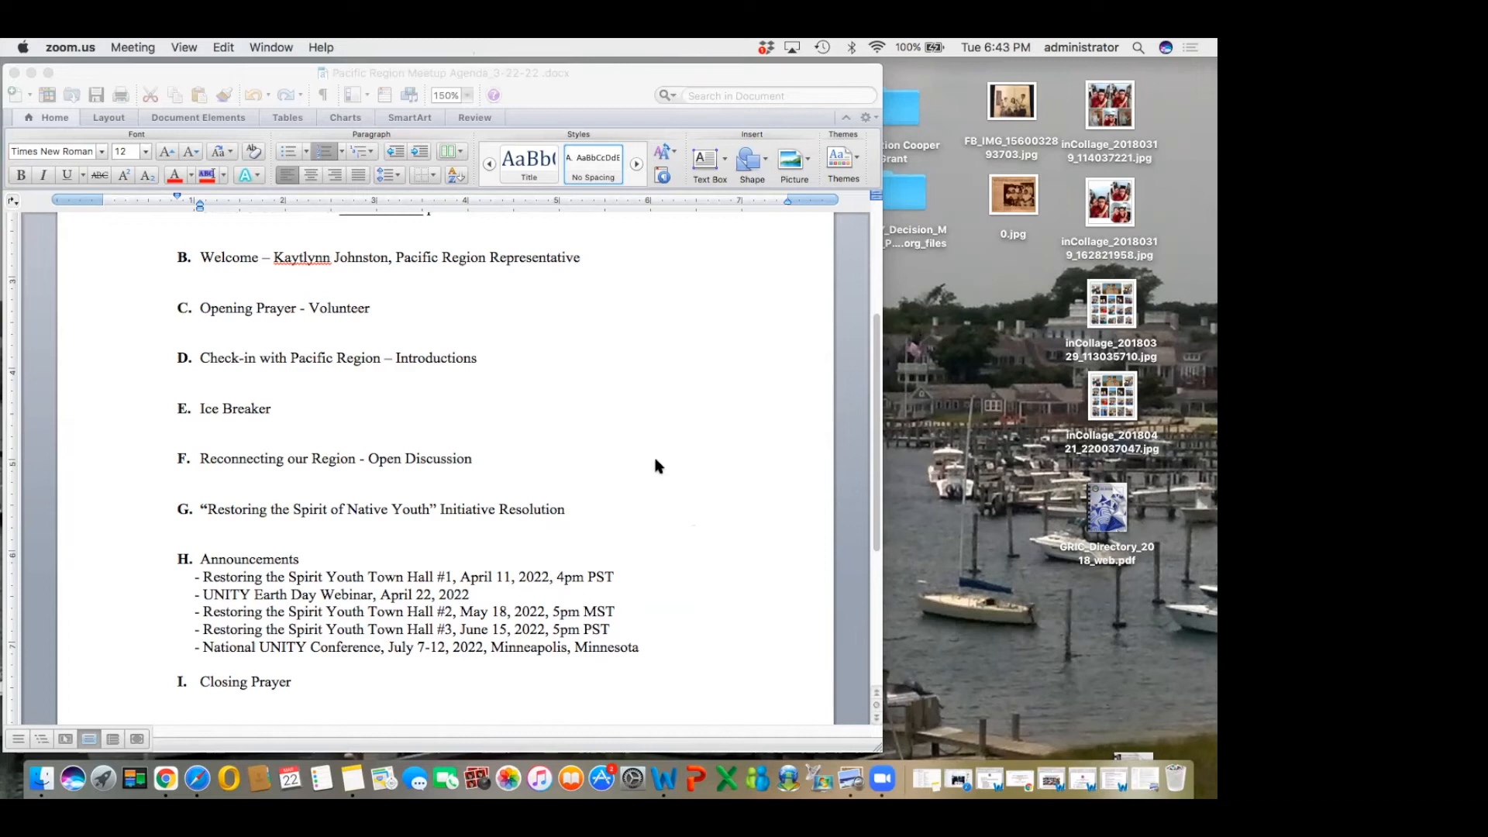
pyautogui.moveTo(415, 46)
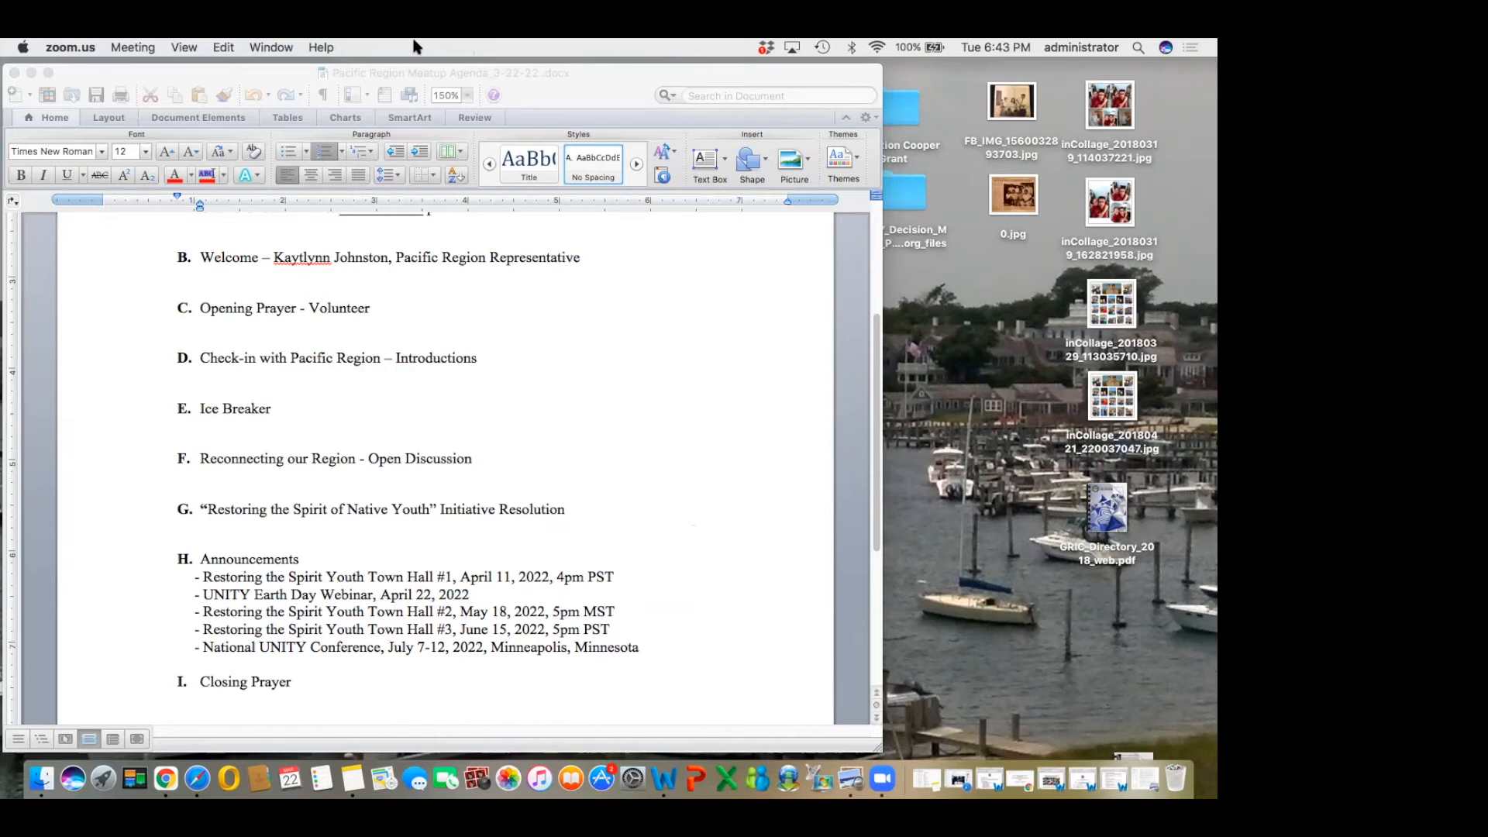
pyautogui.moveTo(527, 456)
pyautogui.write('Healing Our Mother ')
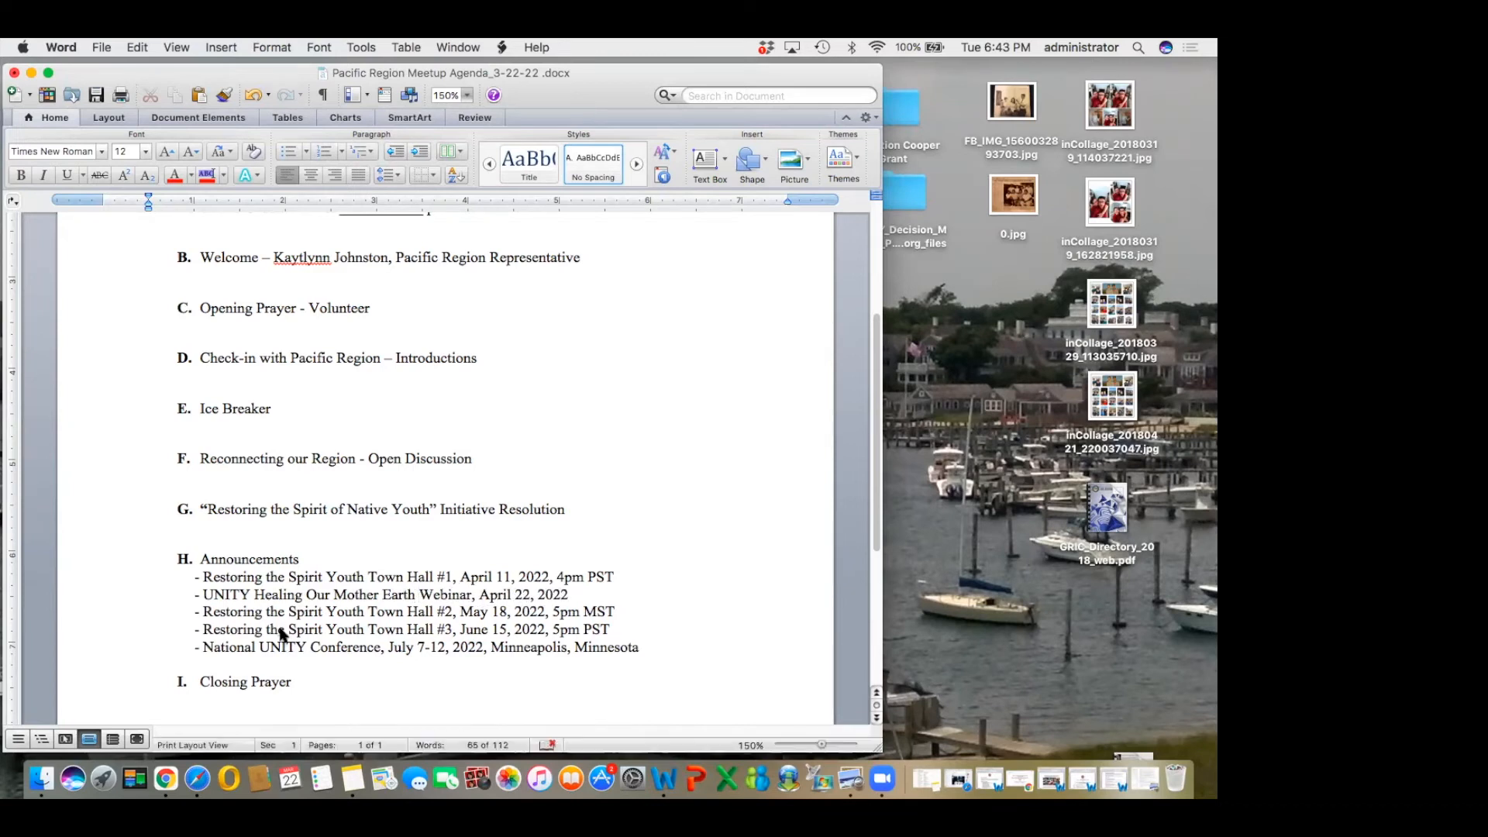
pyautogui.moveTo(387, 647)
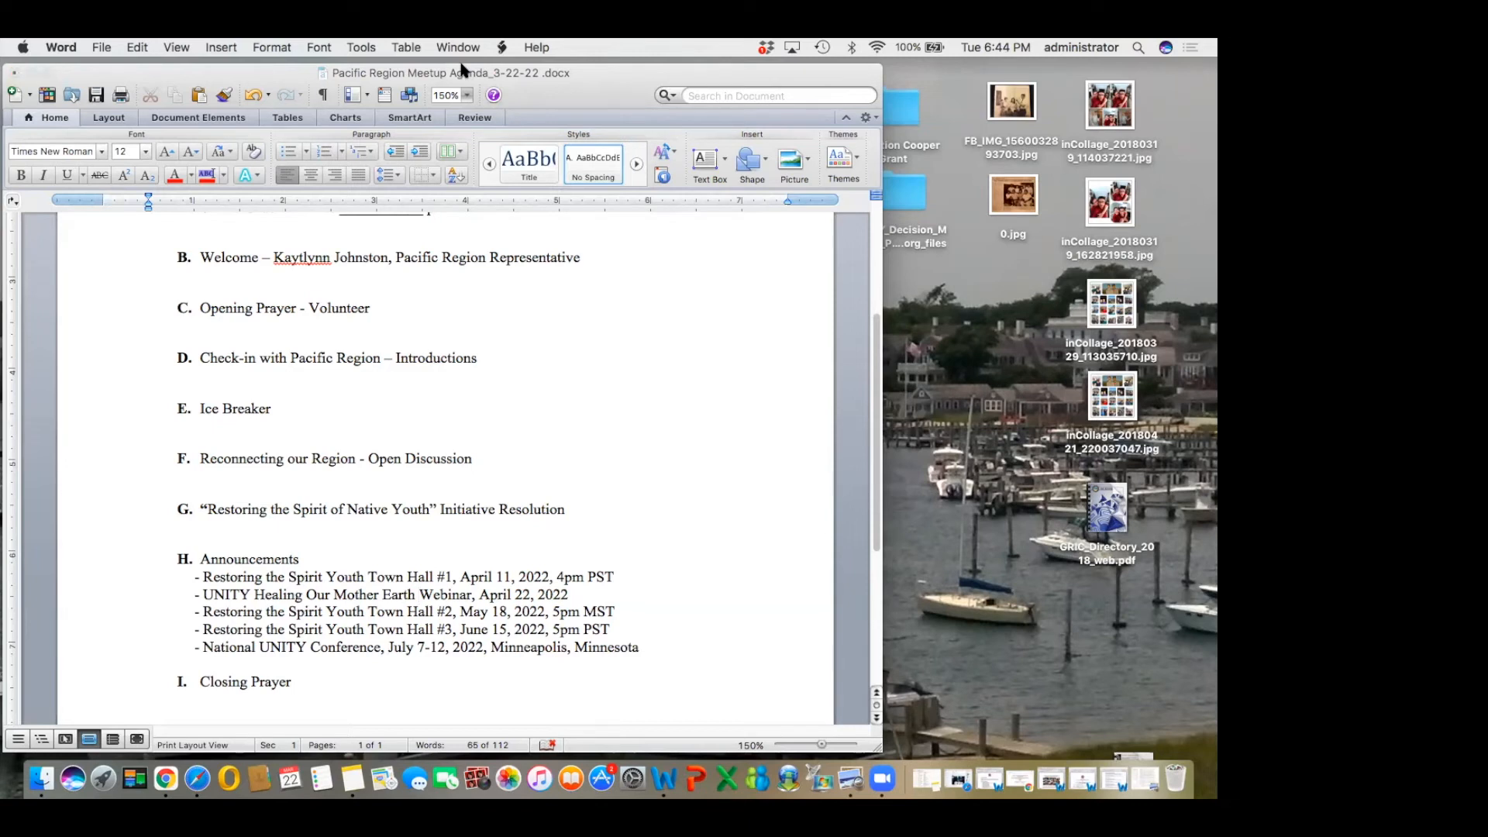
pyautogui.moveTo(598, 321)
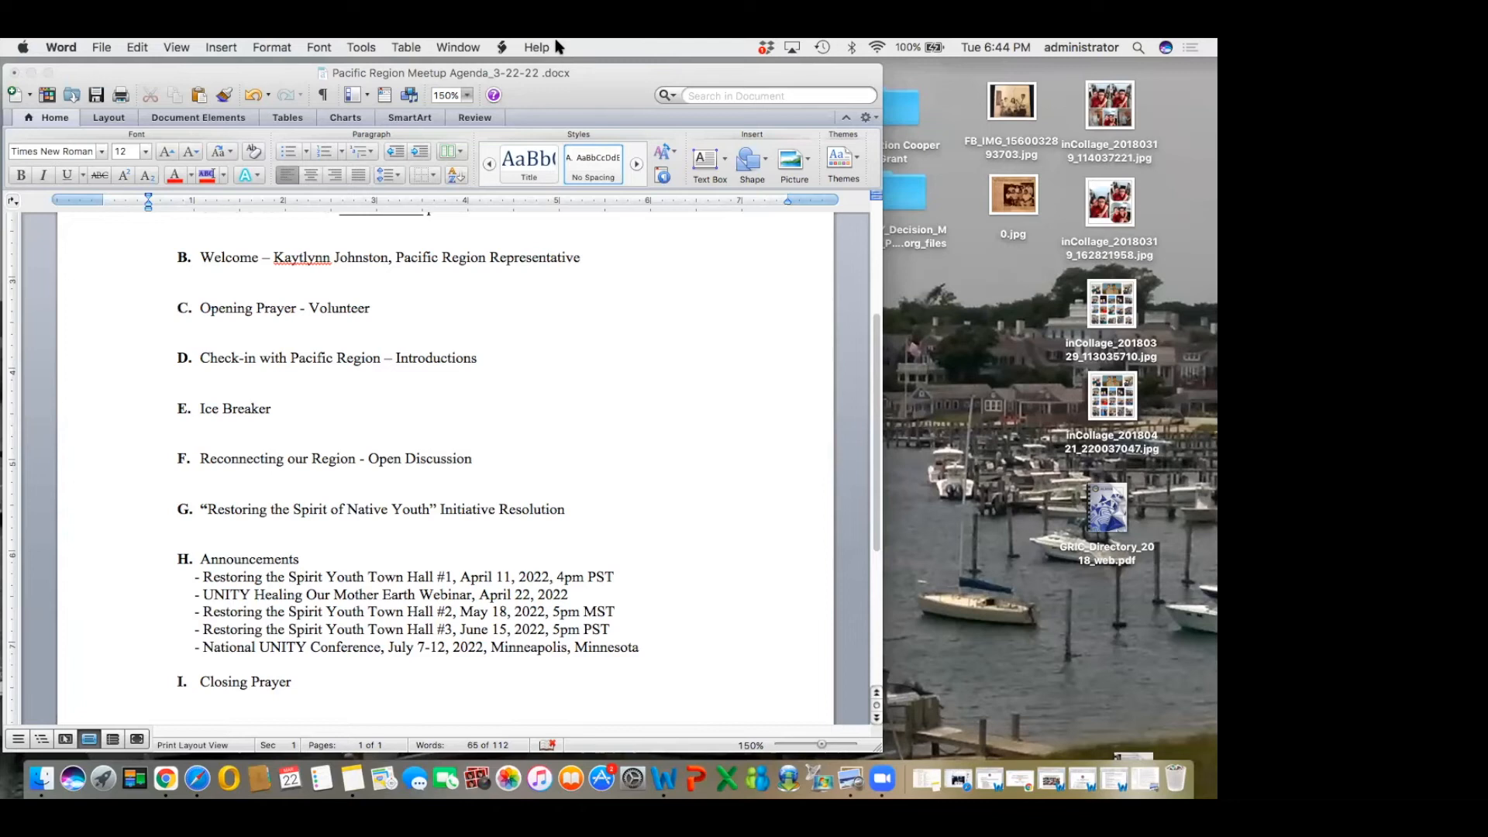
pyautogui.moveTo(555, 48)
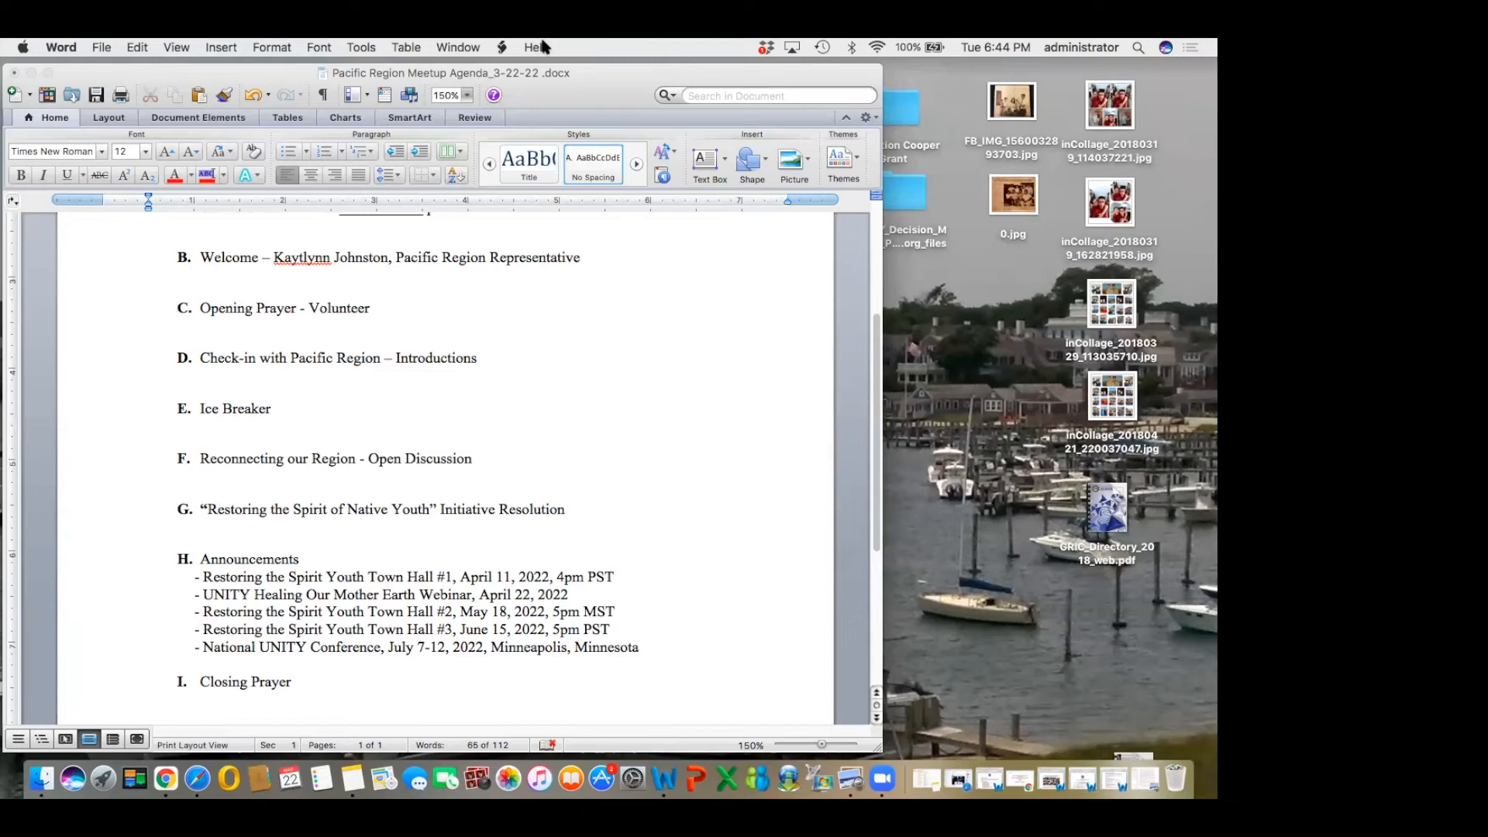
pyautogui.moveTo(475, 57)
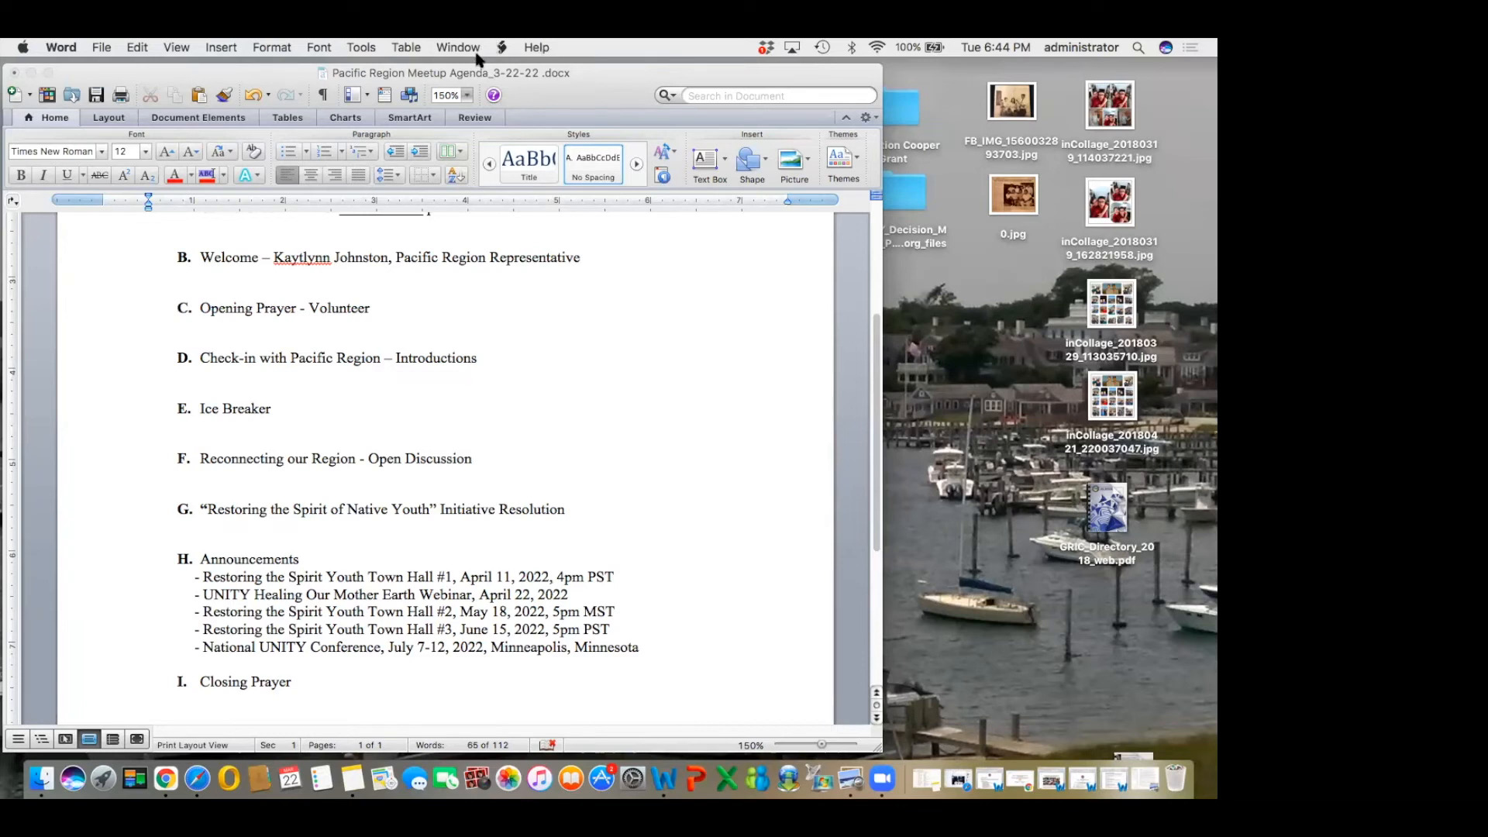
pyautogui.moveTo(472, 53)
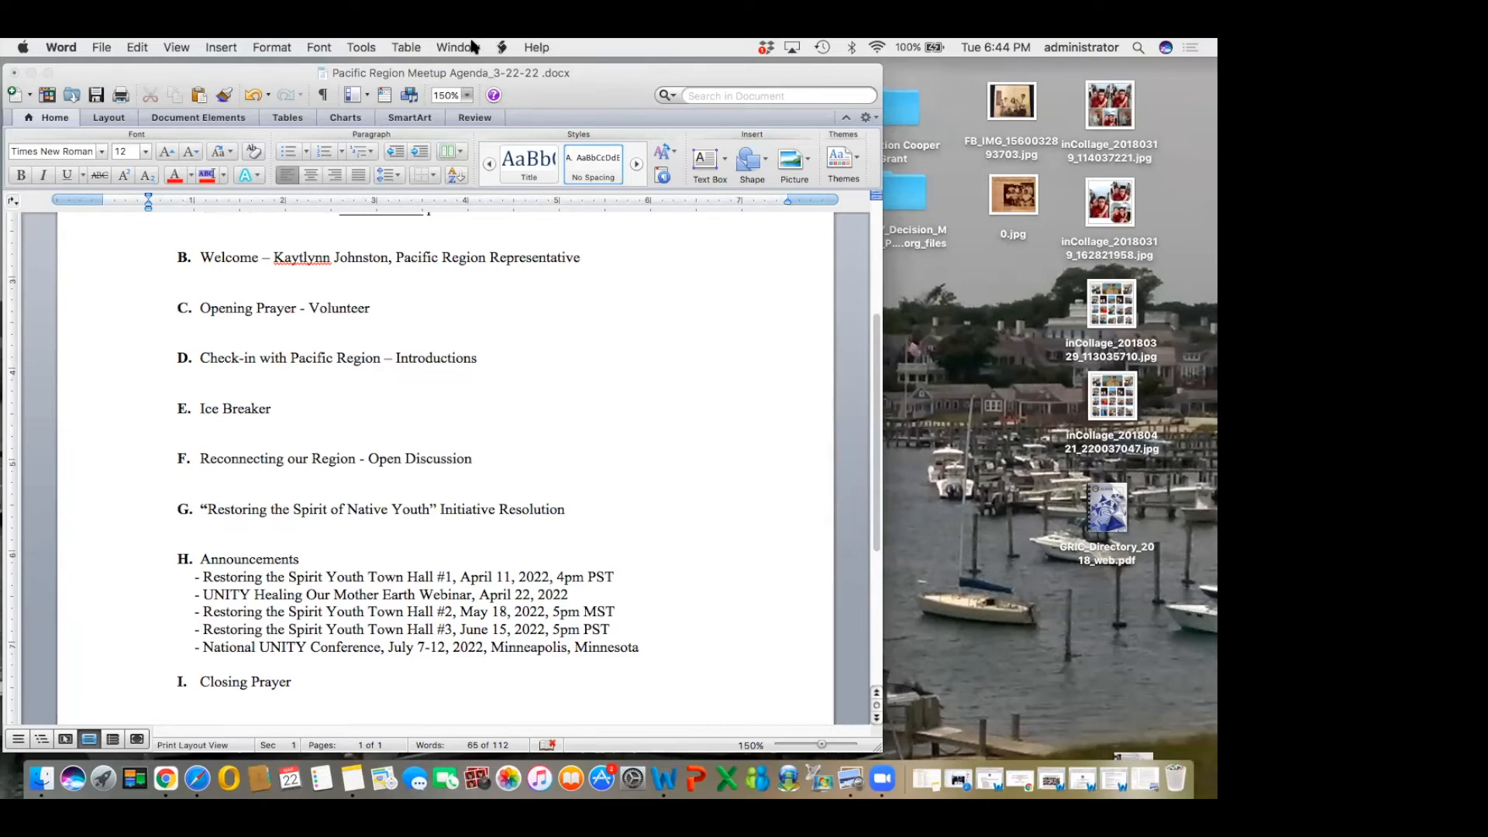
pyautogui.moveTo(467, 47)
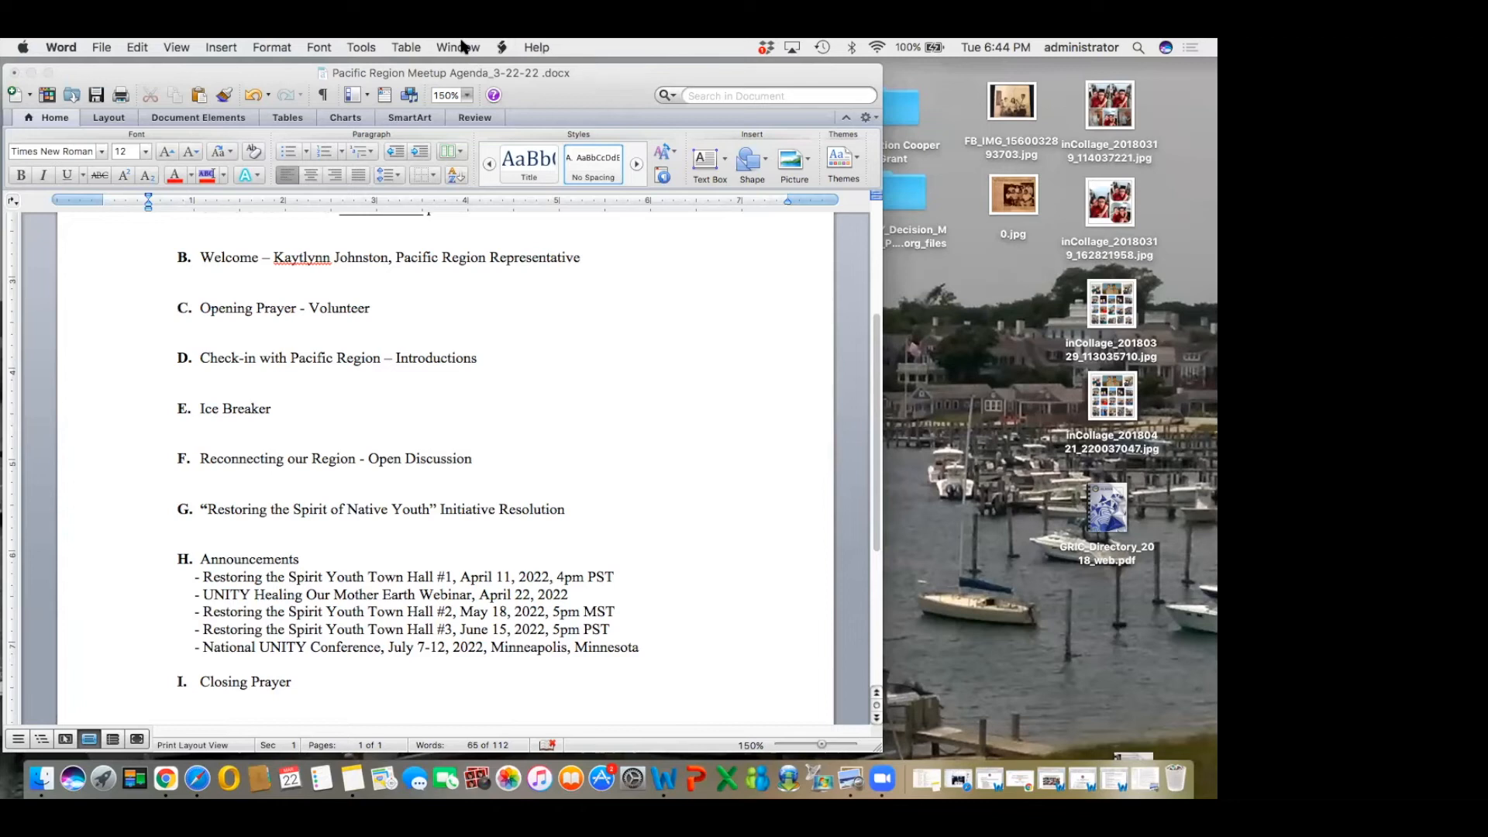
pyautogui.moveTo(777, 329)
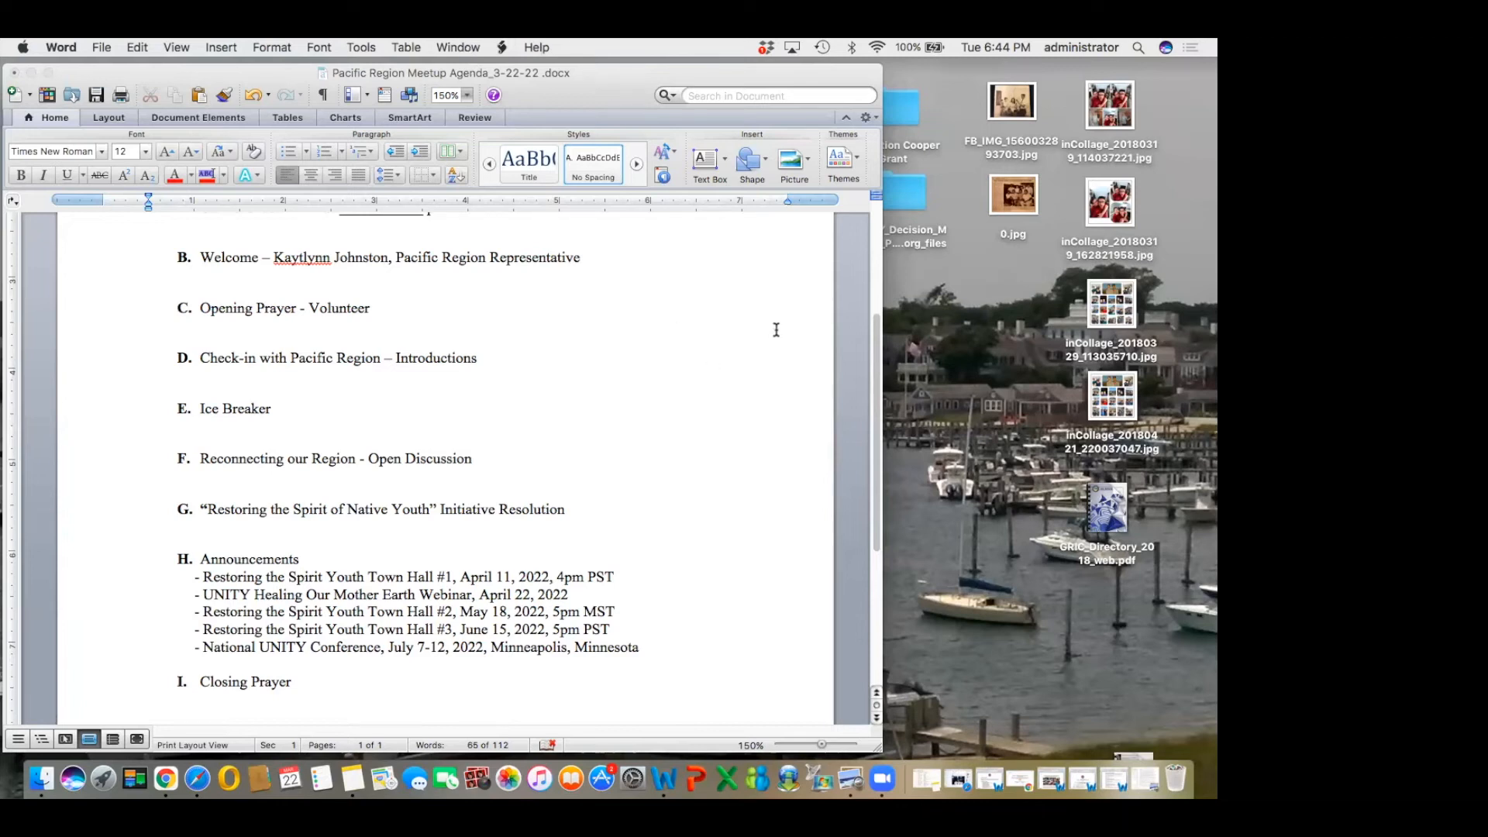
pyautogui.moveTo(914, 313)
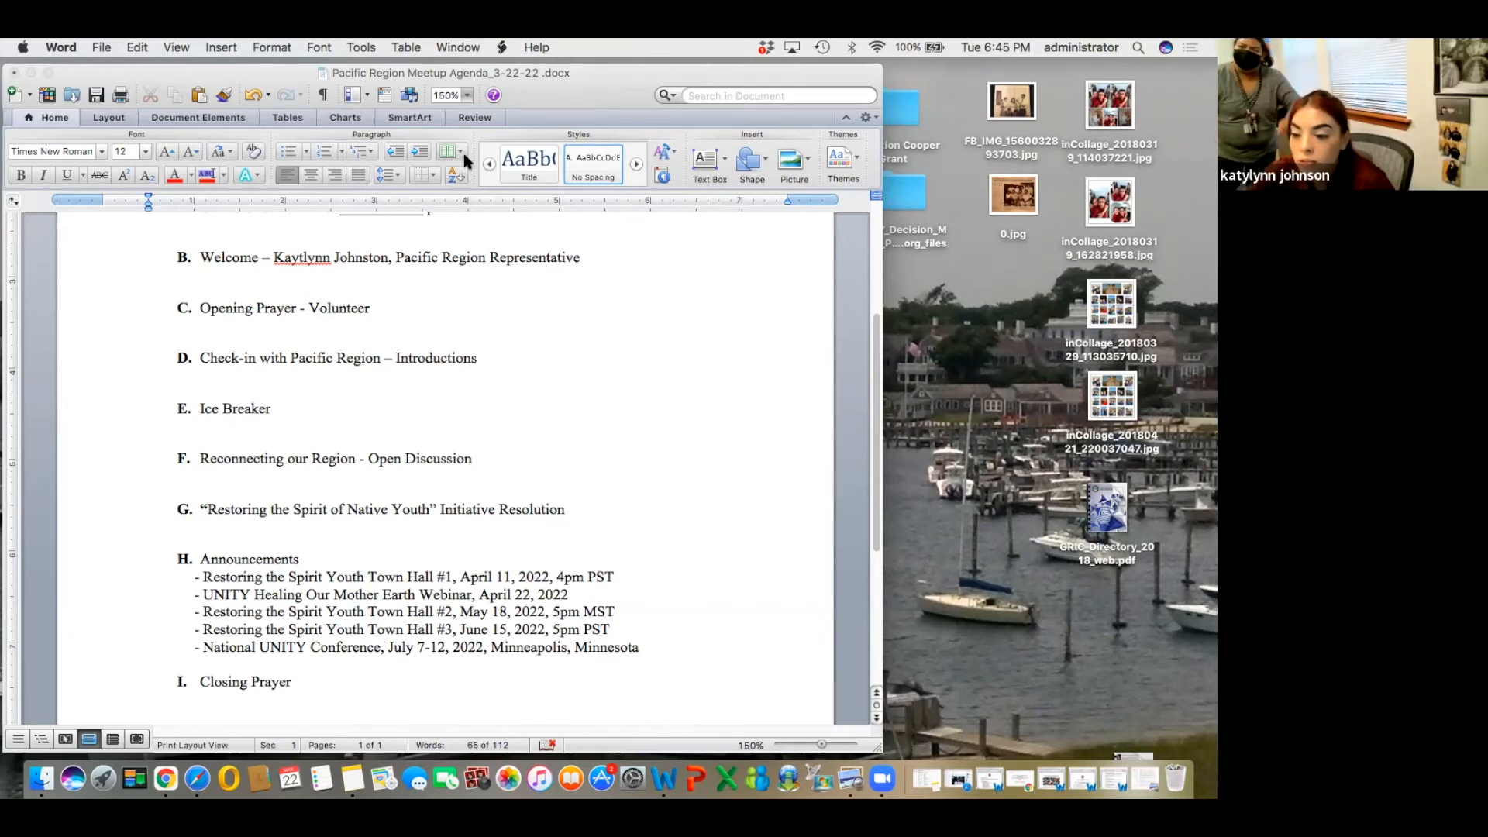
pyautogui.moveTo(449, 151)
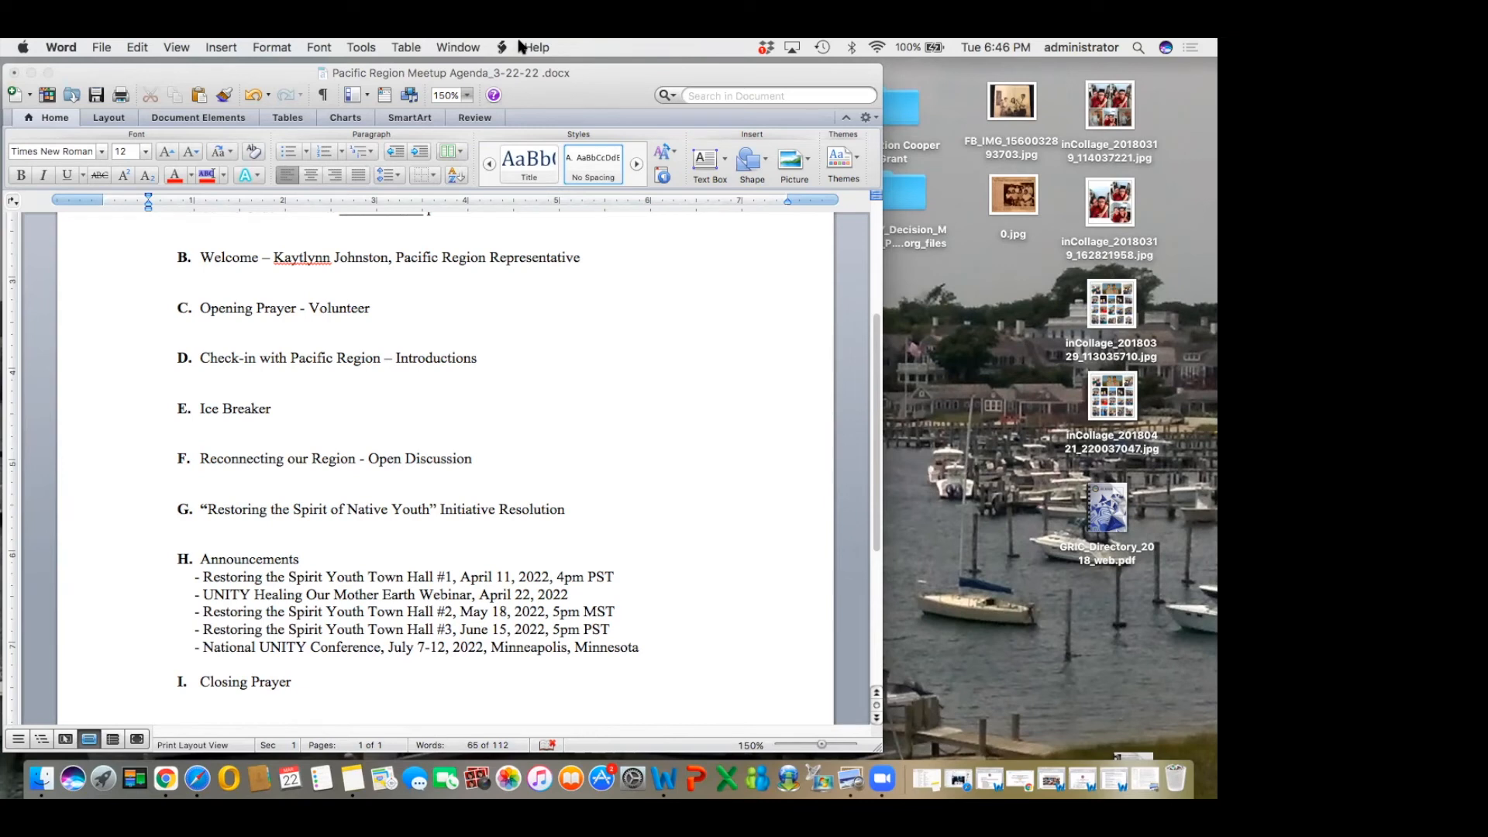
pyautogui.moveTo(607, 616)
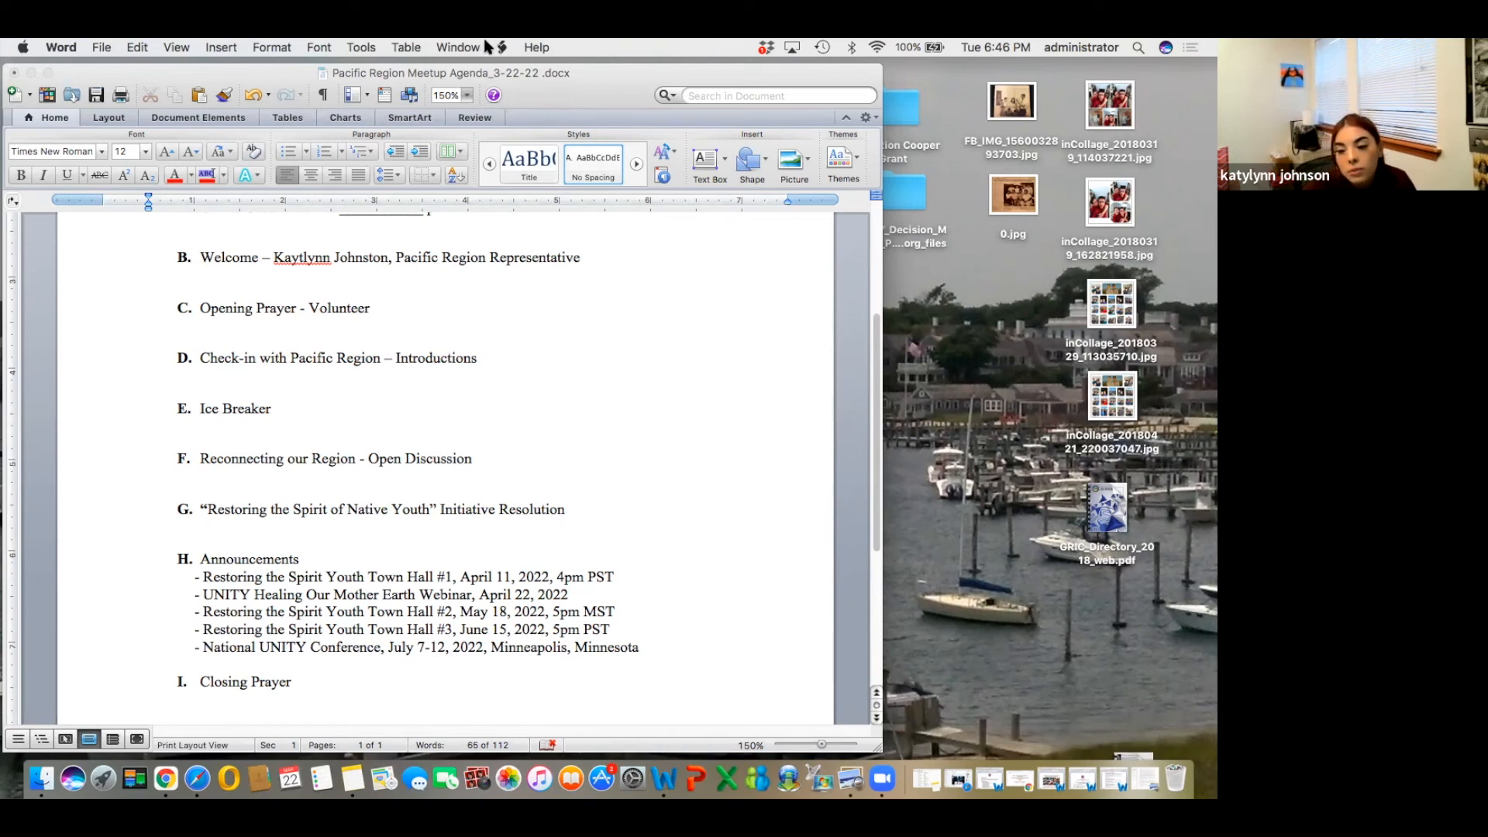
pyautogui.moveTo(907, 326)
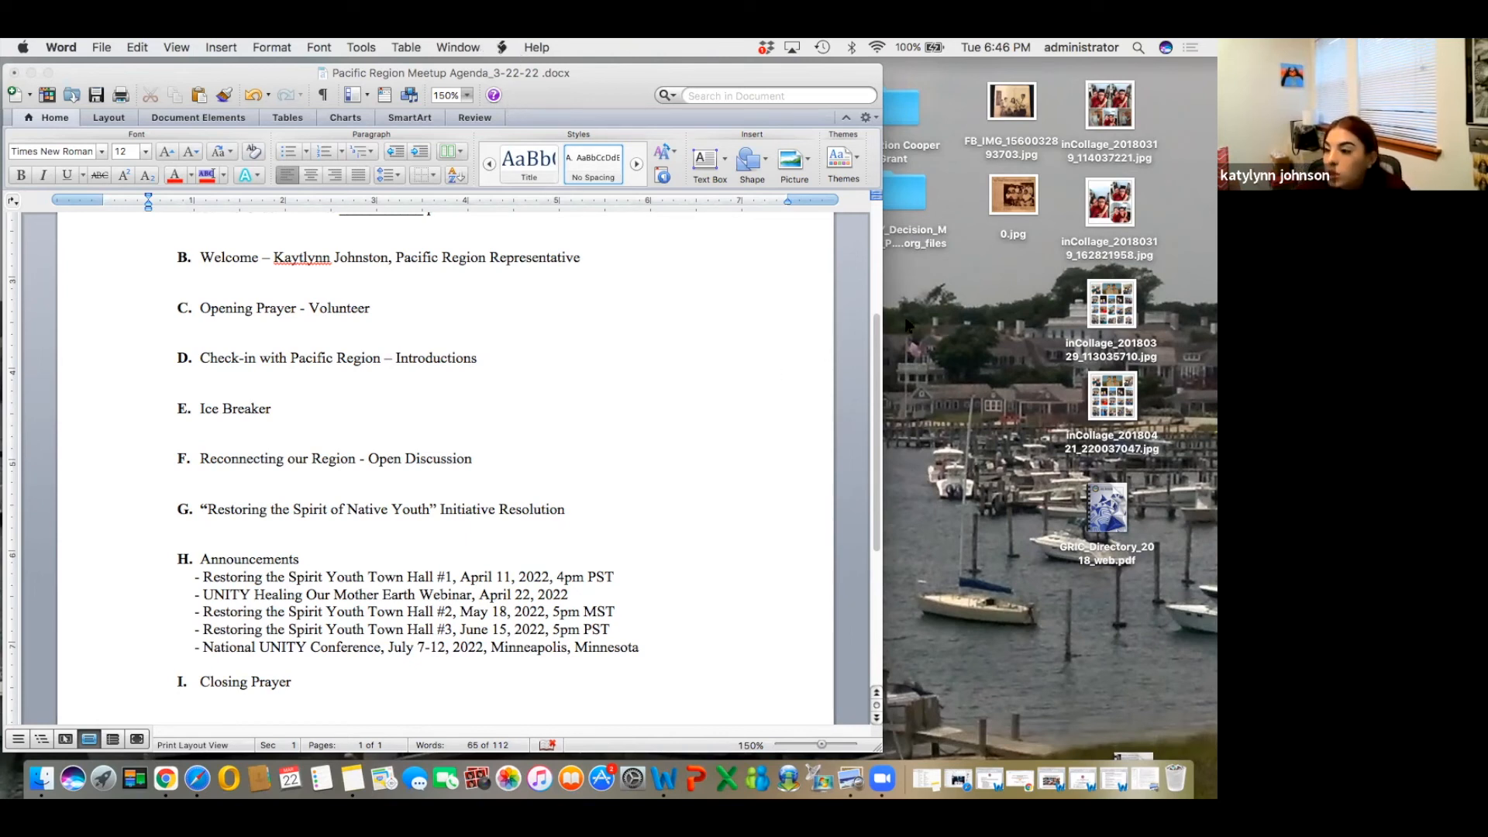
pyautogui.moveTo(514, 679)
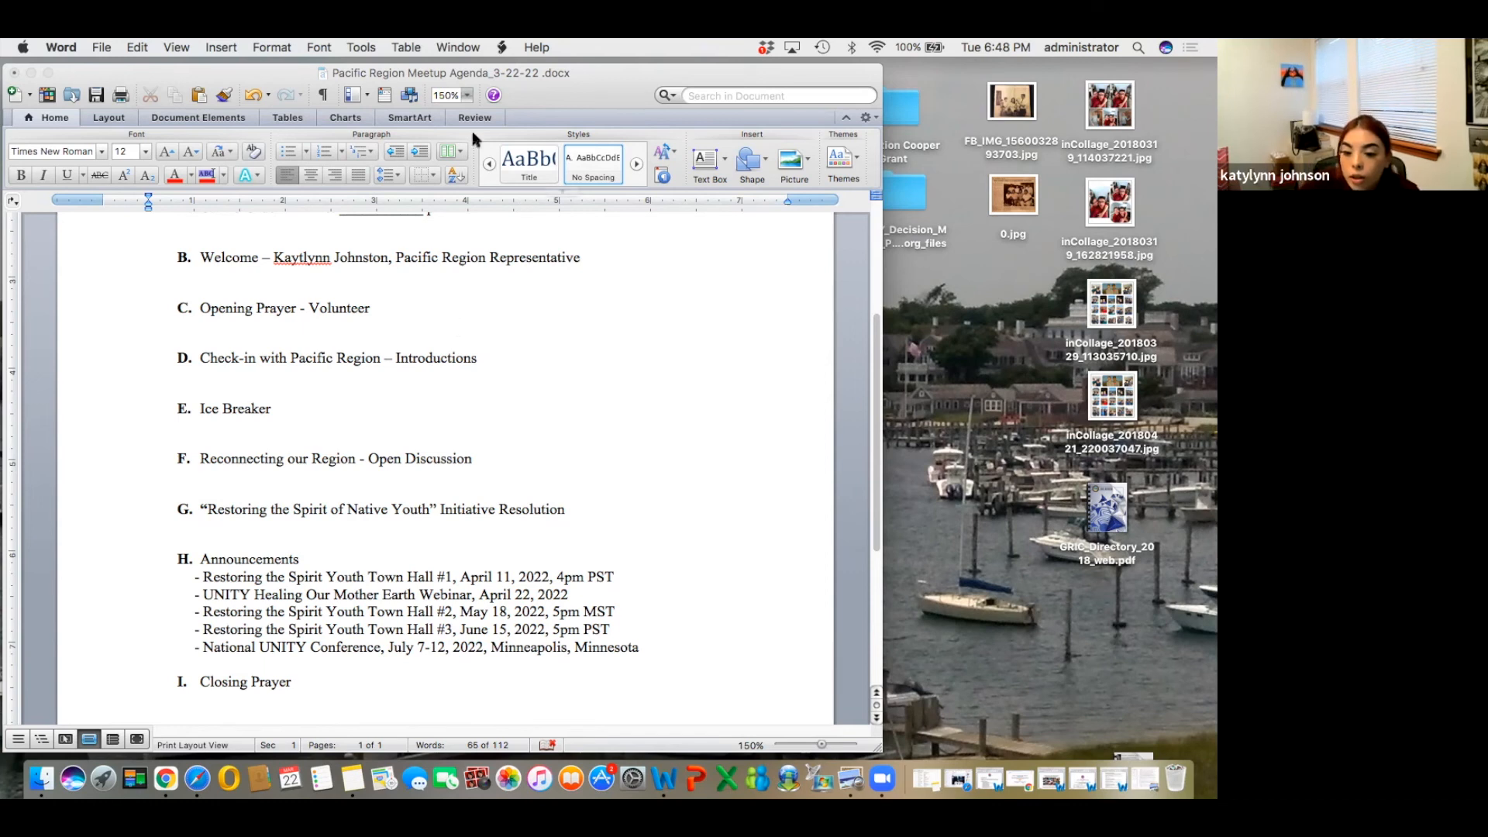
pyautogui.moveTo(452, 282)
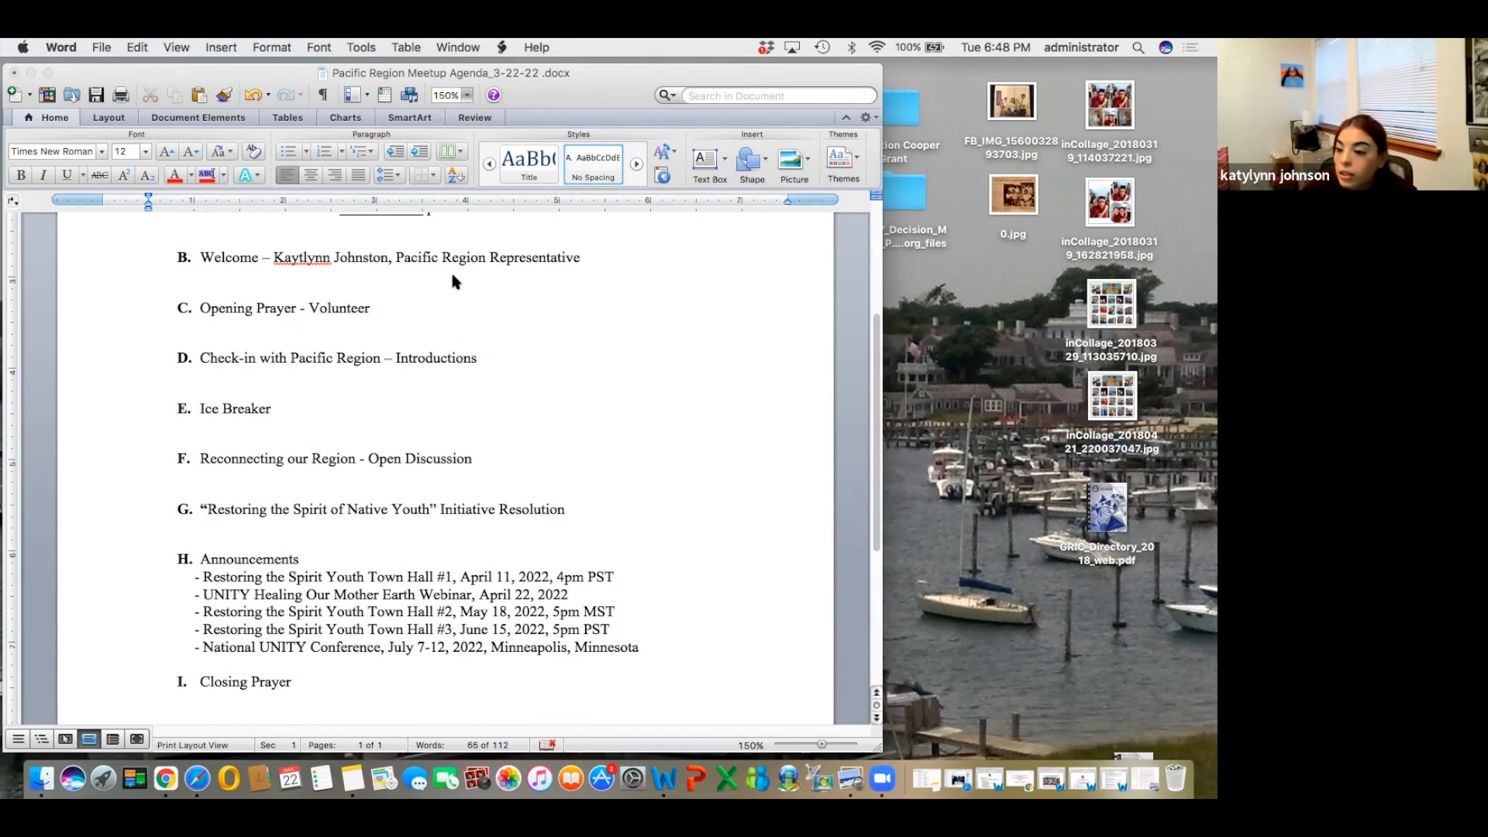
pyautogui.scroll(-3)
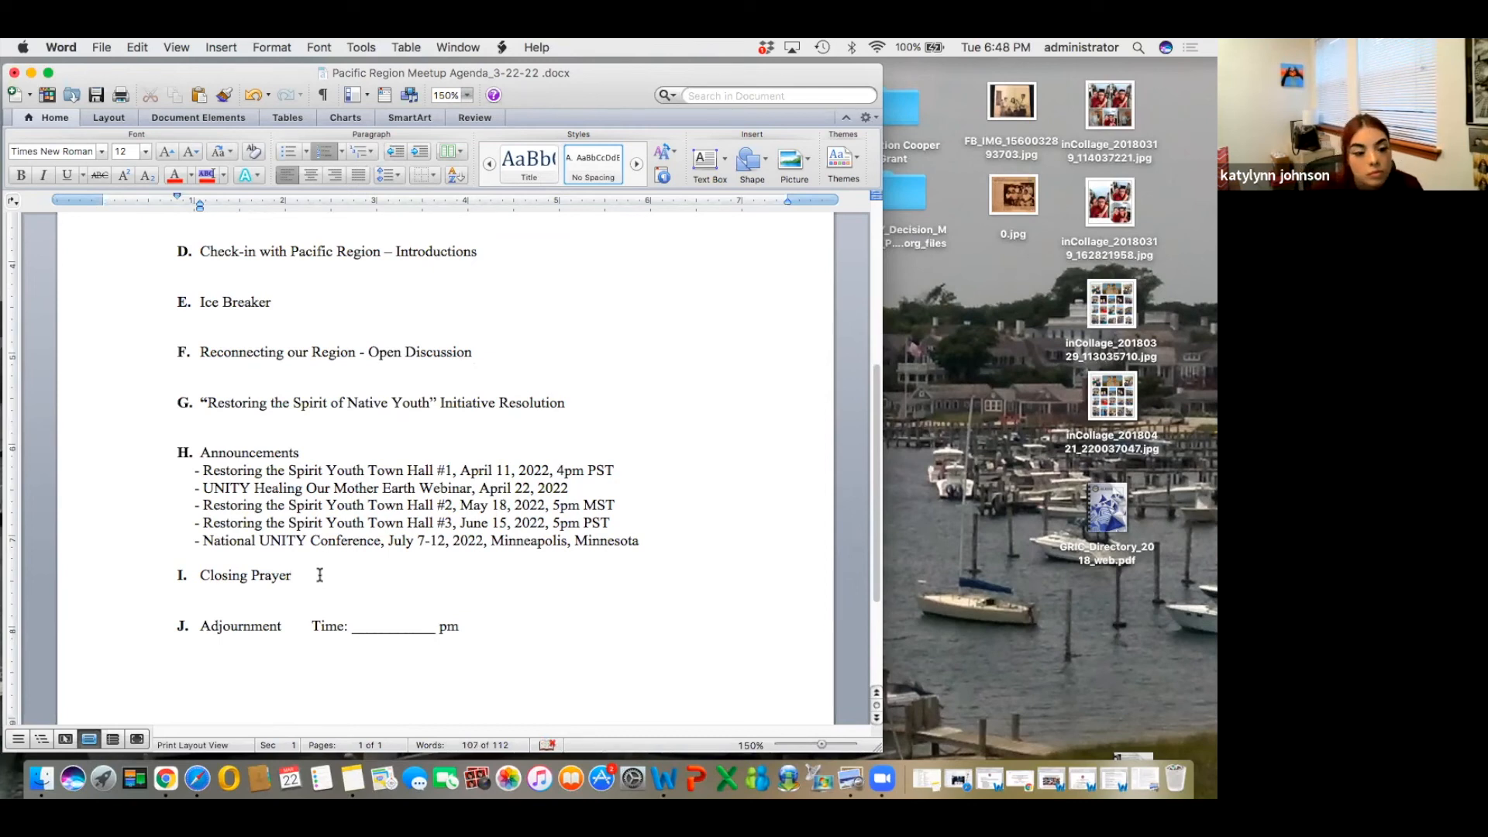
pyautogui.click(293, 575)
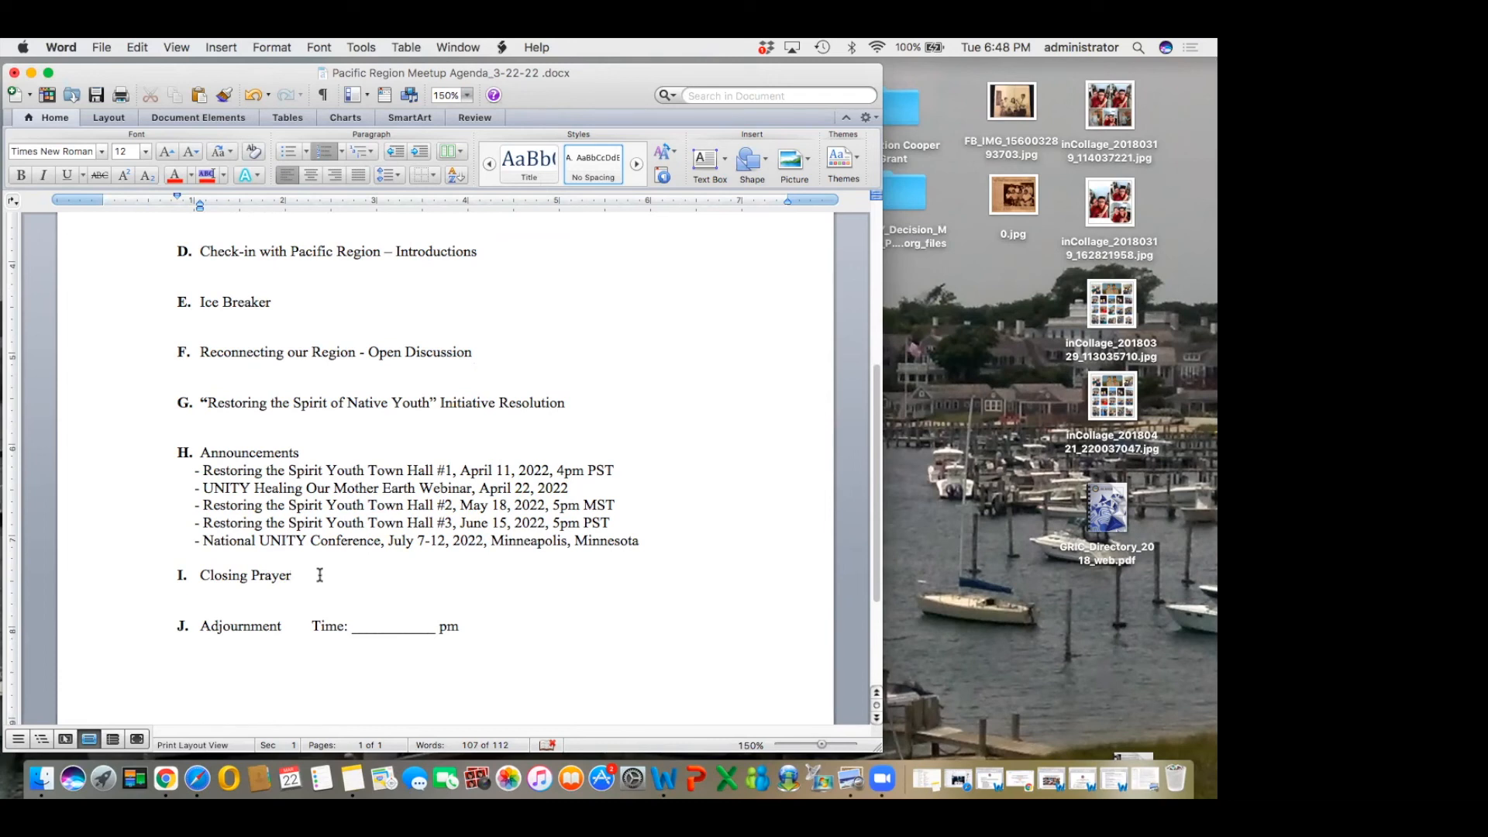
pyautogui.click(293, 576)
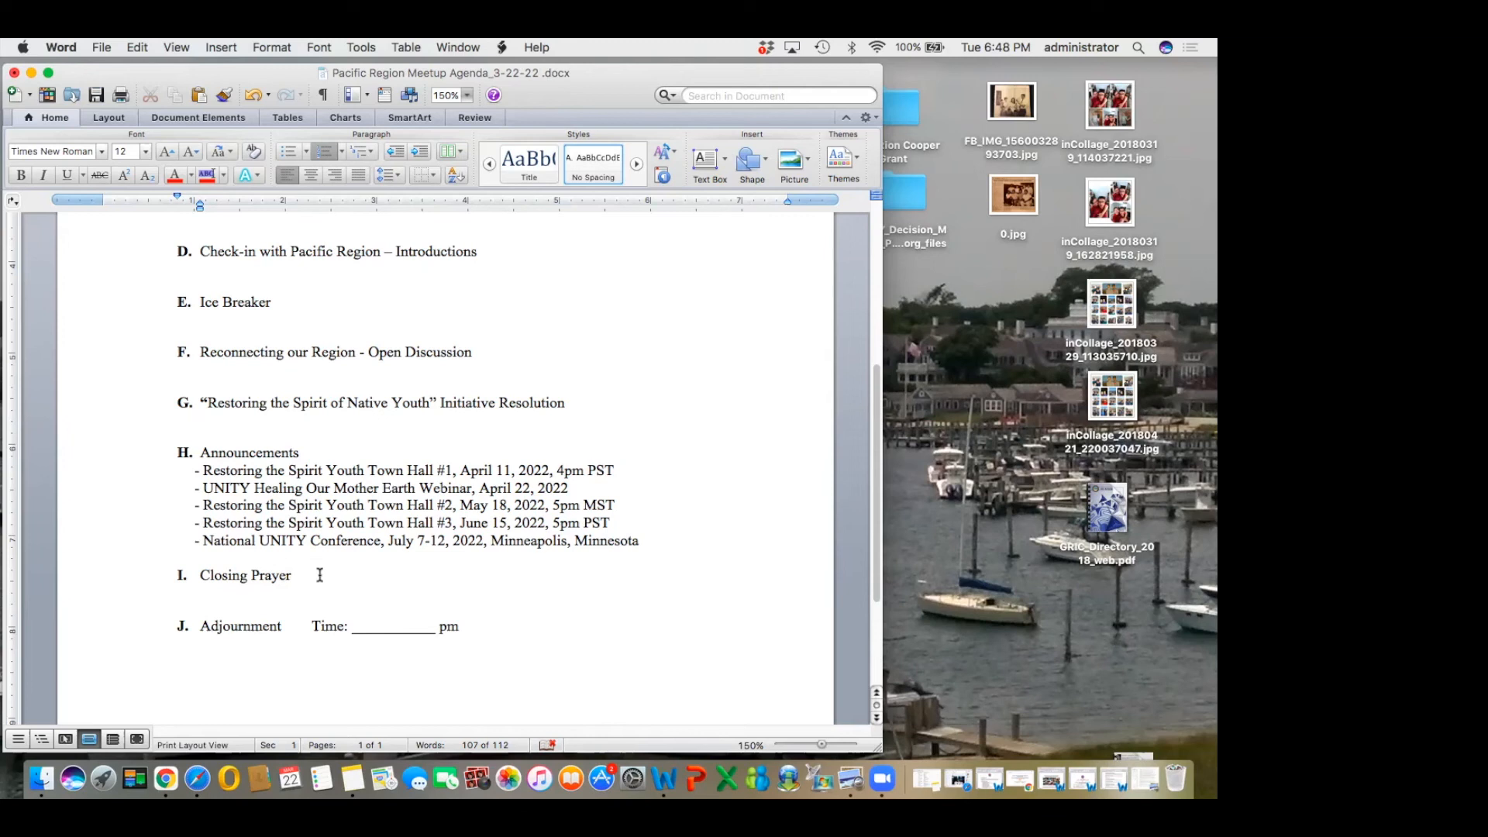
pyautogui.click(293, 575)
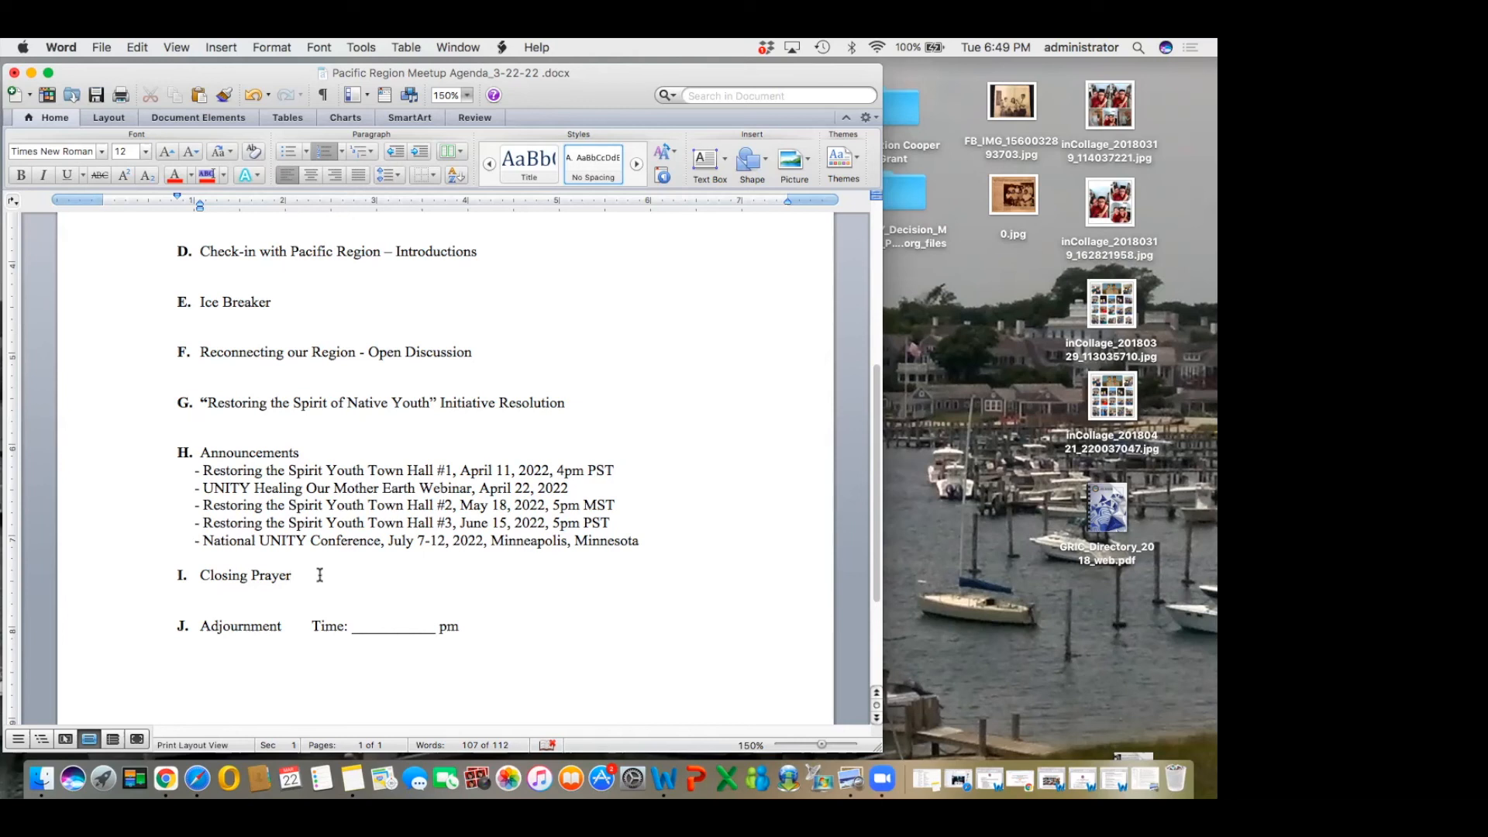
pyautogui.click(293, 575)
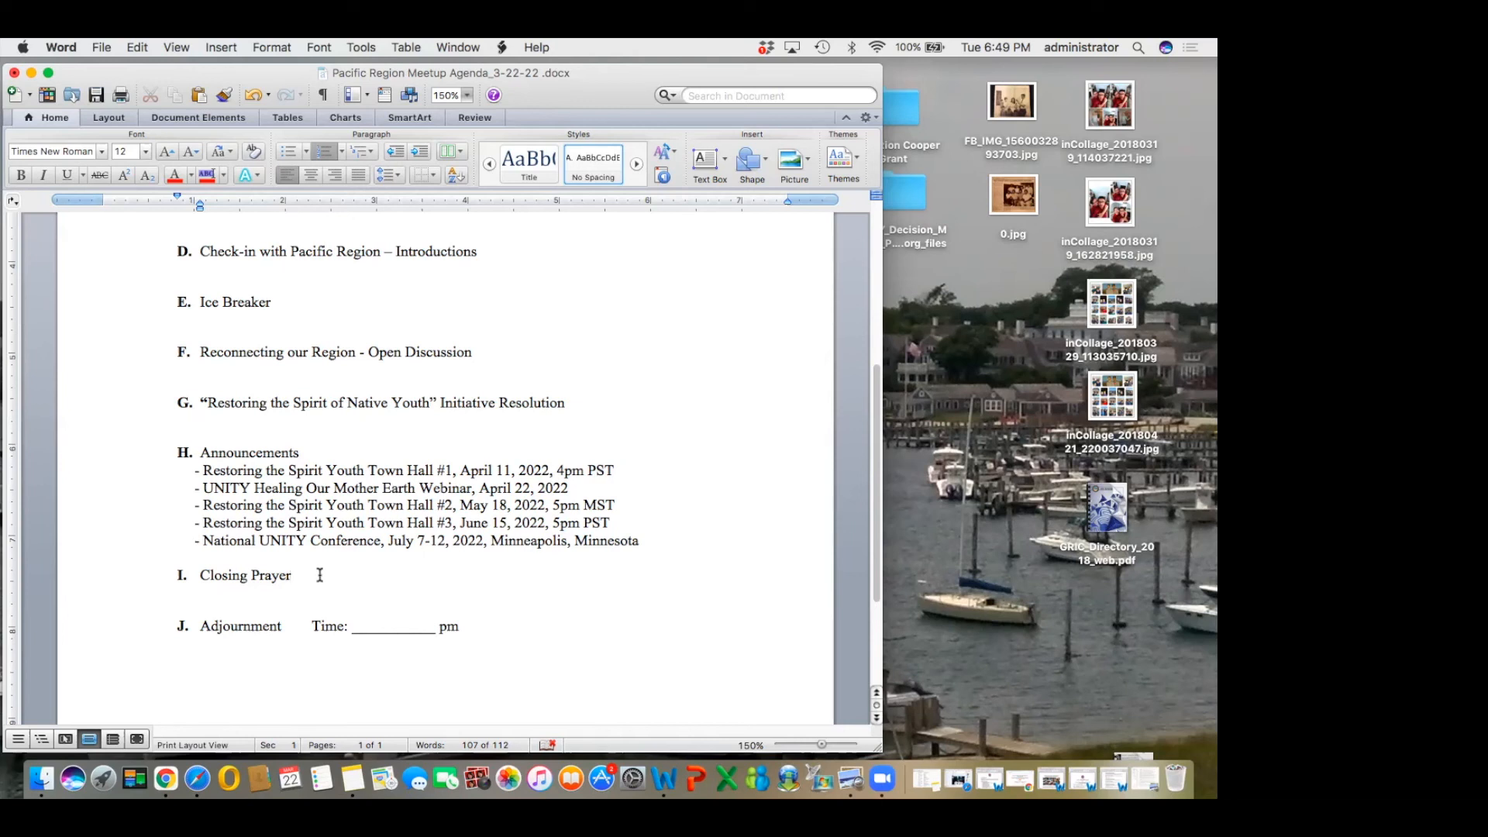
pyautogui.click(295, 575)
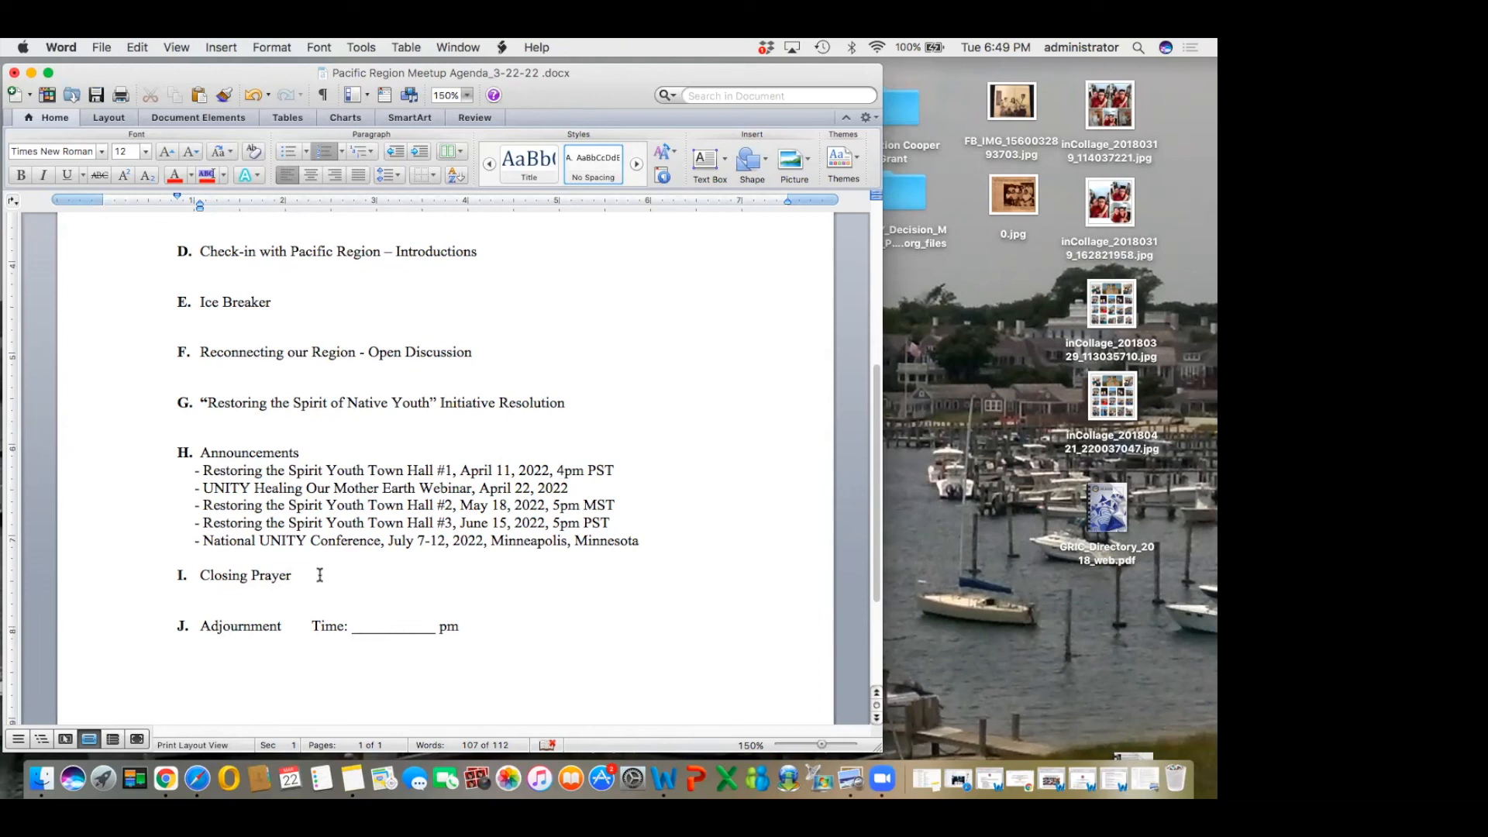
pyautogui.click(293, 575)
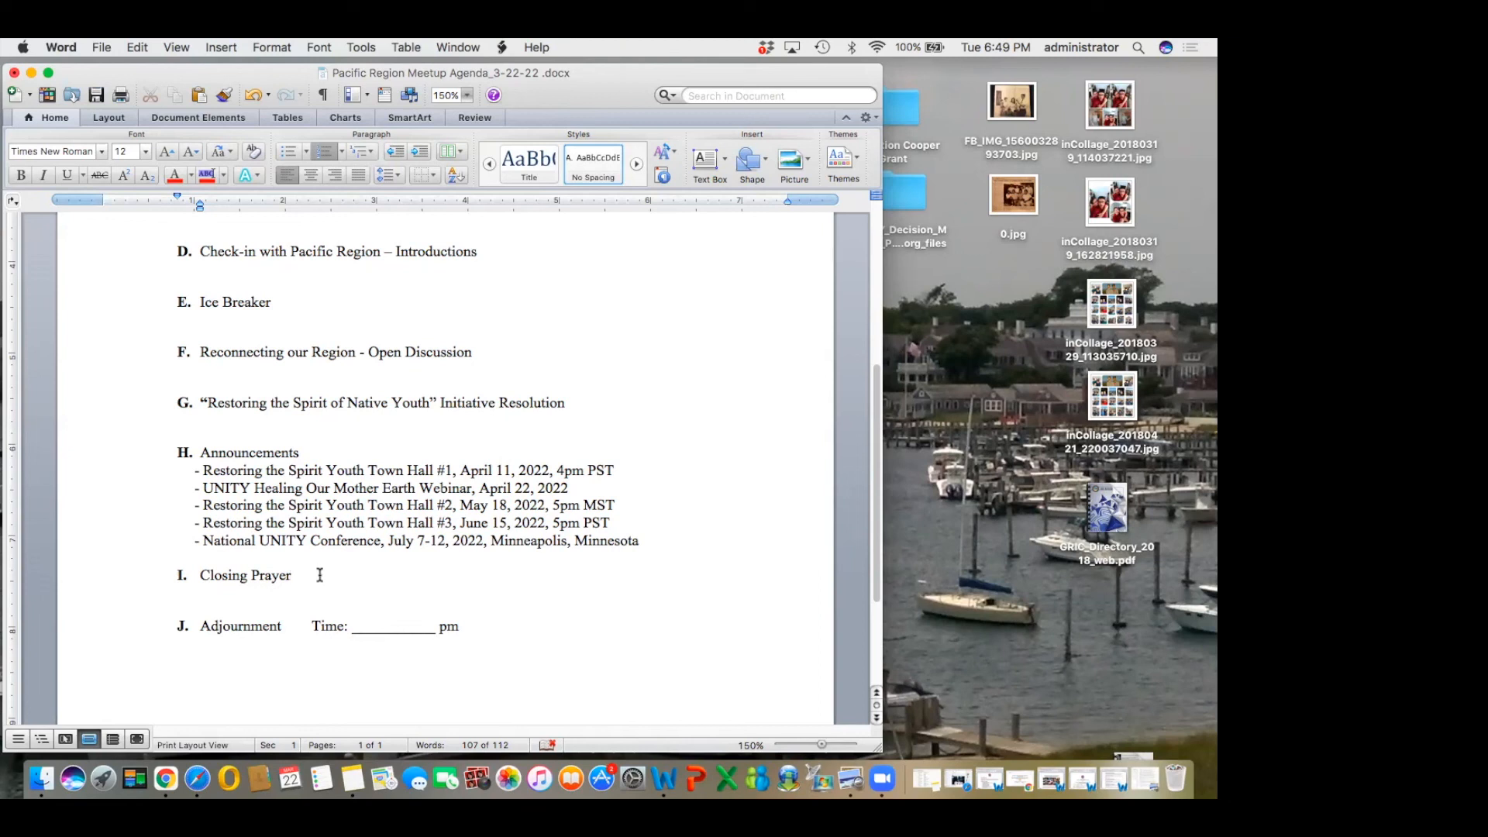
pyautogui.click(293, 575)
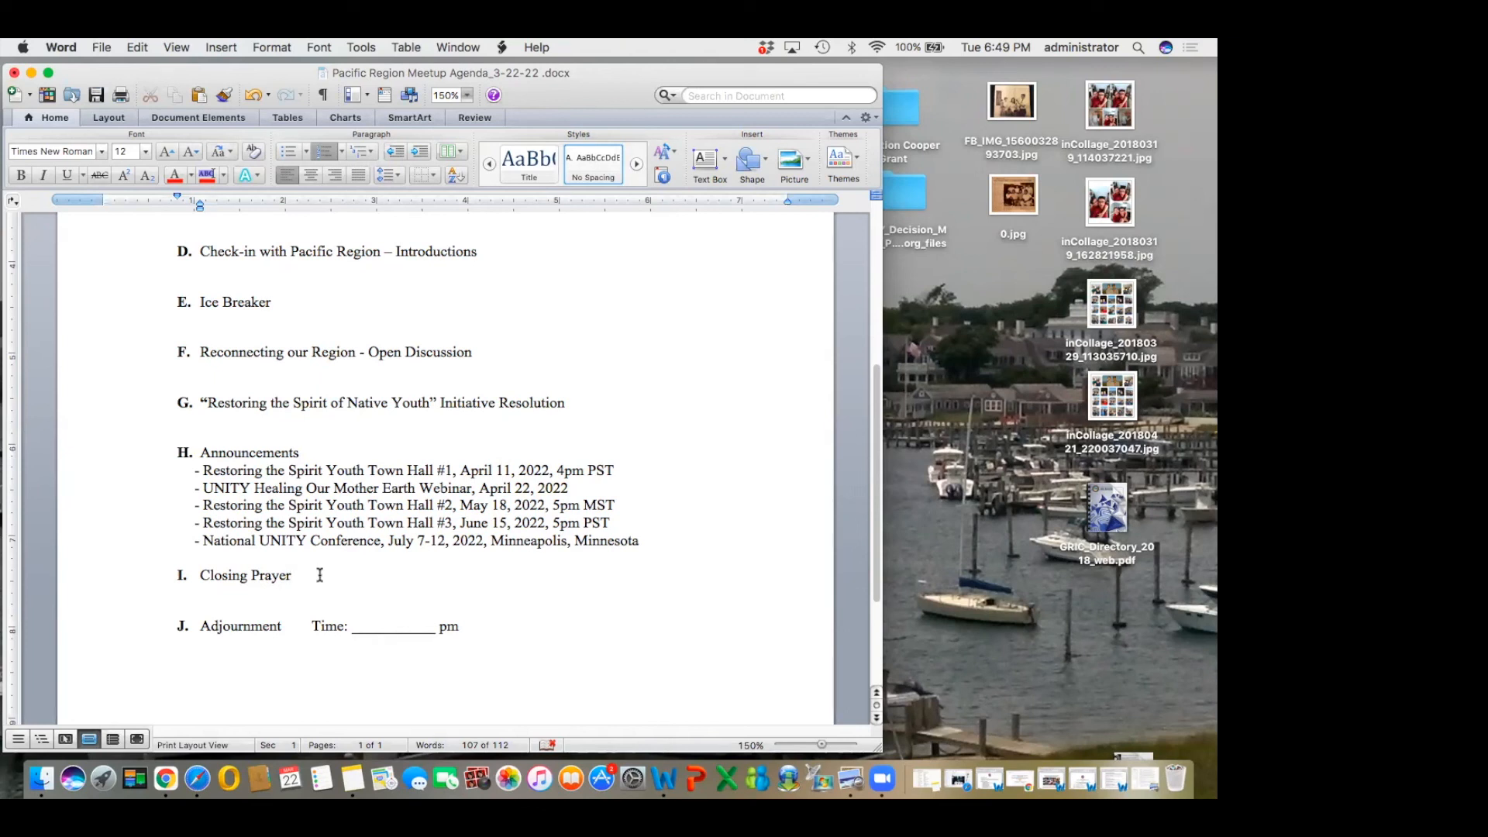
pyautogui.click(293, 575)
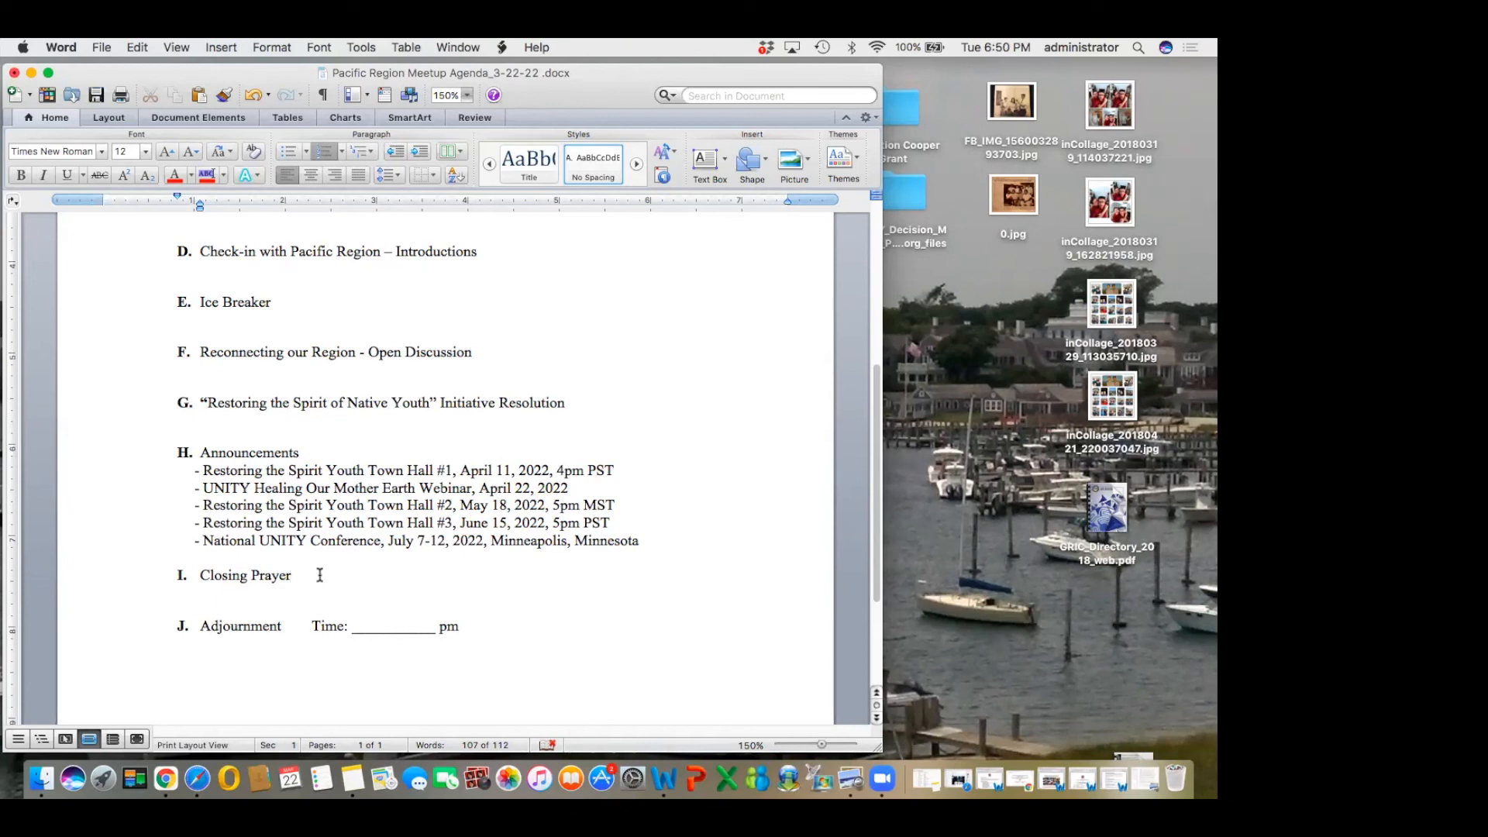
pyautogui.click(294, 575)
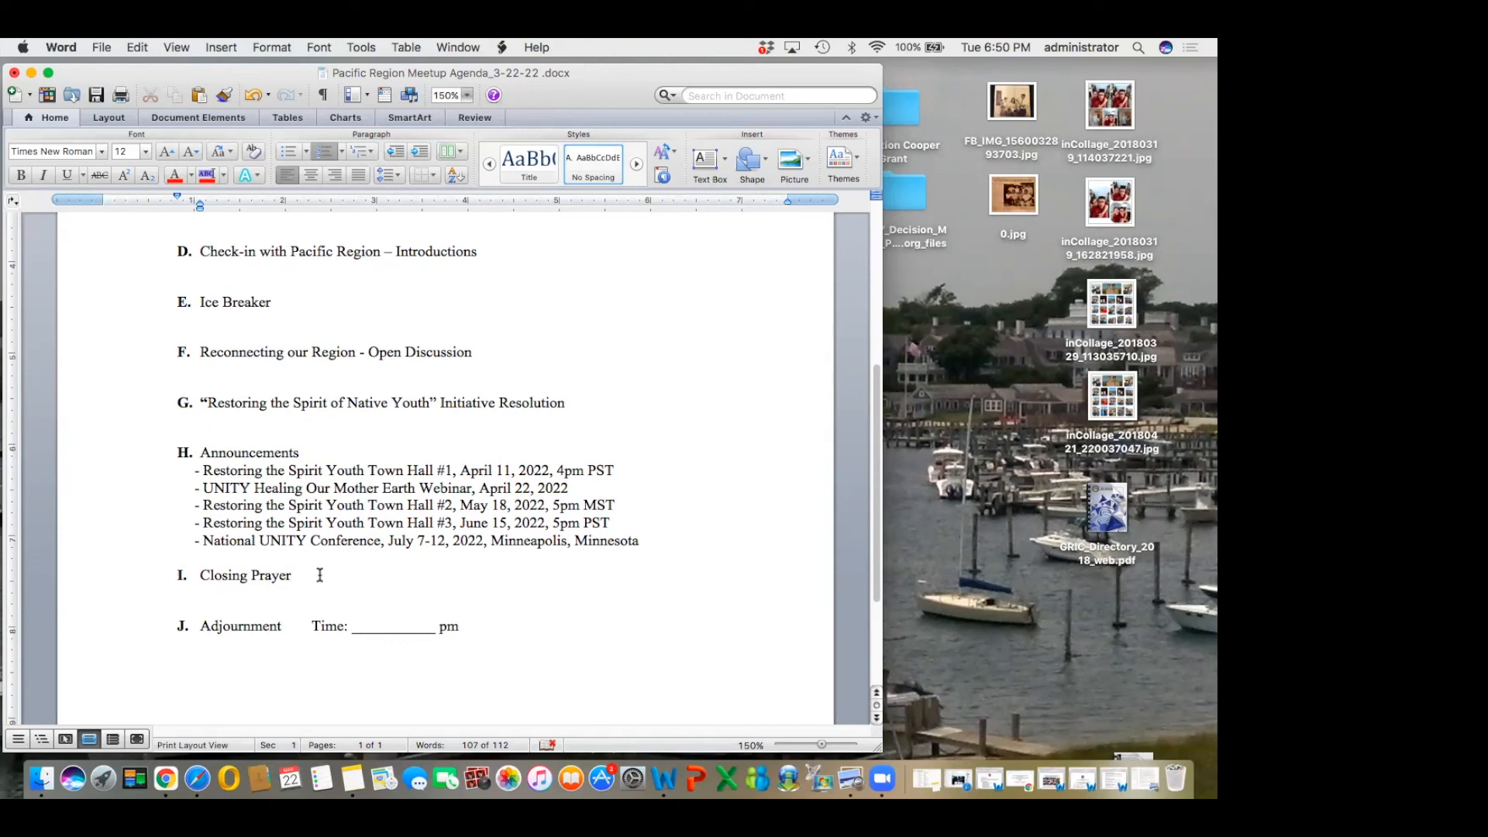
pyautogui.click(294, 575)
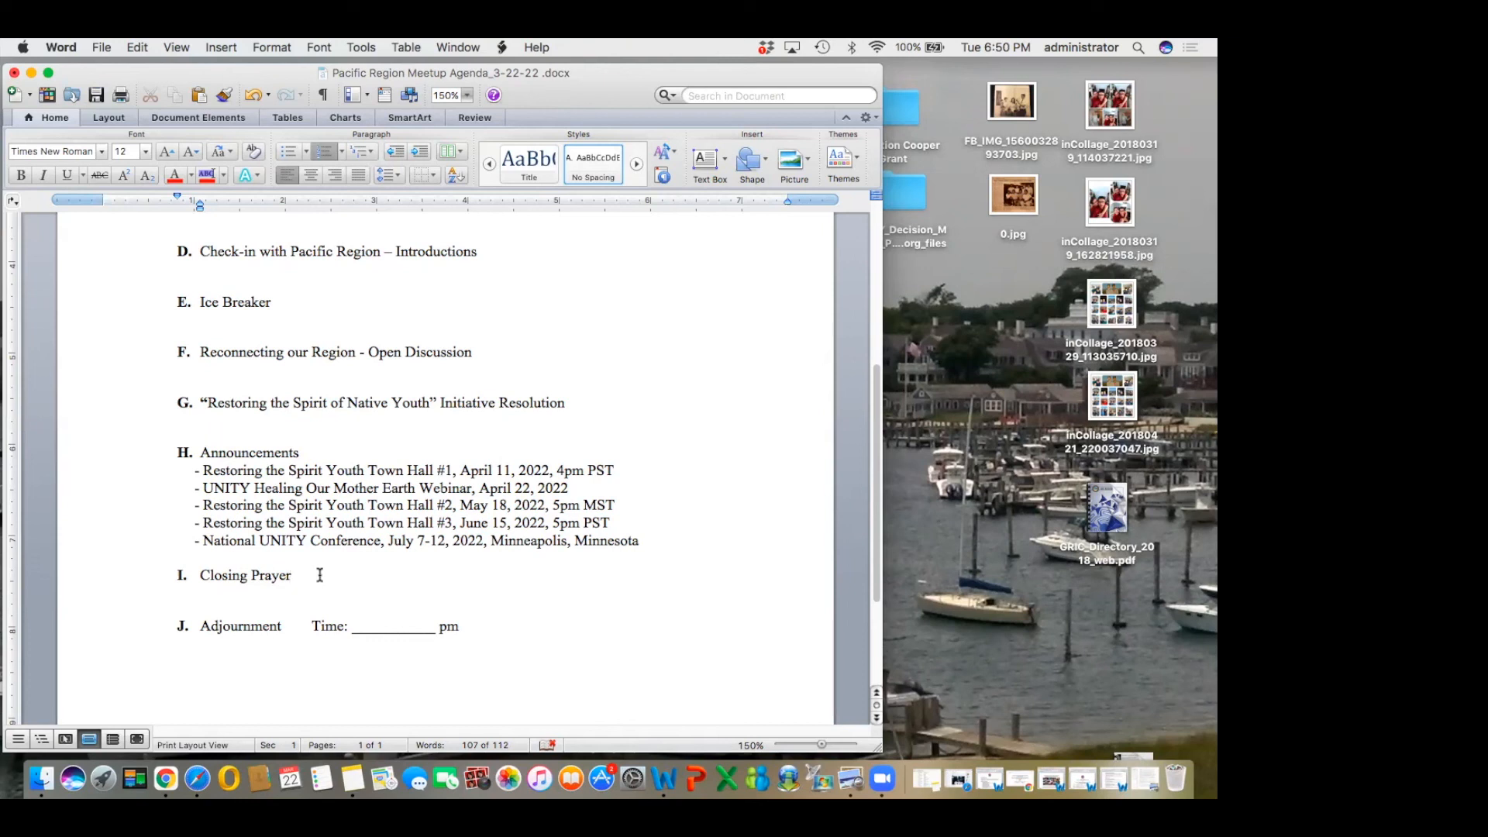
pyautogui.click(294, 575)
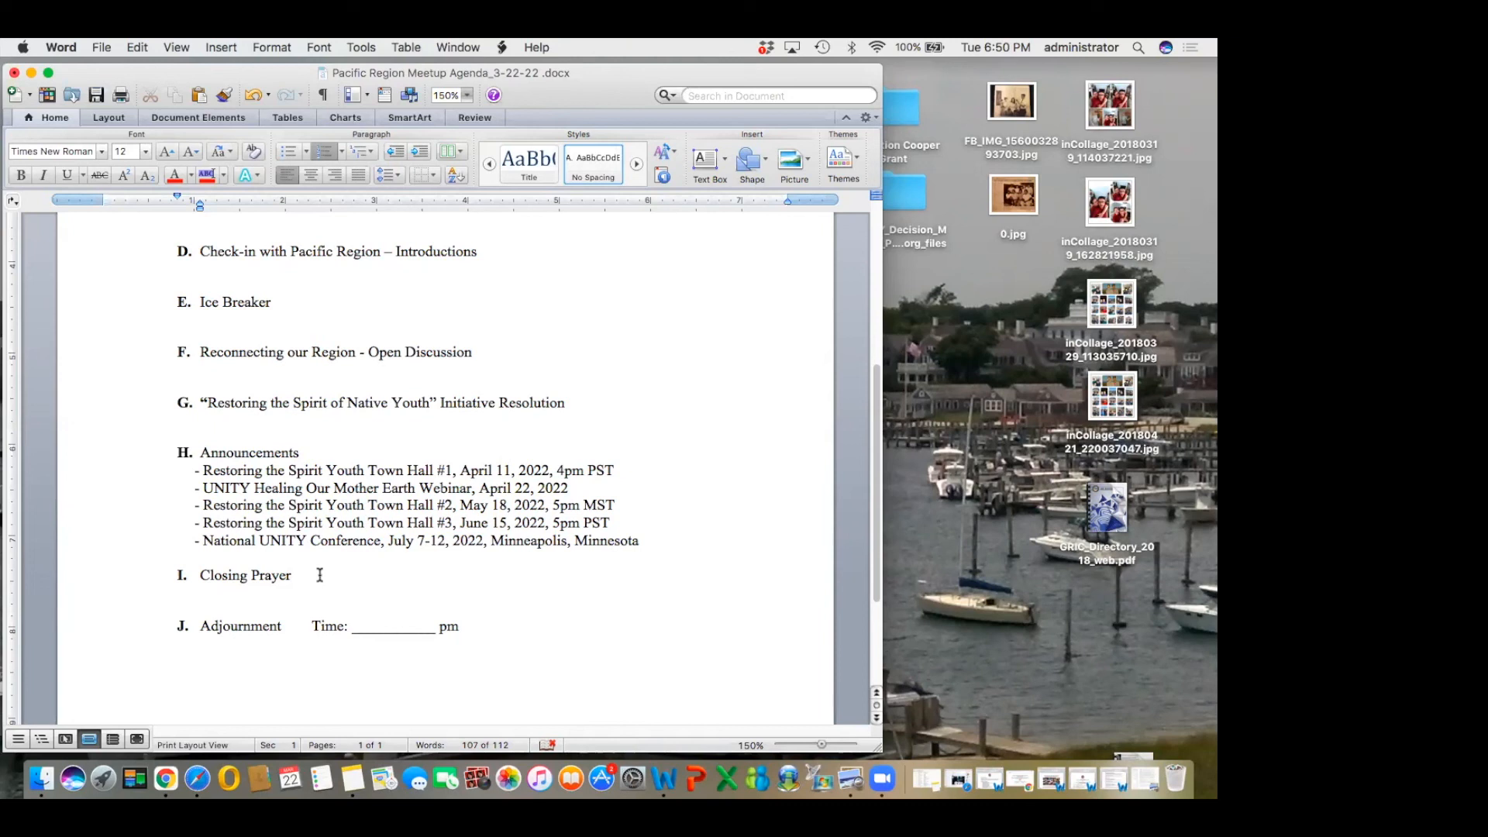
pyautogui.click(293, 575)
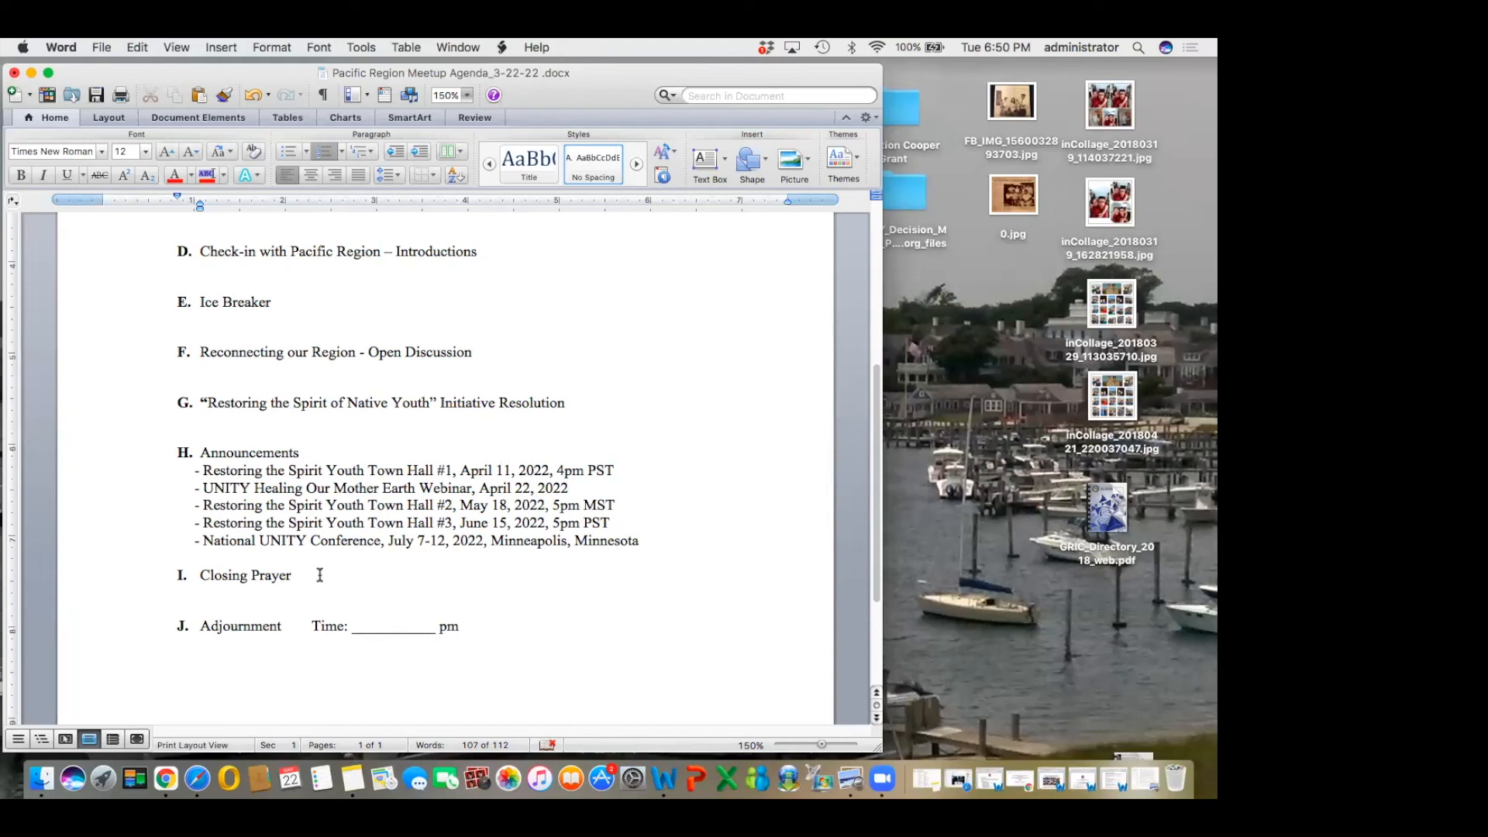
pyautogui.click(293, 575)
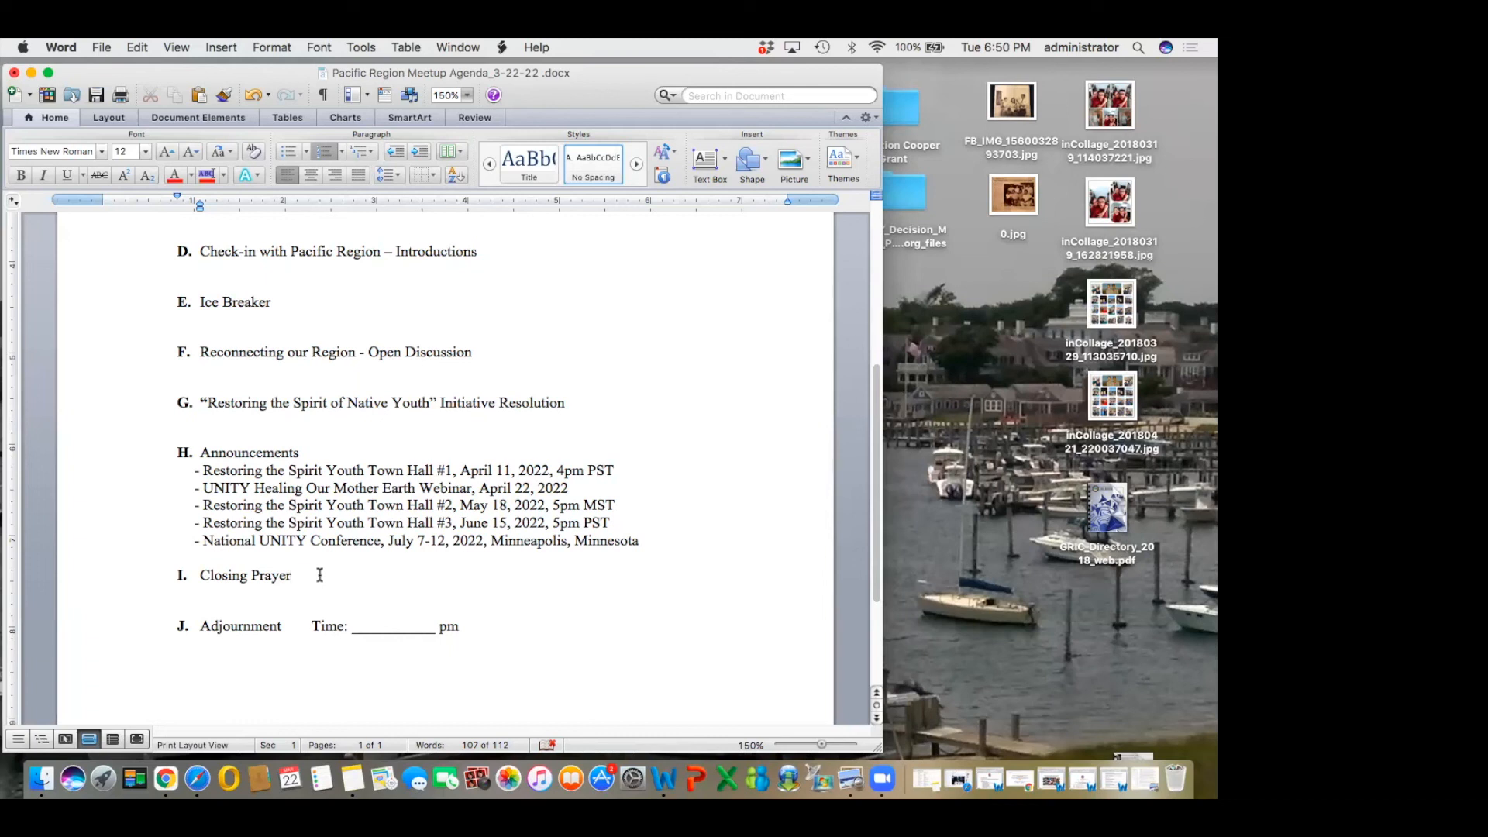
pyautogui.click(293, 575)
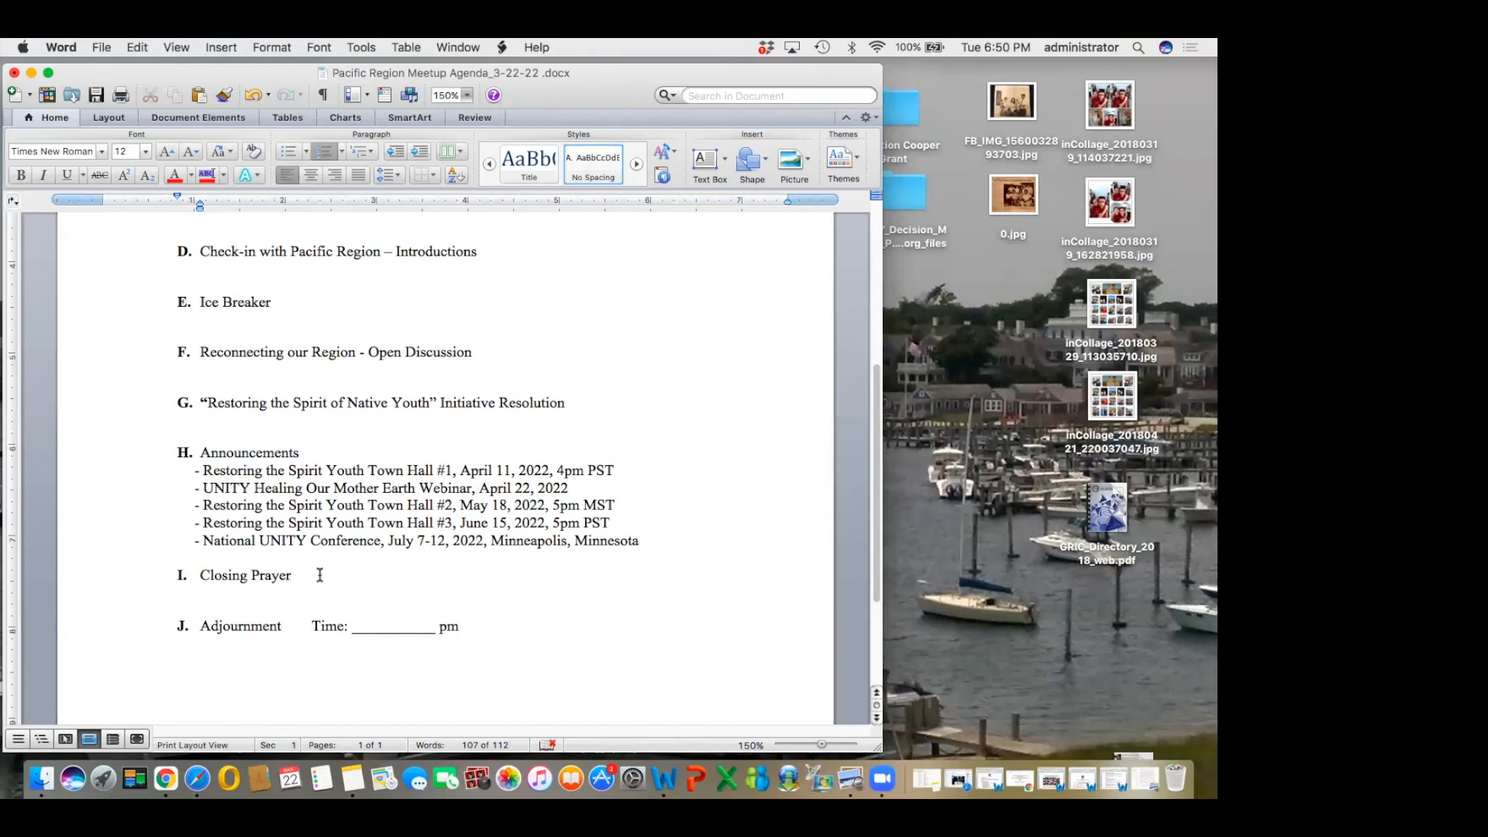
pyautogui.click(293, 575)
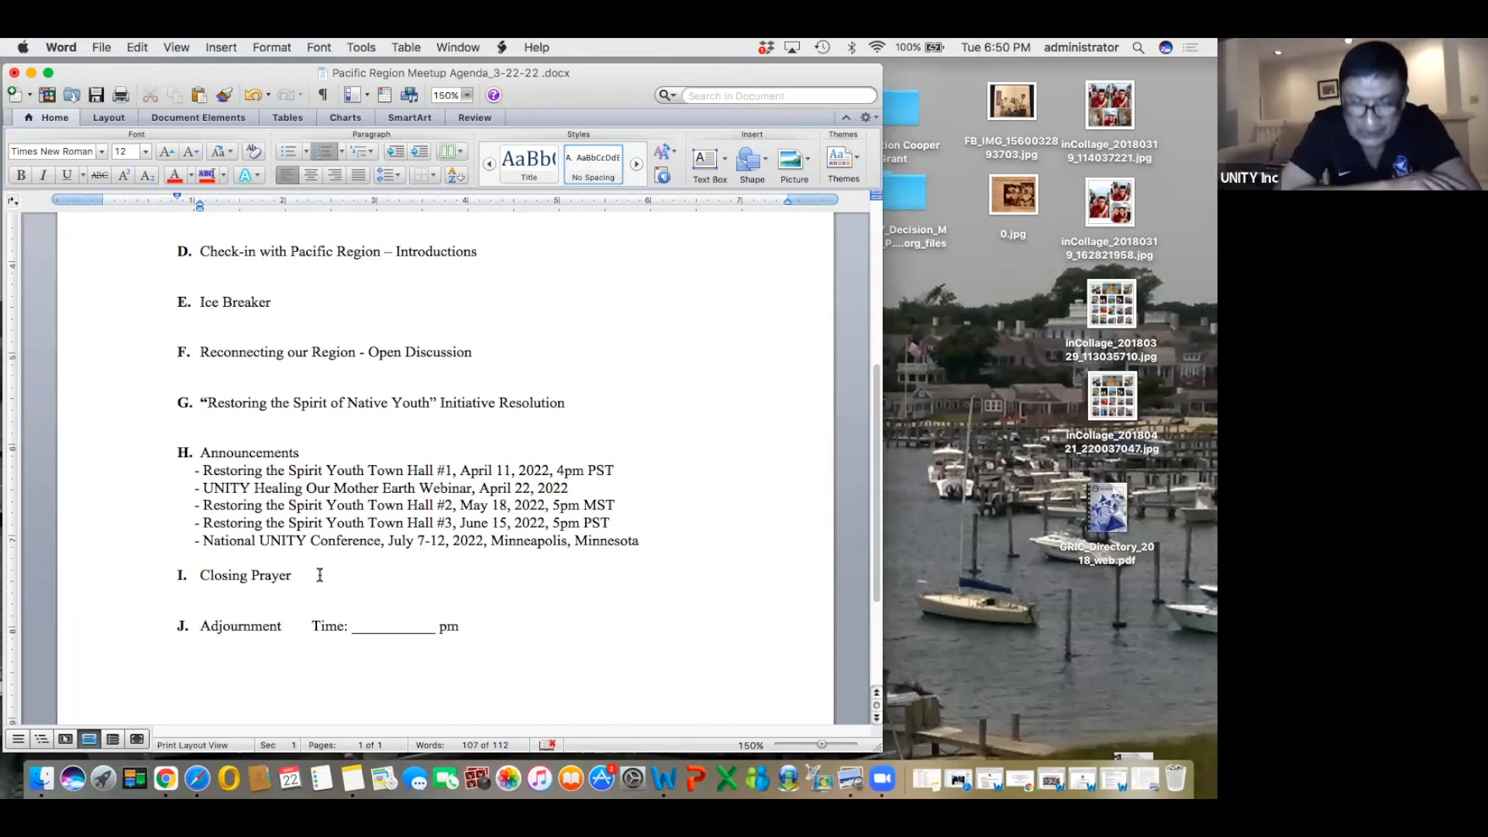
# Return to the top of the agenda showing the title, logo and first items
pyautogui.click(293, 575)
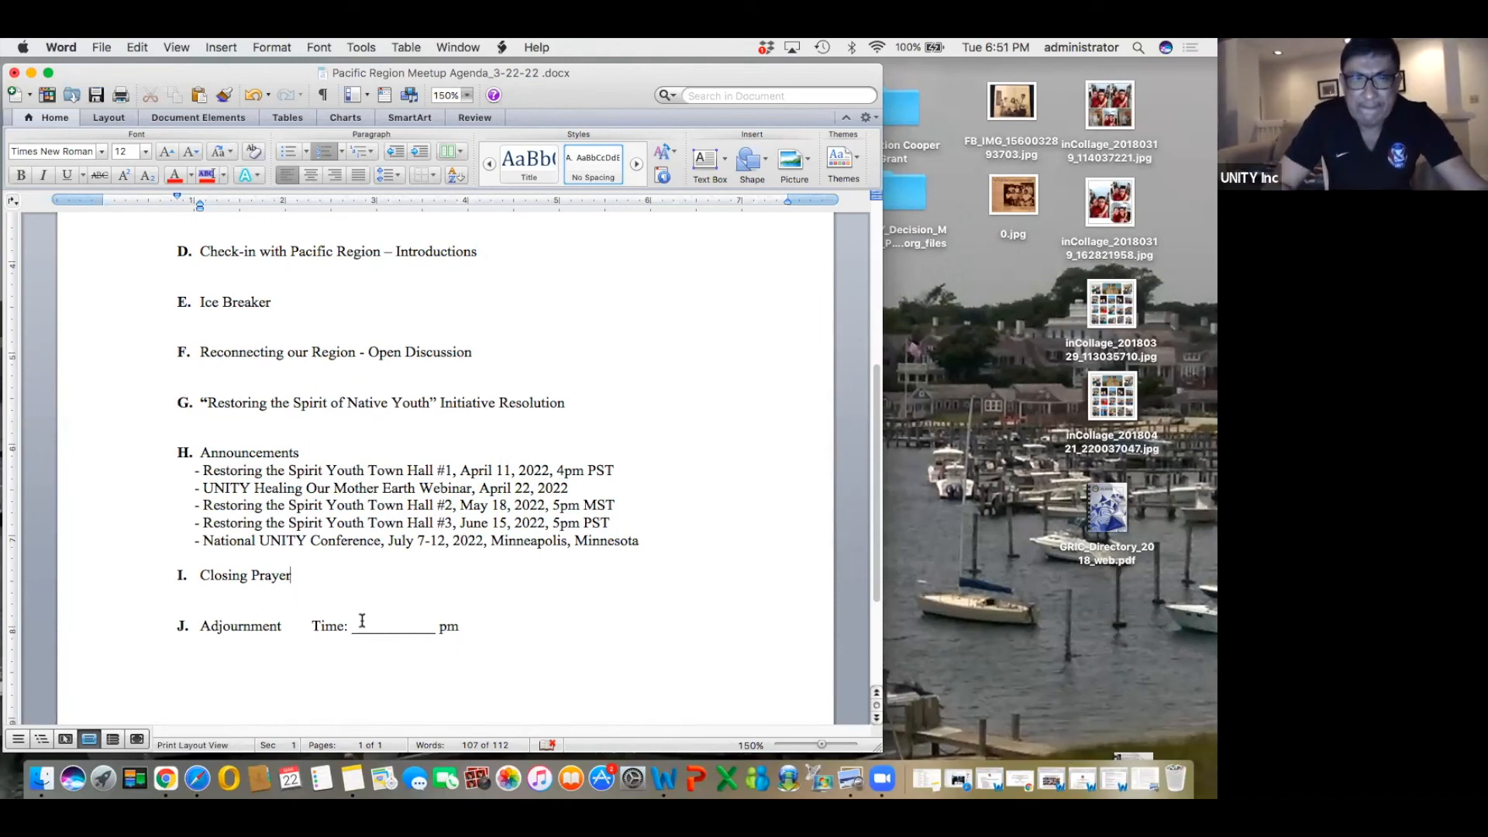
pyautogui.moveTo(361, 609)
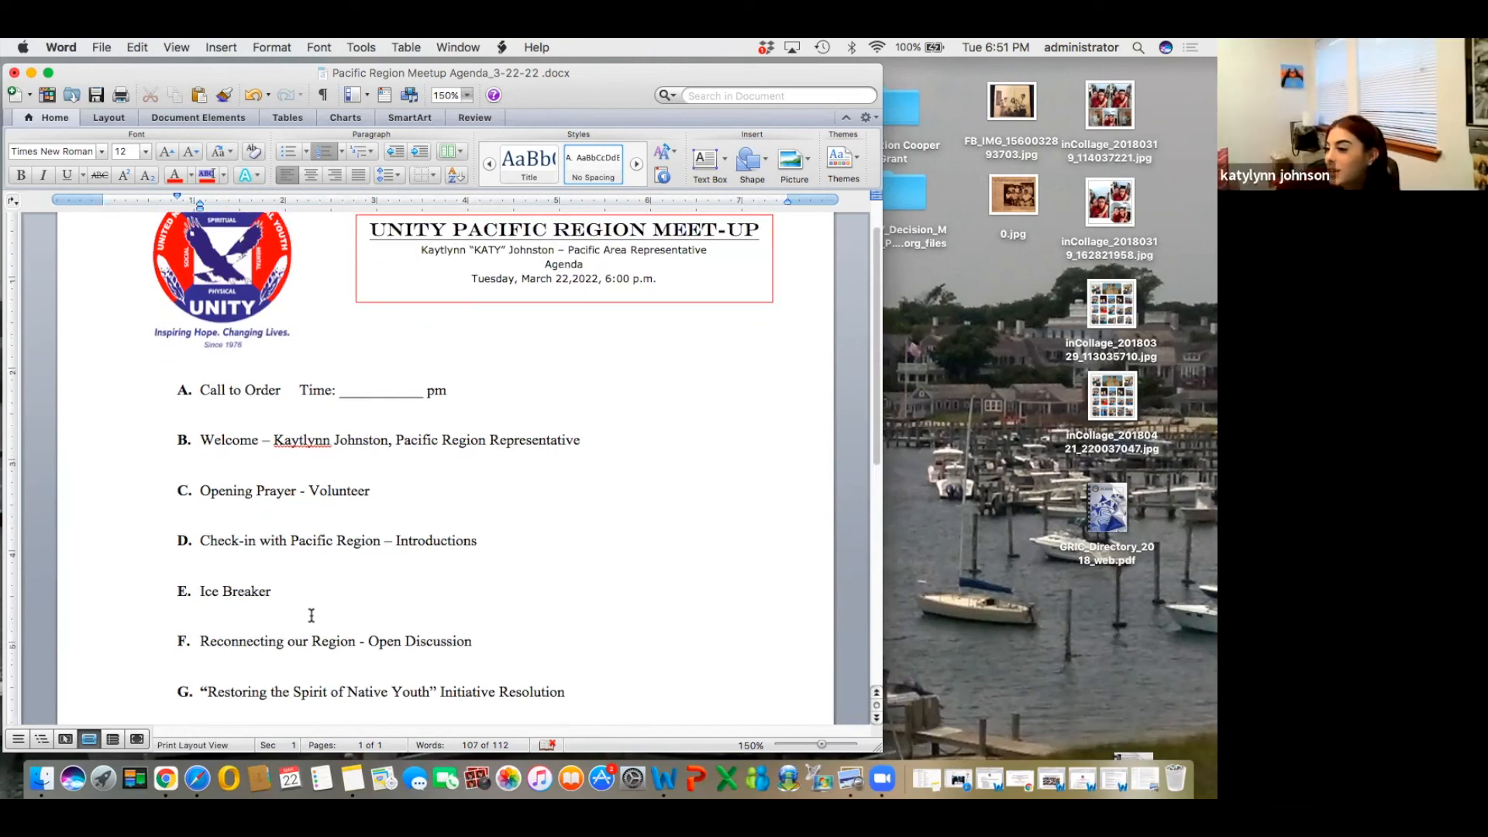
pyautogui.moveTo(480, 572)
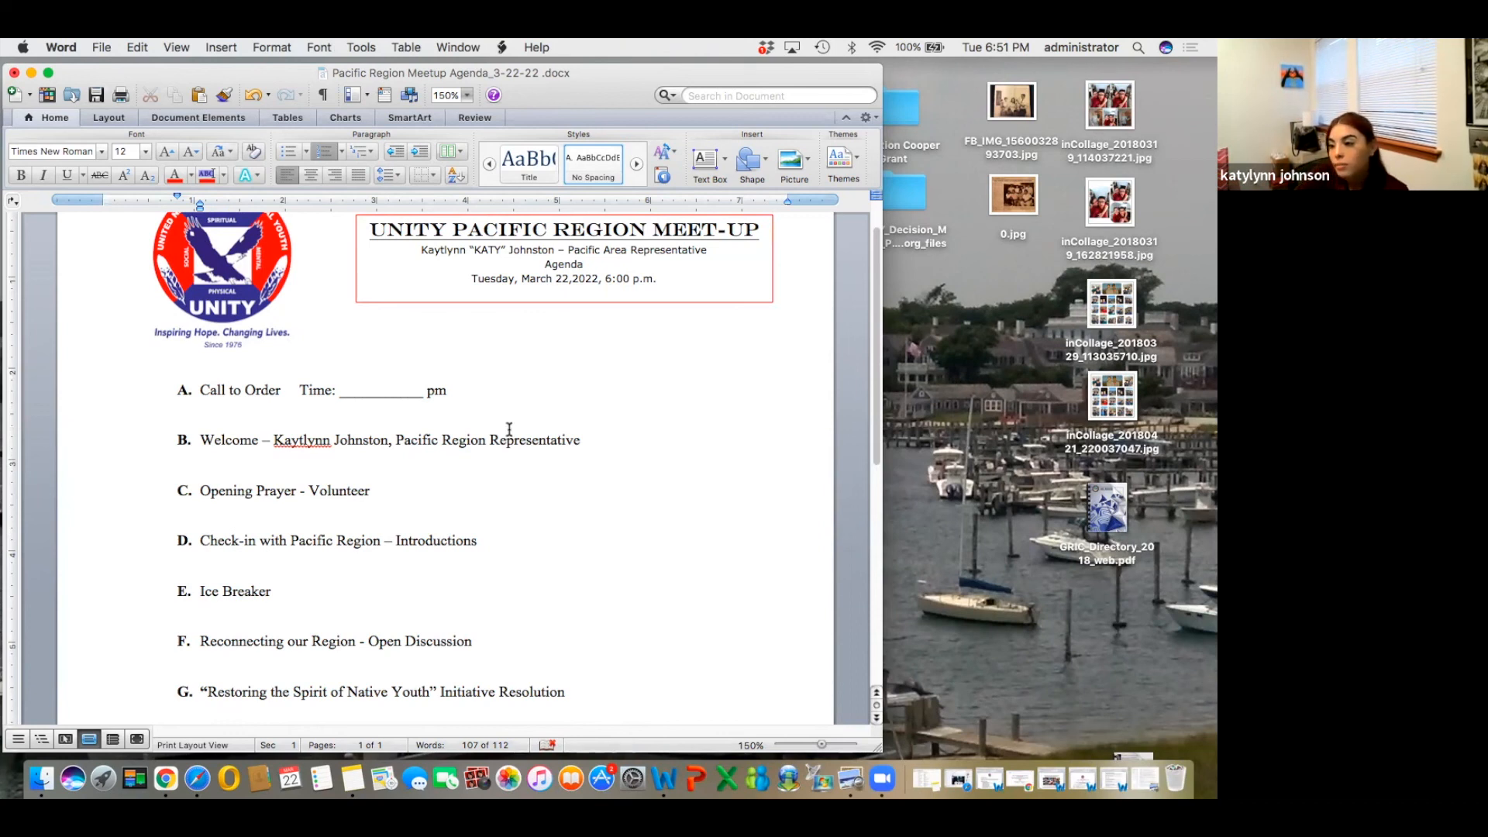
pyautogui.scroll(-3)
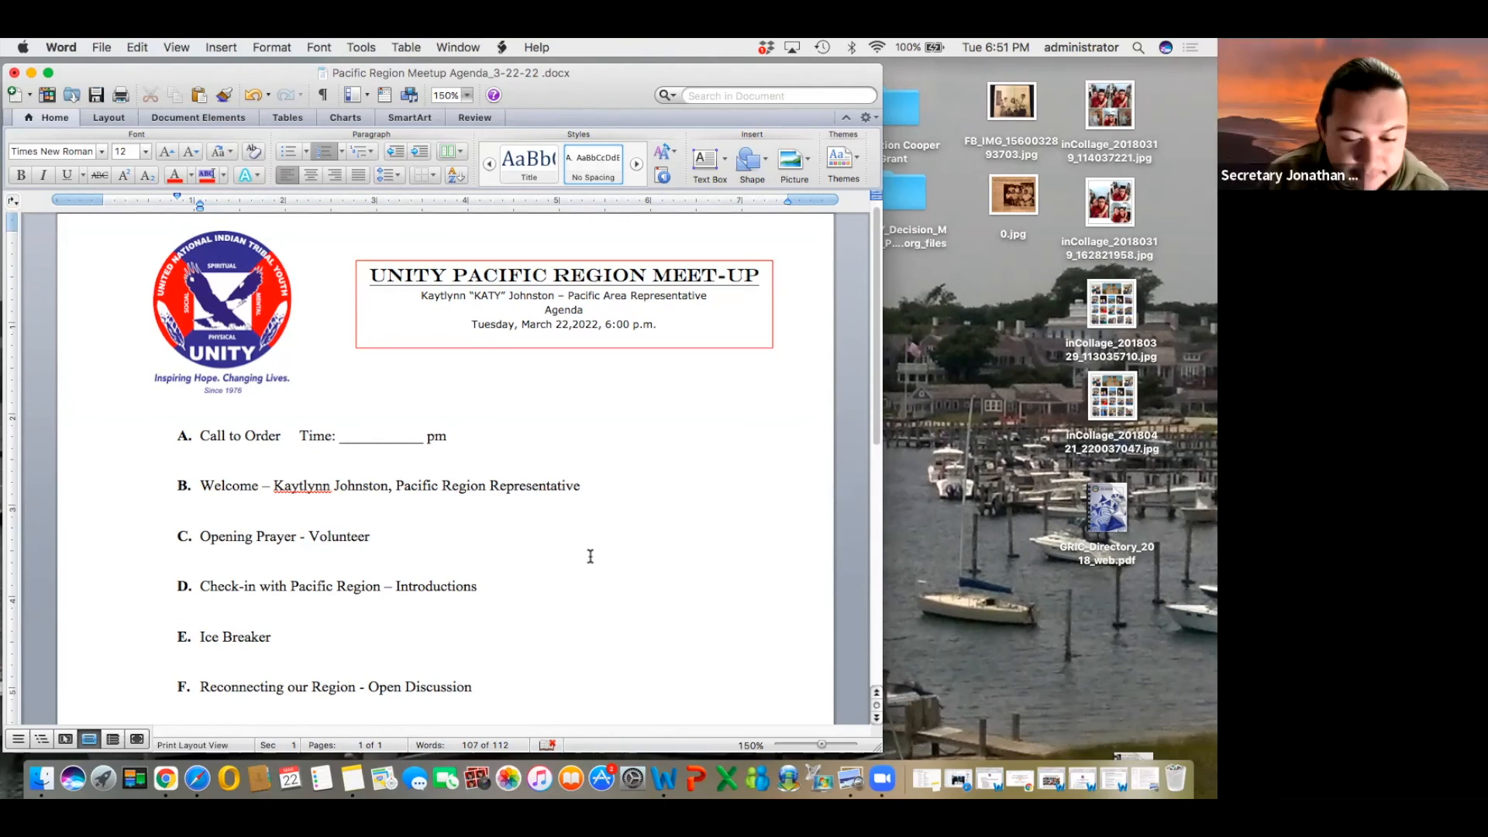
pyautogui.scroll(-3)
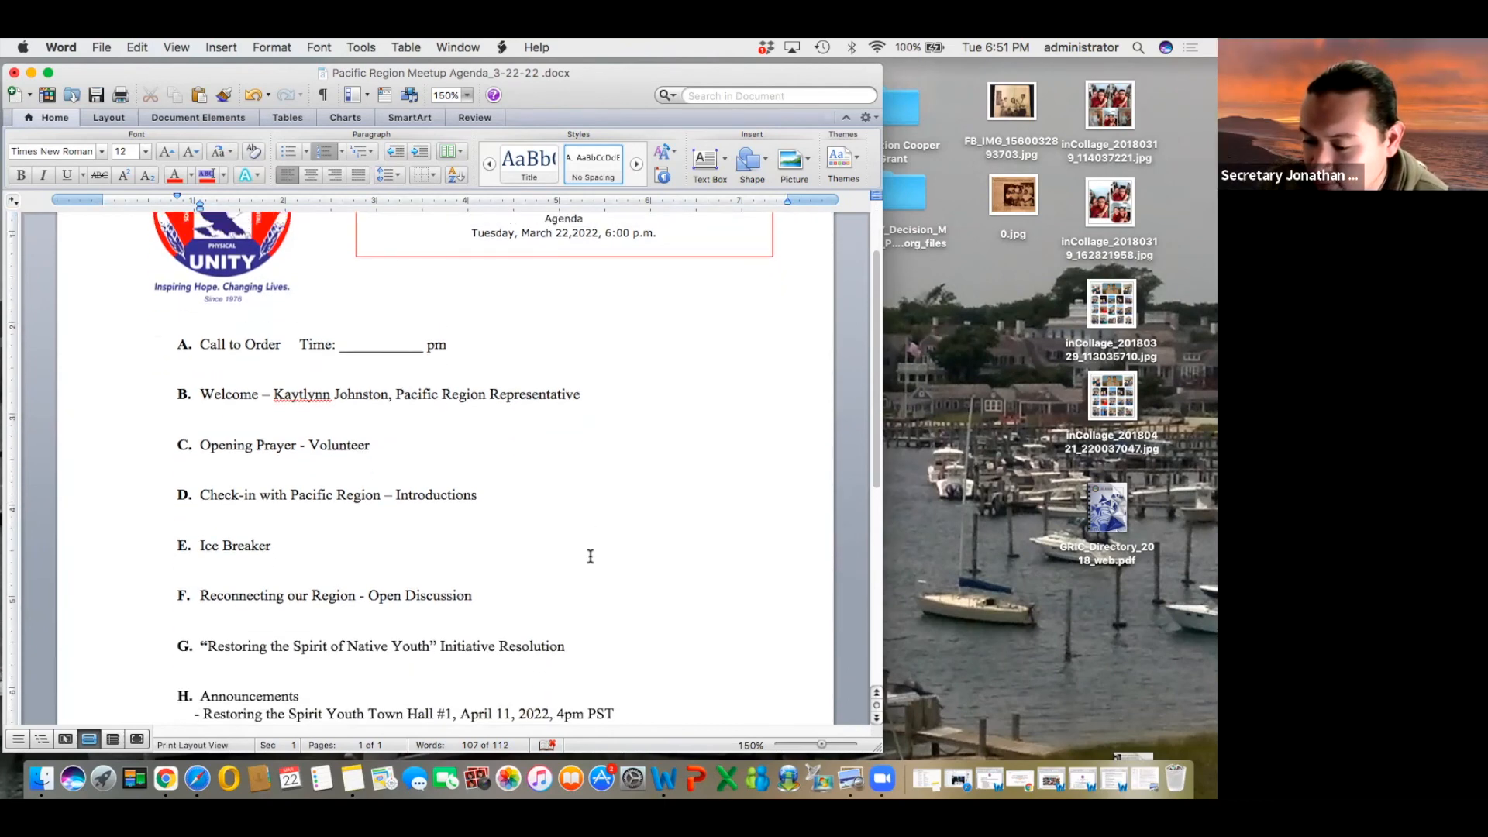